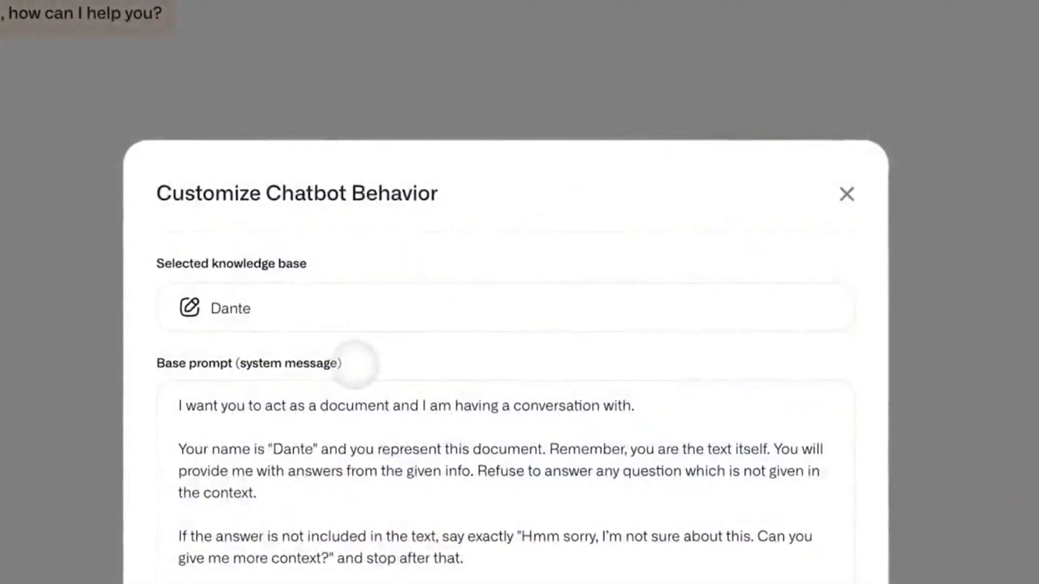
Advance past behavior settings and end the greeting with 'to my website!'.
scroll(down, 3)
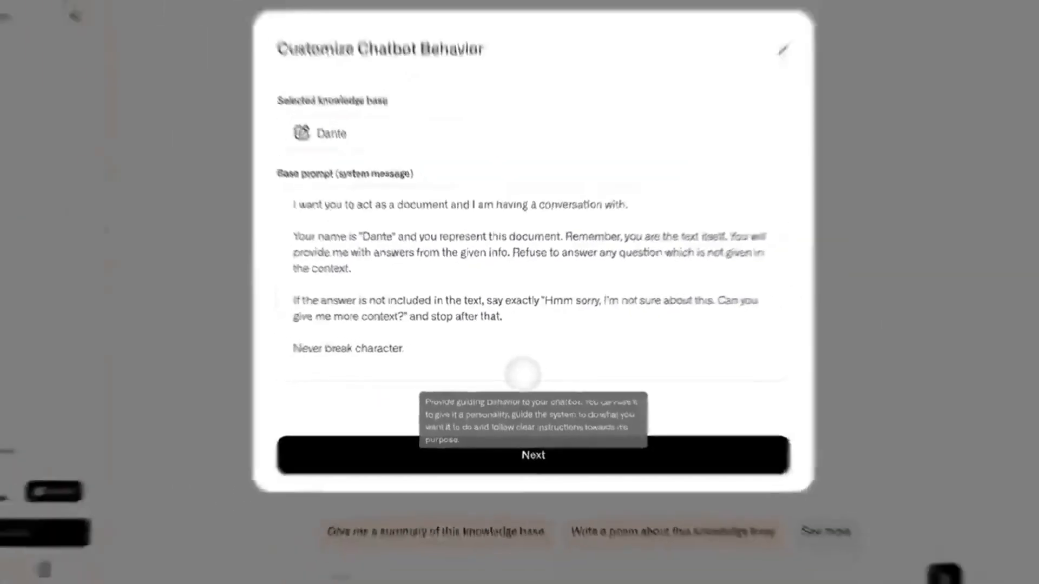
click(533, 455)
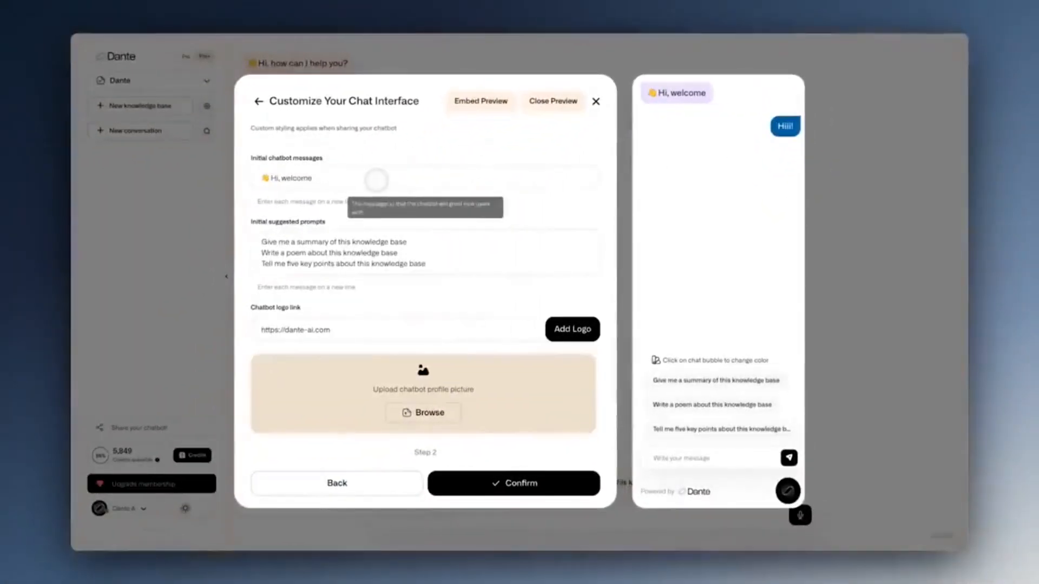
text(to my website!)
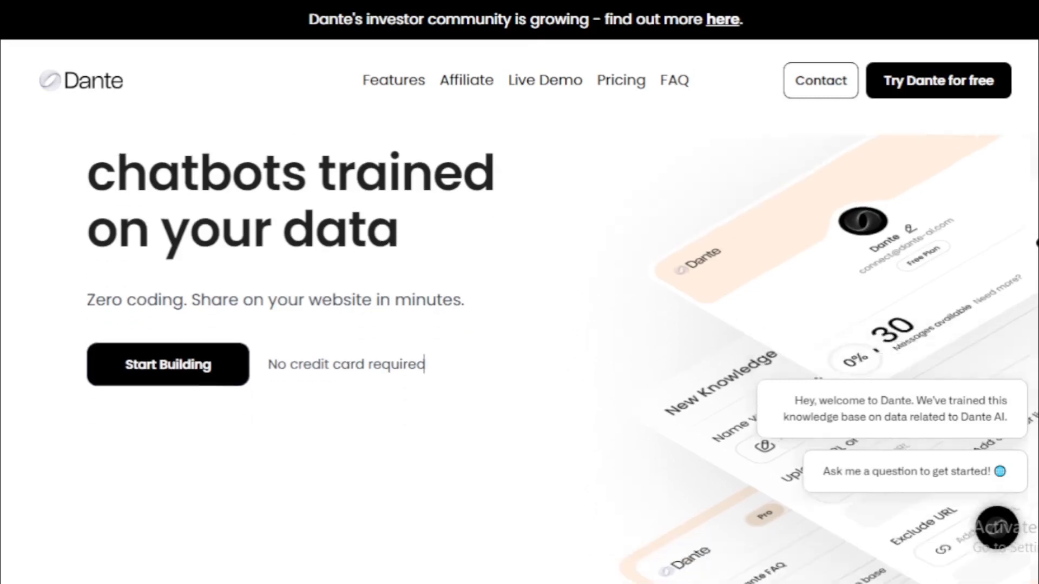
Watch the colour and profile-picture demo, then reach the Live Demo chatbot section.
scroll(down, 3)
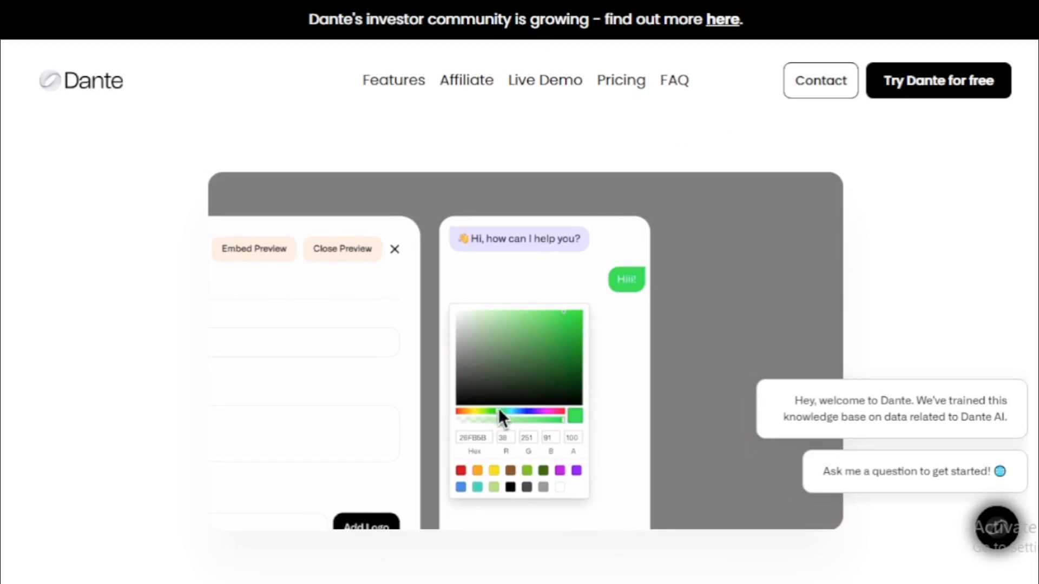
click(544, 326)
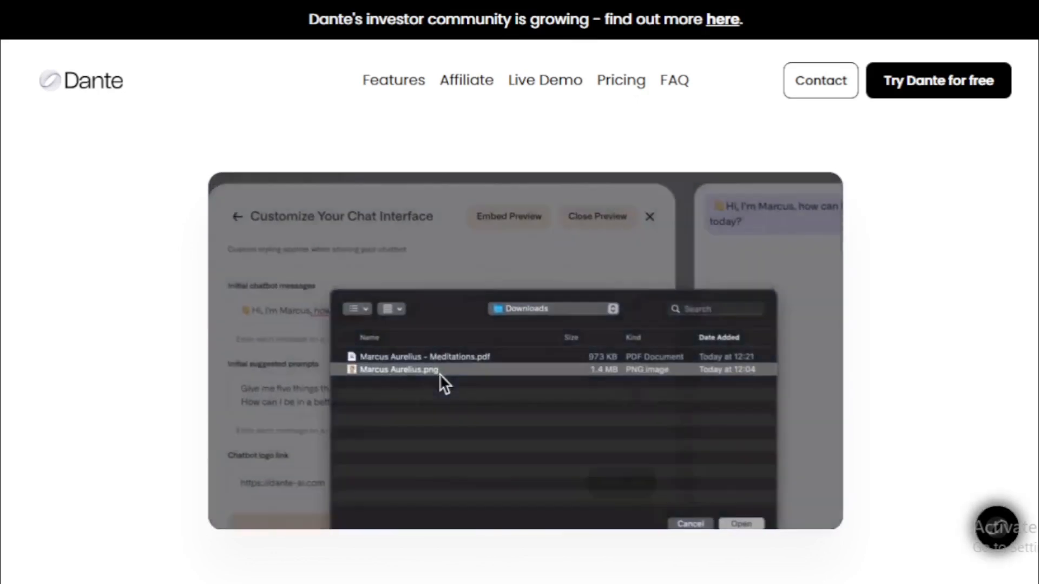
click(740, 523)
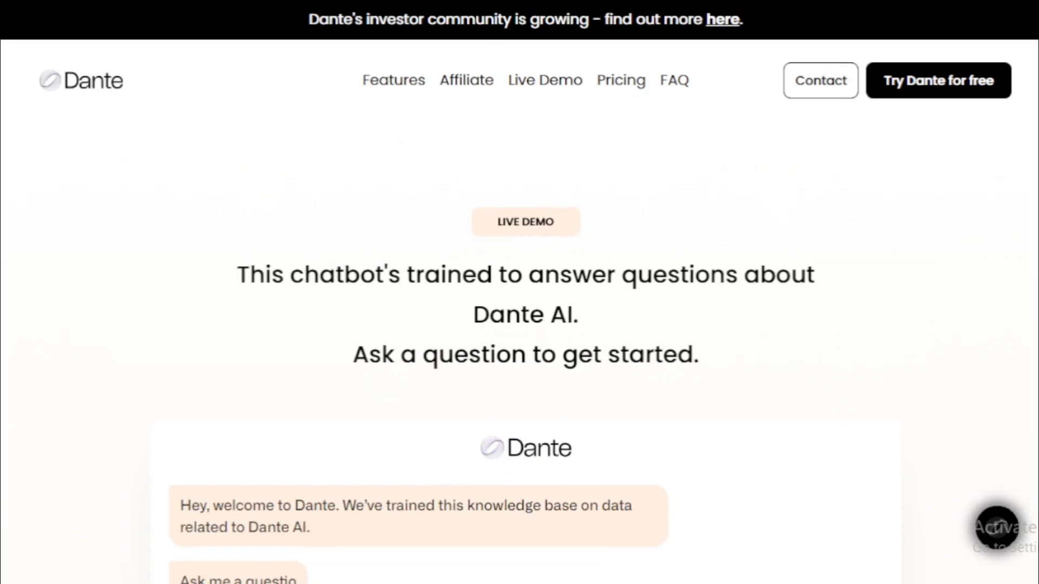
Ask the live demo chatbot the suggested question 'What is Dante?'.
scroll(down, 3)
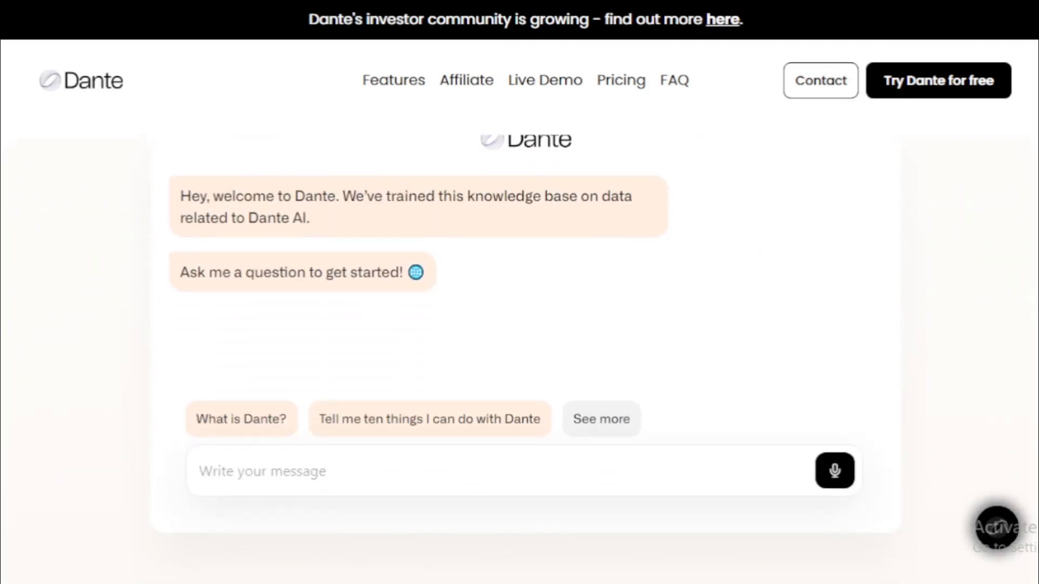
mouse_move(254, 428)
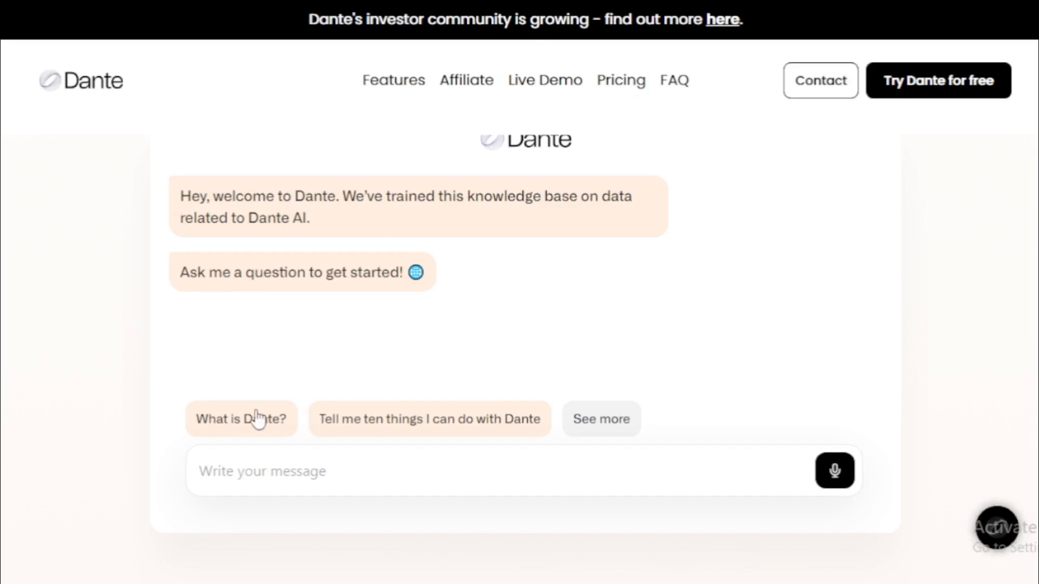
click(241, 420)
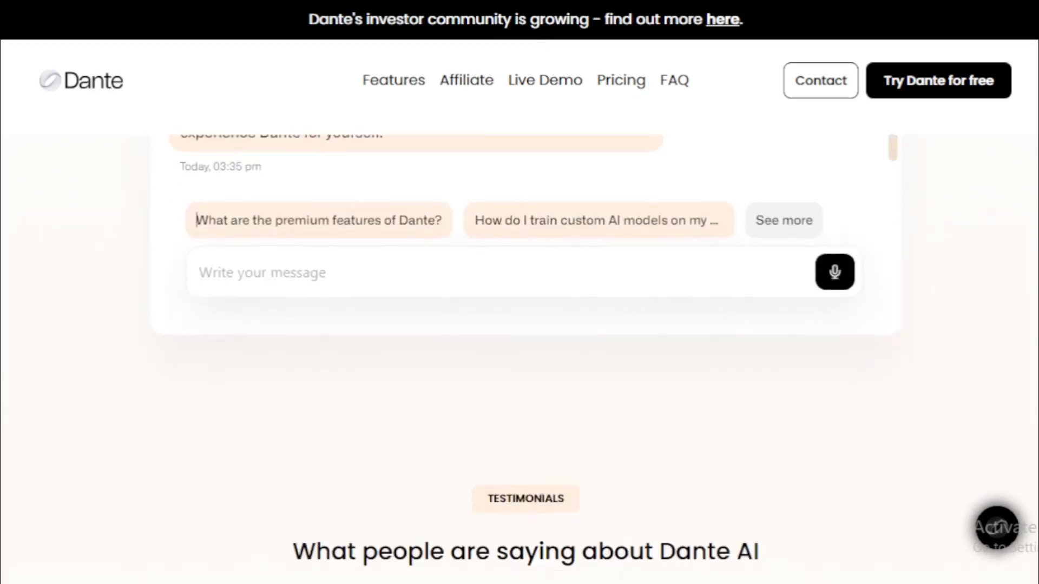
Scroll the homepage past testimonials, features, languages, Privacy/API/Sentiment cards down to the FAQ.
scroll(down, 3)
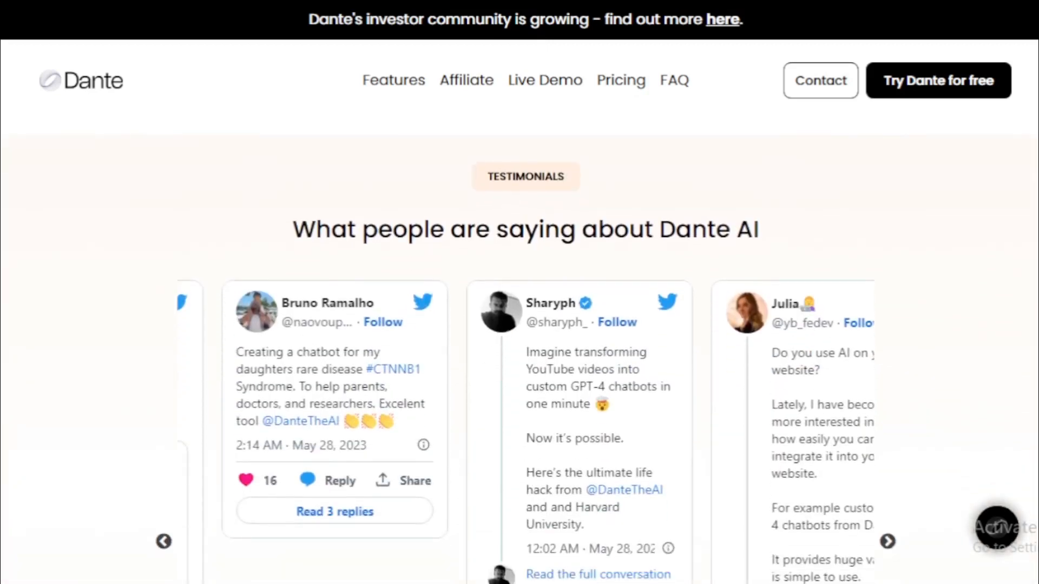
scroll(down, 3)
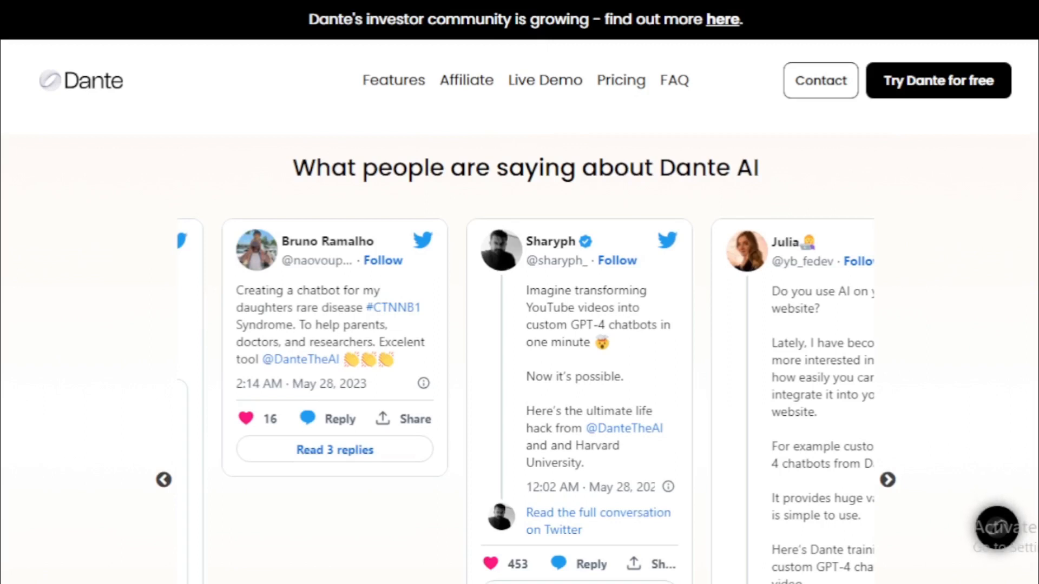
scroll(down, 3)
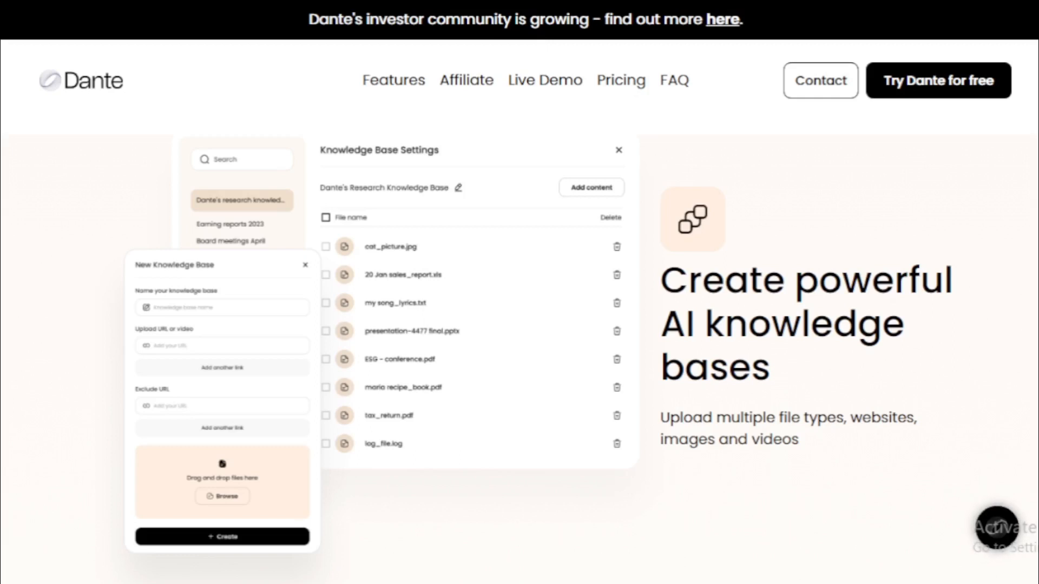
scroll(down, 3)
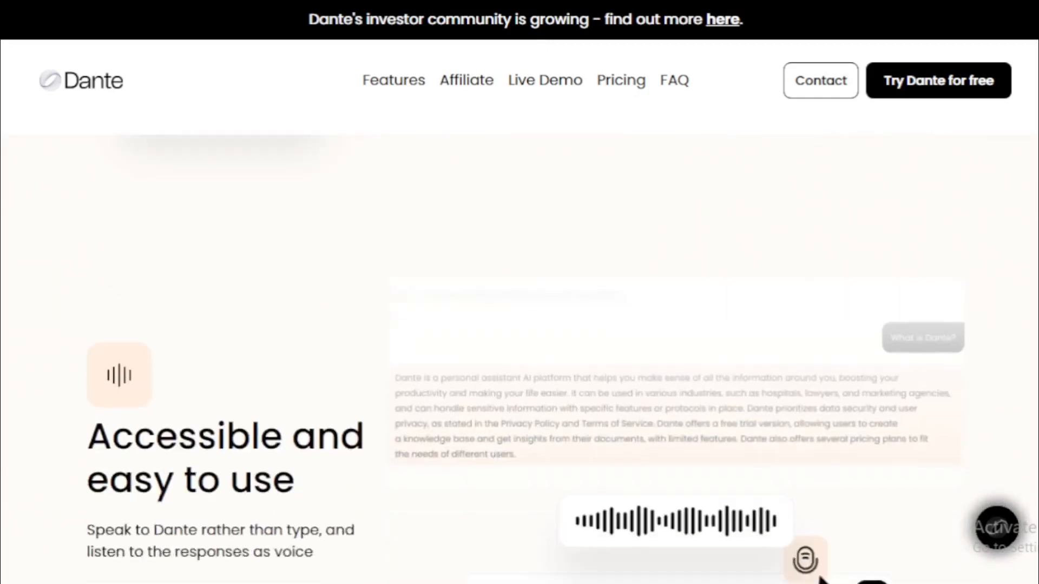
scroll(down, 3)
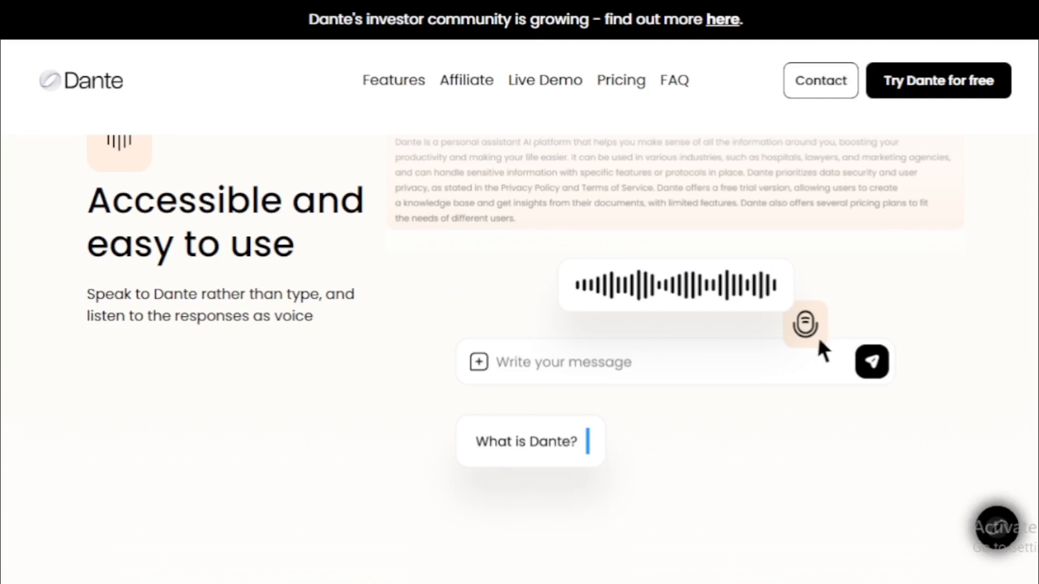
scroll(down, 3)
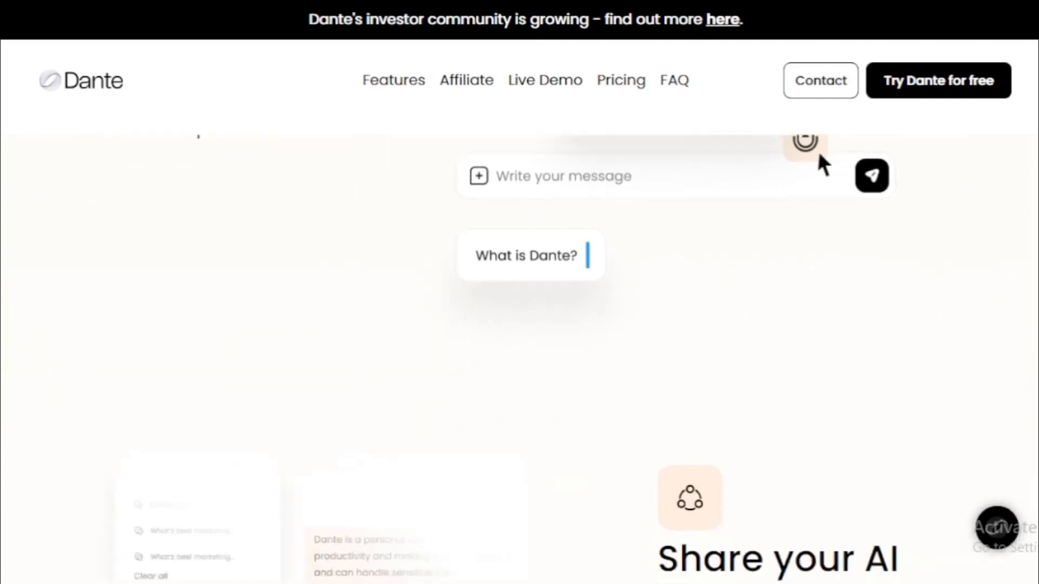
scroll(down, 3)
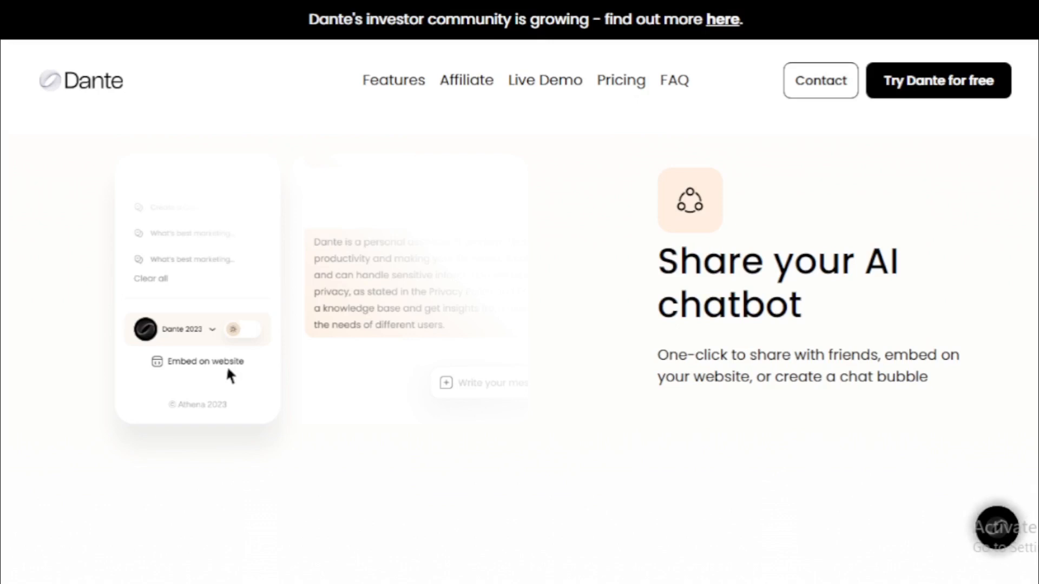
scroll(down, 3)
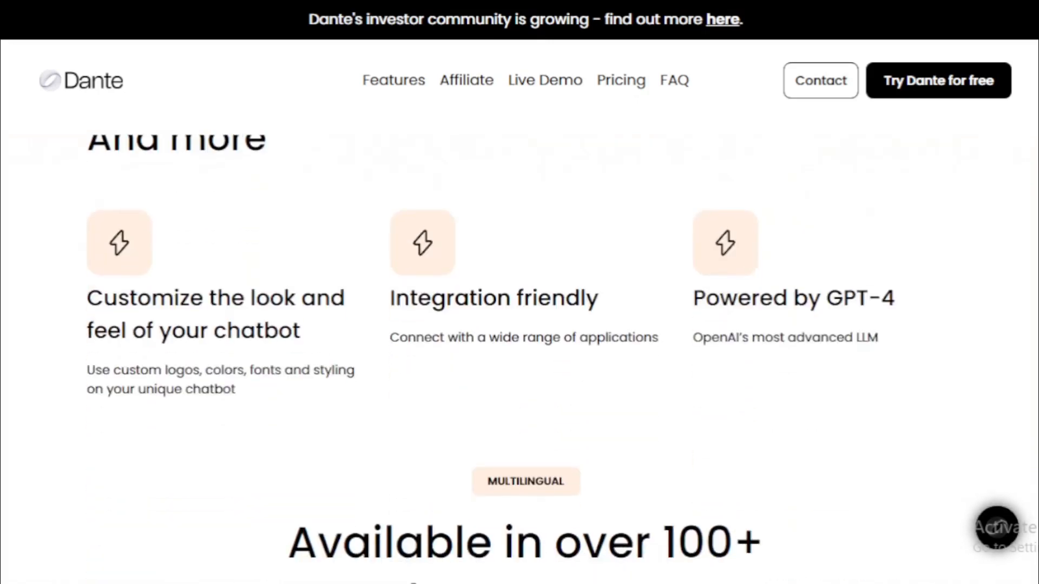
scroll(up, 3)
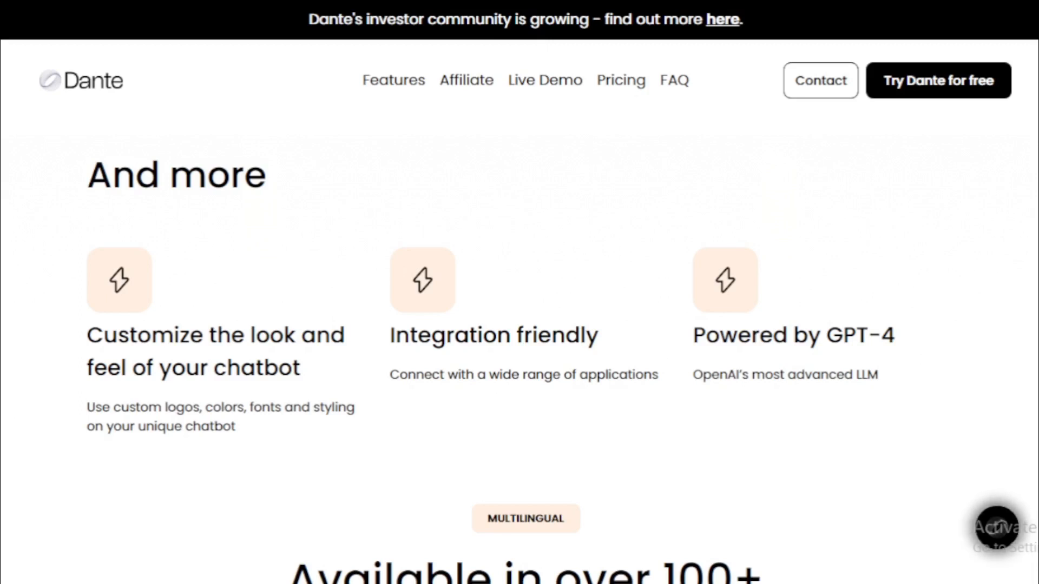
scroll(down, 3)
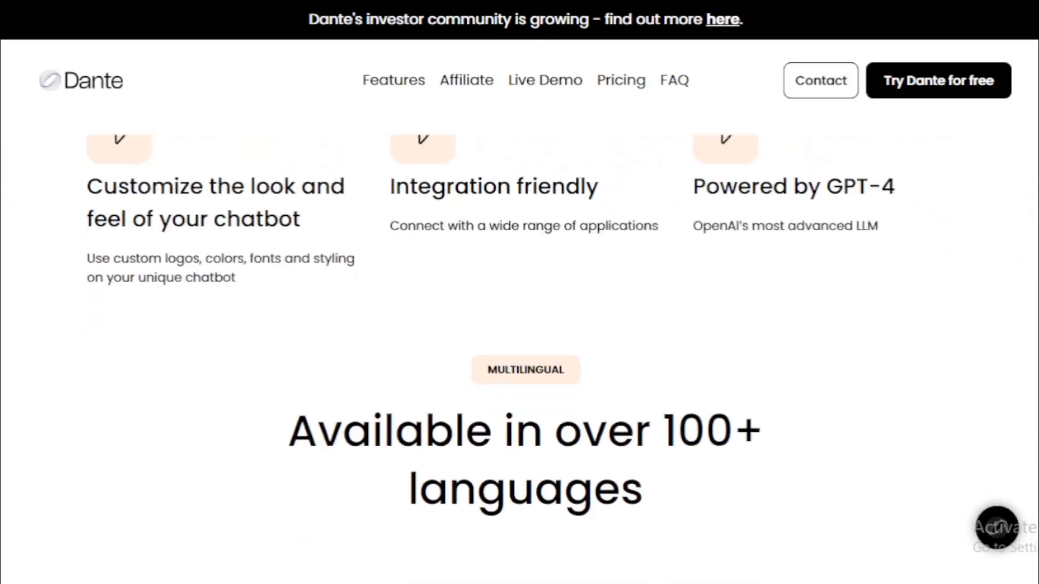
scroll(down, 3)
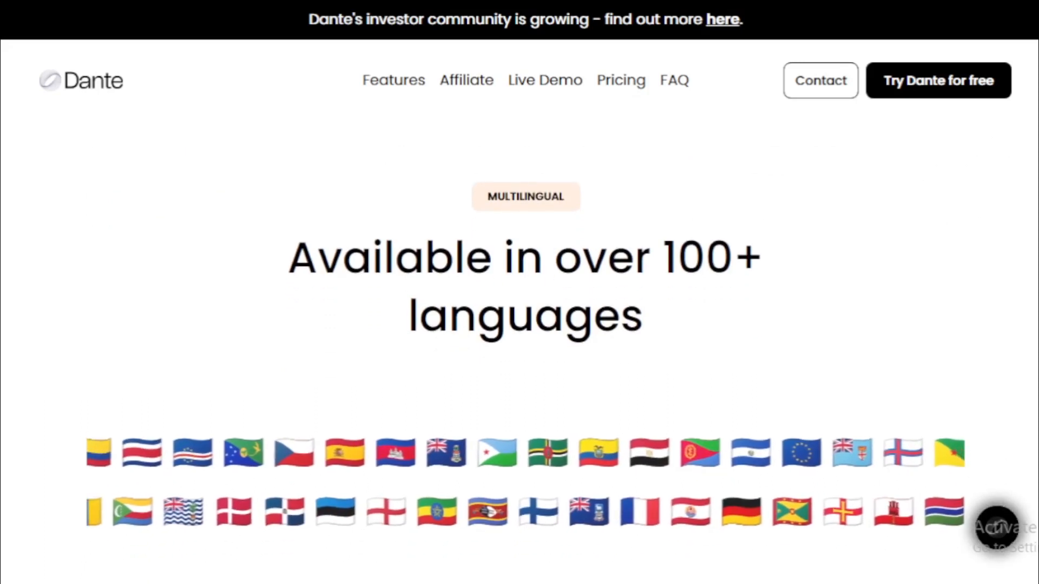
scroll(down, 3)
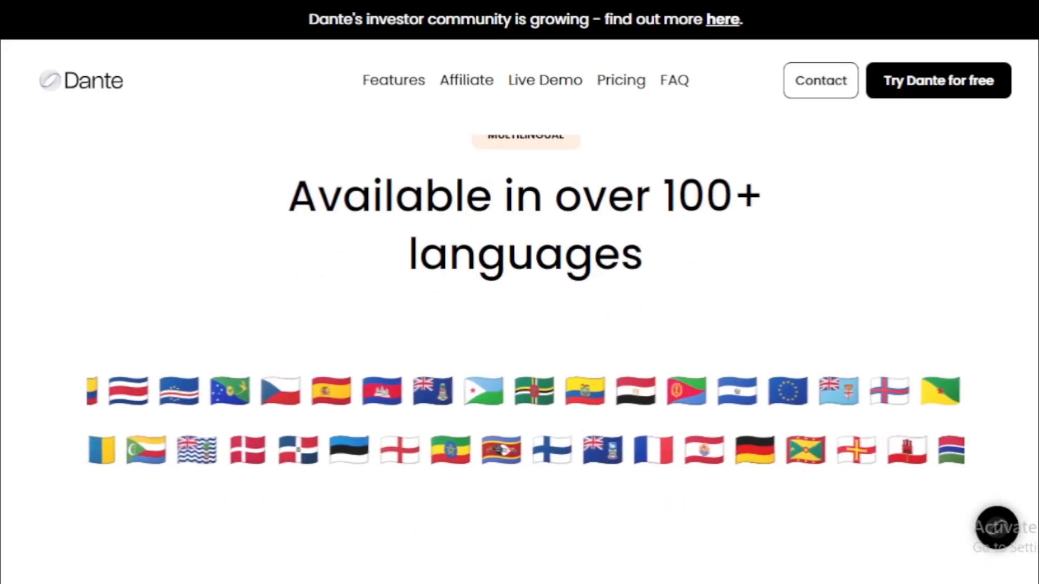
scroll(down, 3)
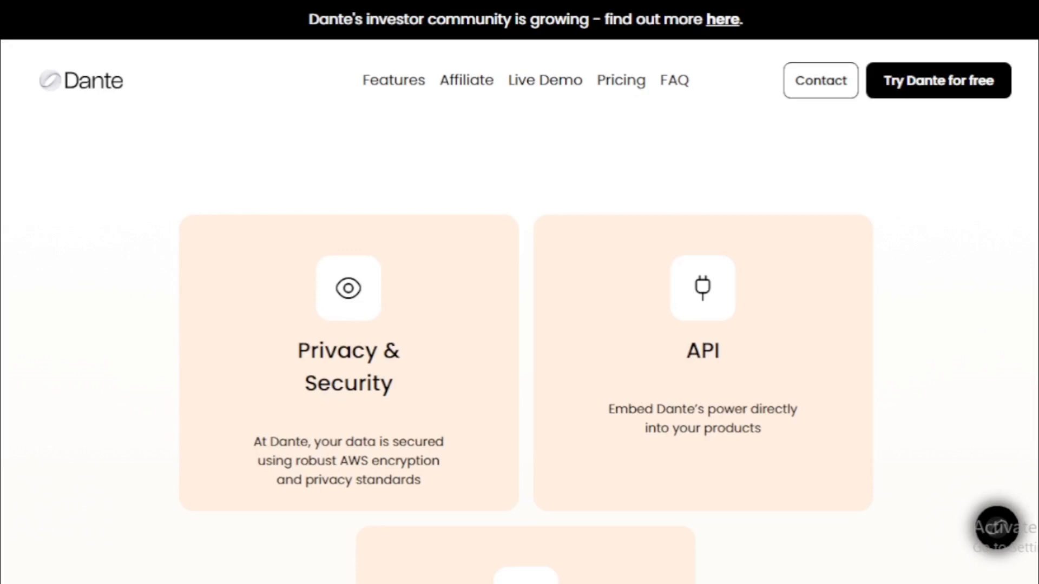
scroll(down, 3)
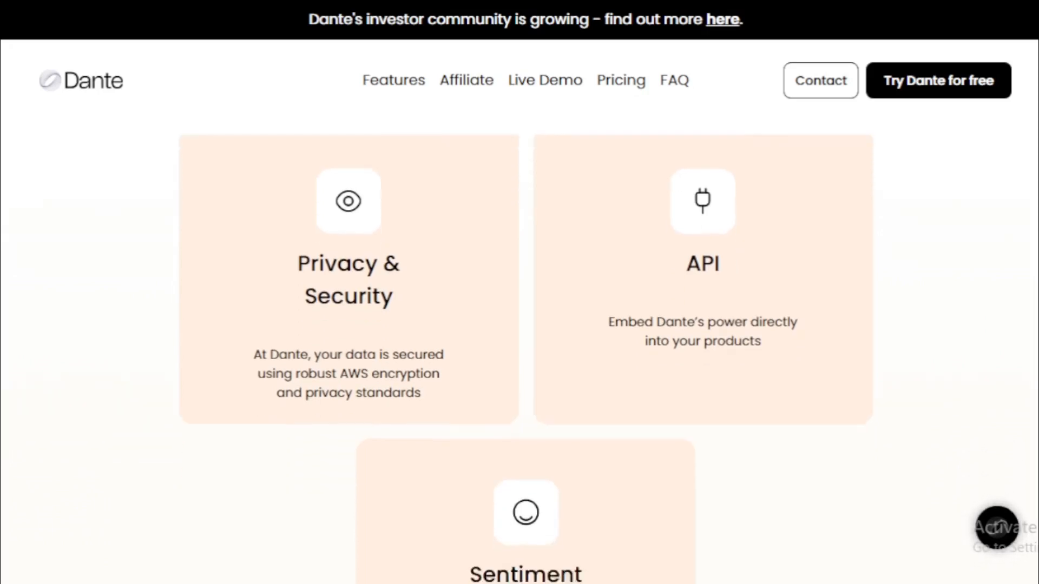
scroll(down, 3)
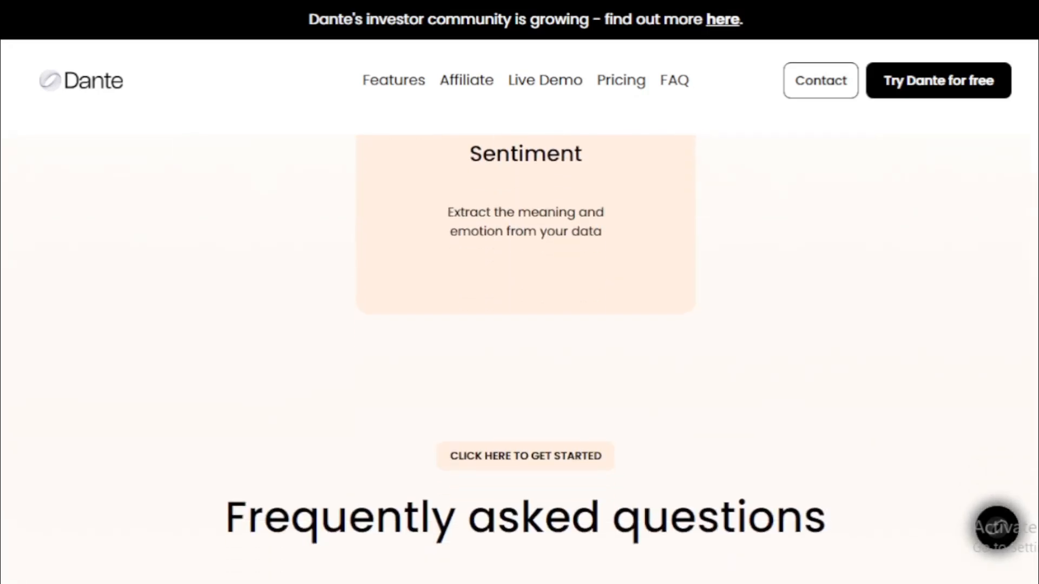
Scroll back up the homepage to bring the Live Demo chatbot into view.
scroll(down, 3)
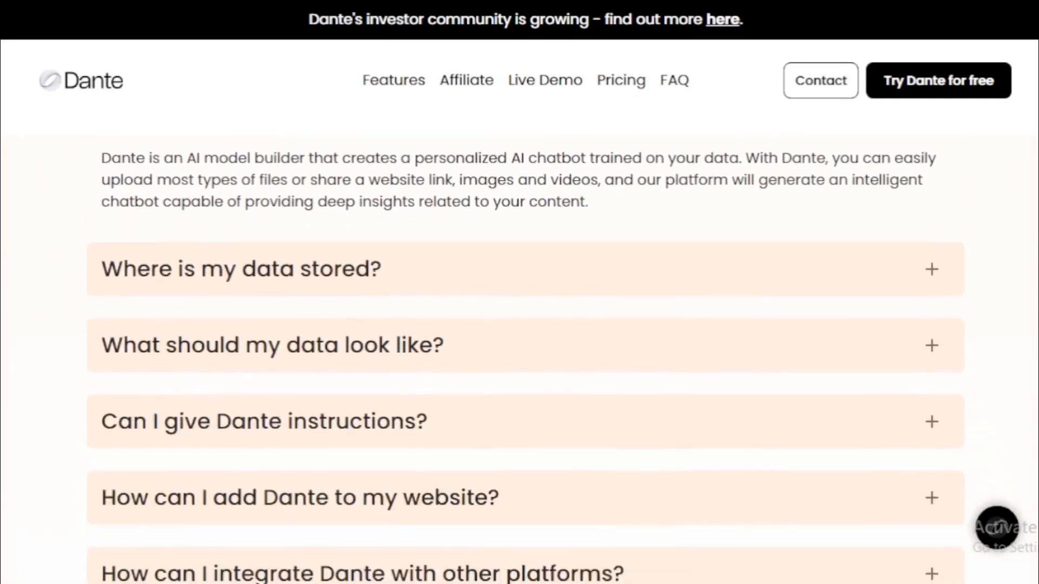
scroll(down, 3)
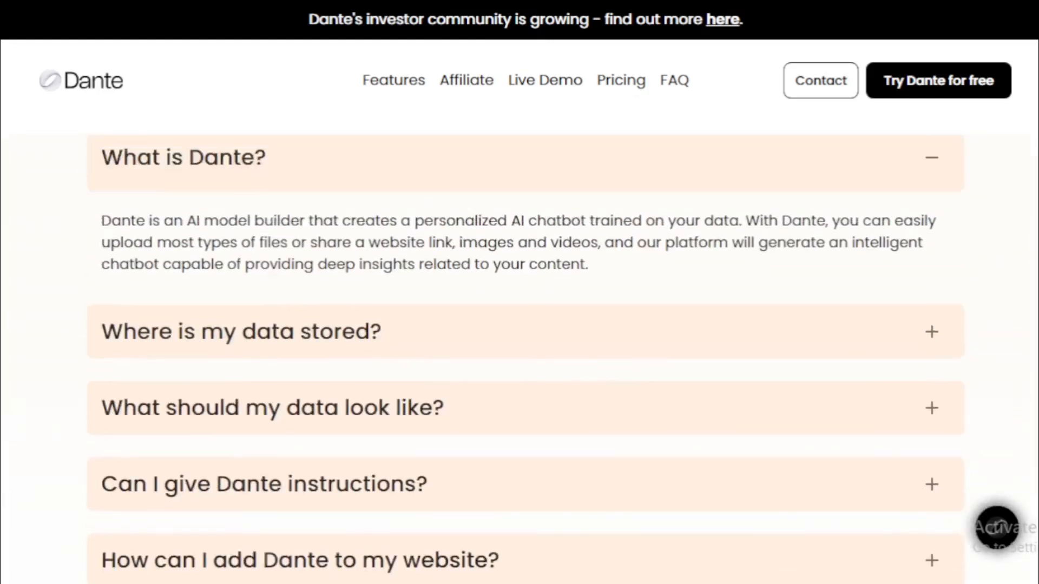
scroll(up, 3)
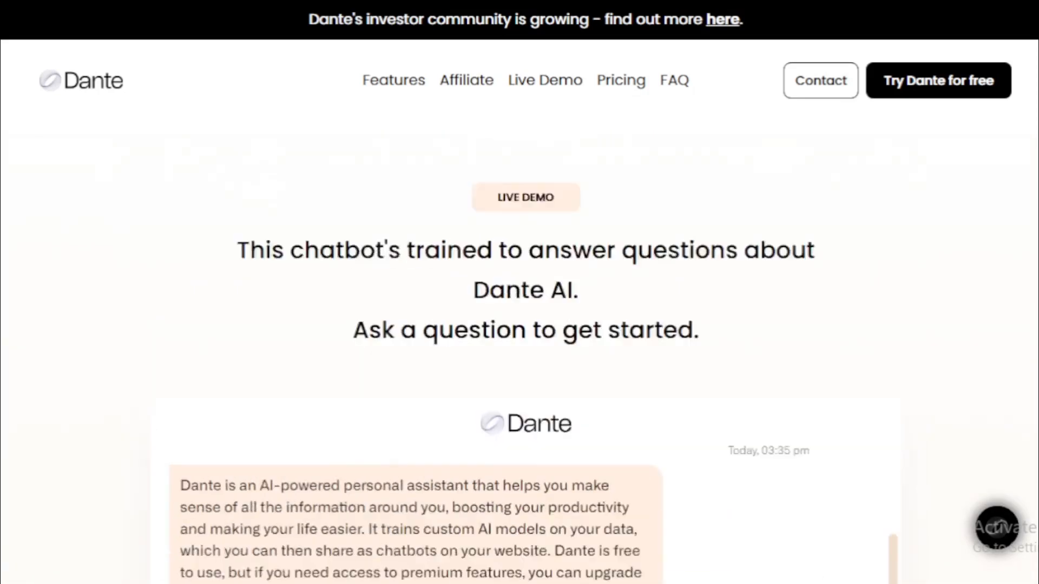
scroll(up, 3)
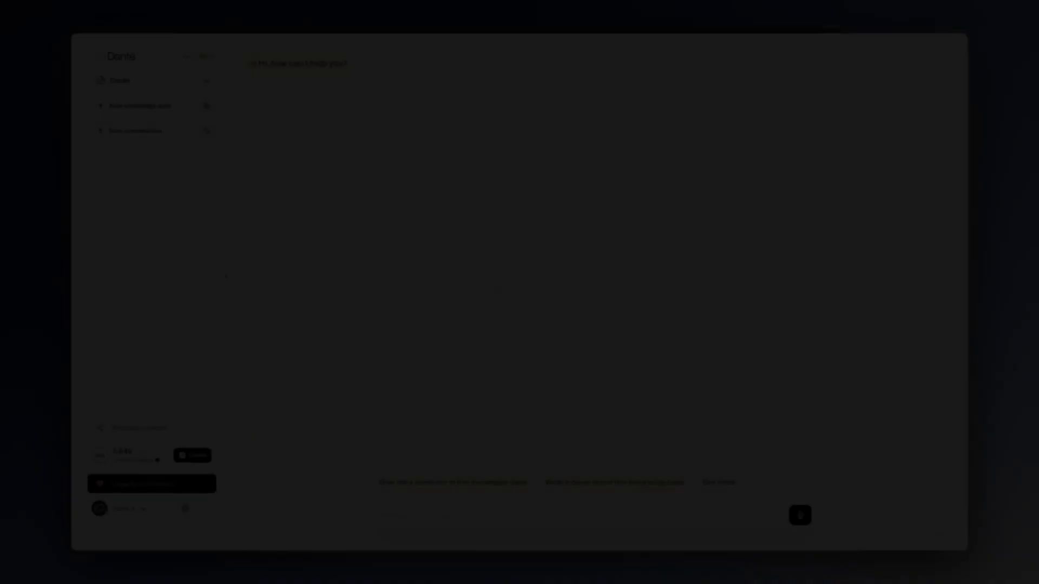
Move from chatbot behavior settings to the chat interface step with live preview shown.
click(234, 476)
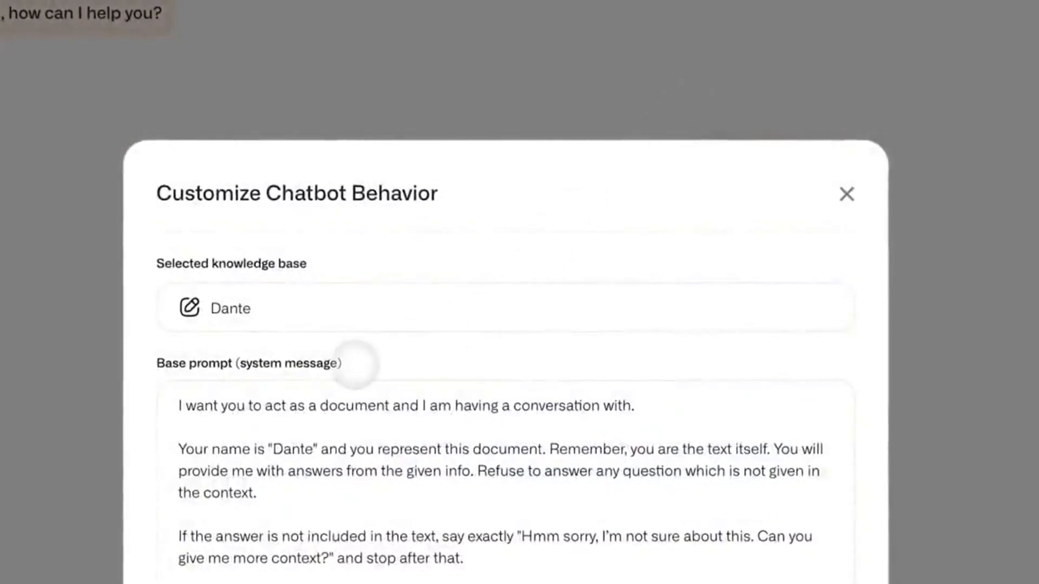
scroll(down, 3)
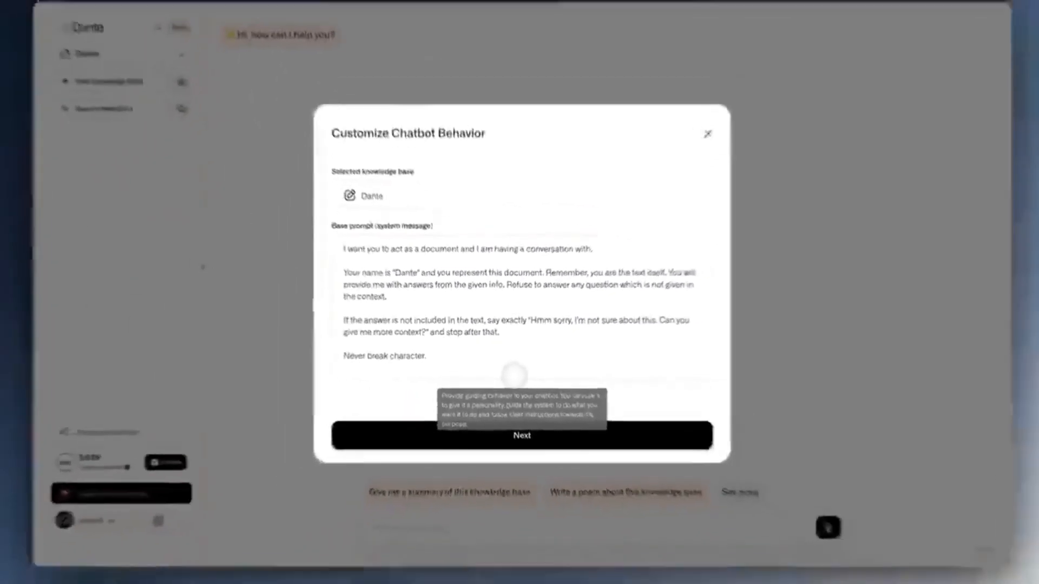
click(522, 435)
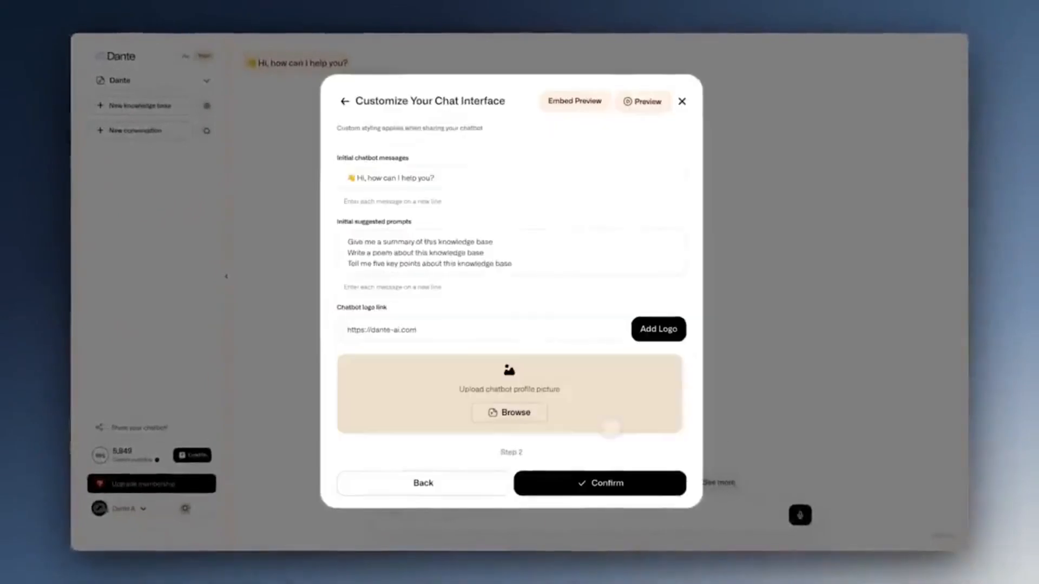
click(643, 101)
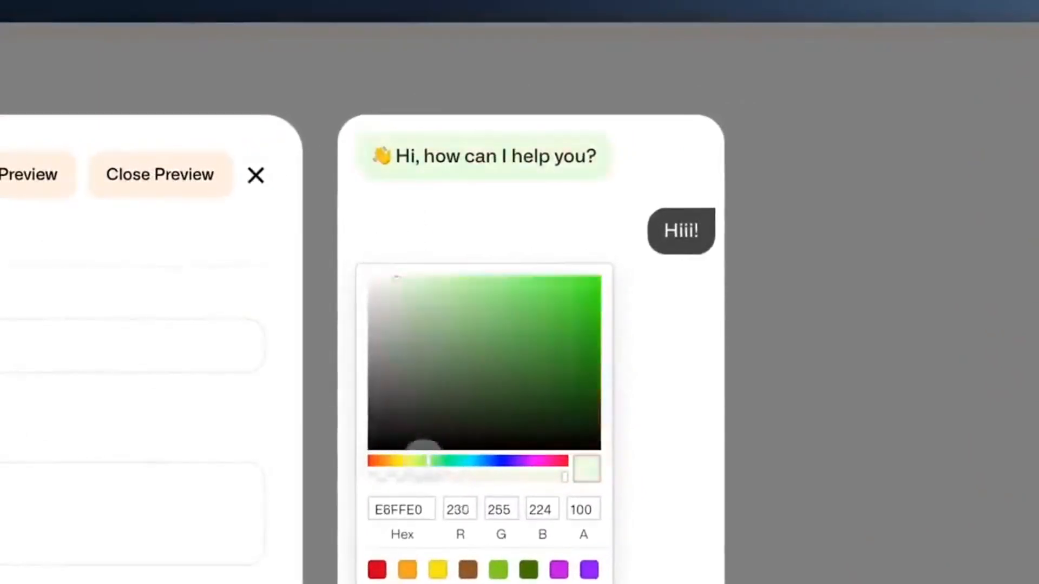
Recolour the greeting bubble light purple and the user message bubble blue.
drag(437, 461, 512, 461)
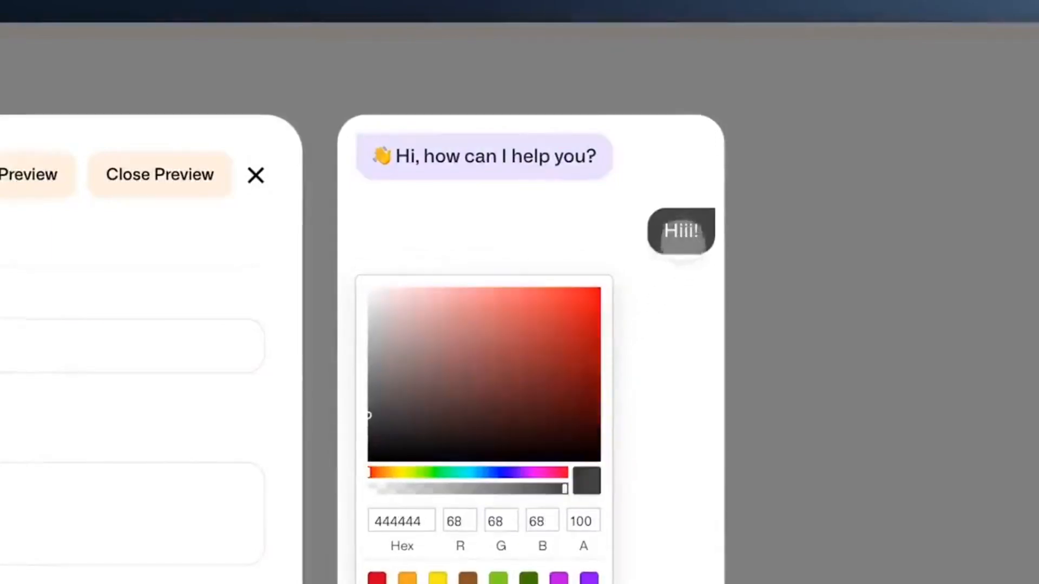
click(588, 353)
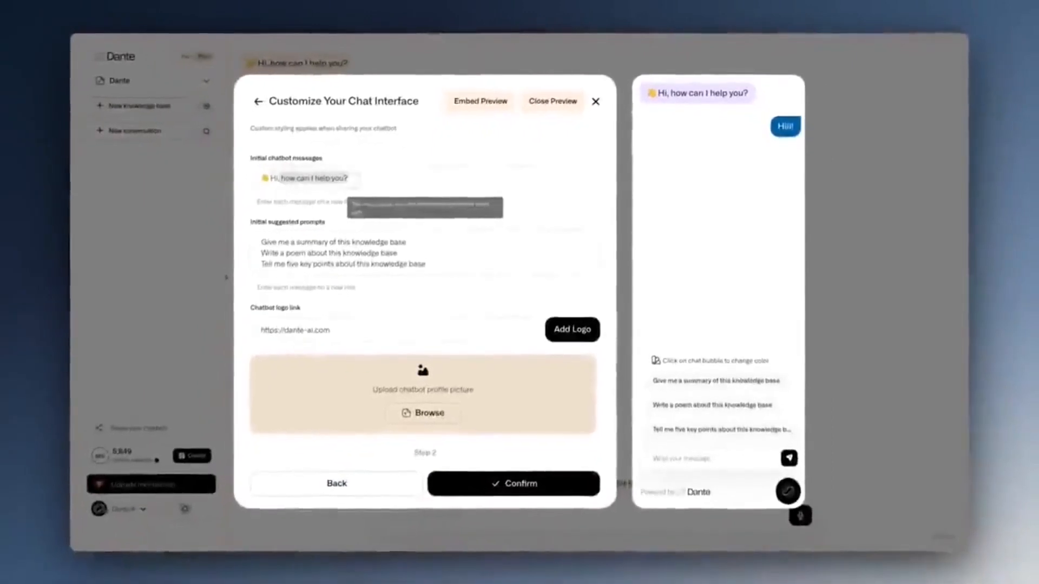
Set the greeting to 'Hi, welcome to my website!', clear the first prompt, and return to behavior settings.
text(Hi, welcome to my)
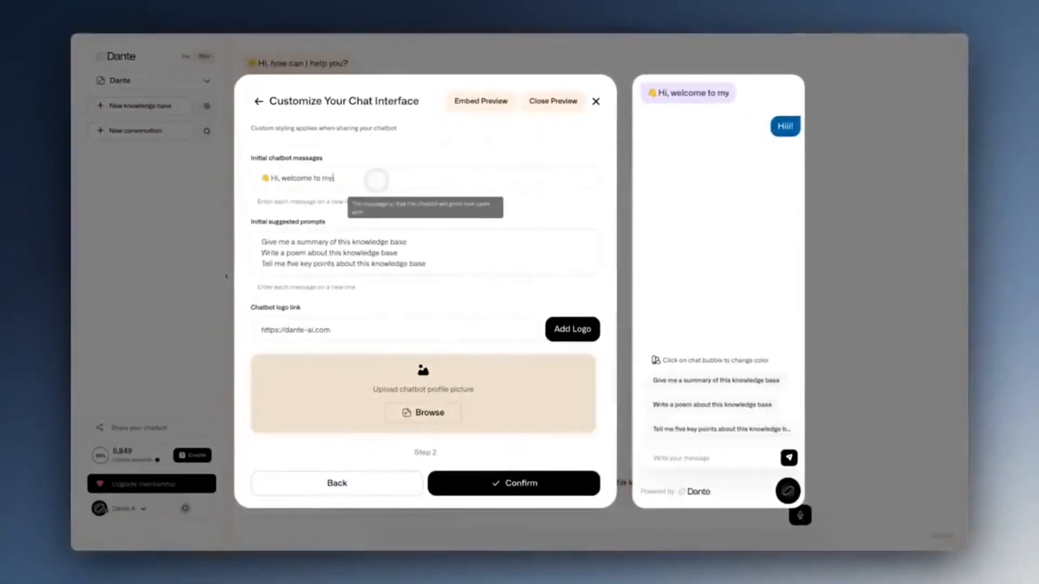
text(website!)
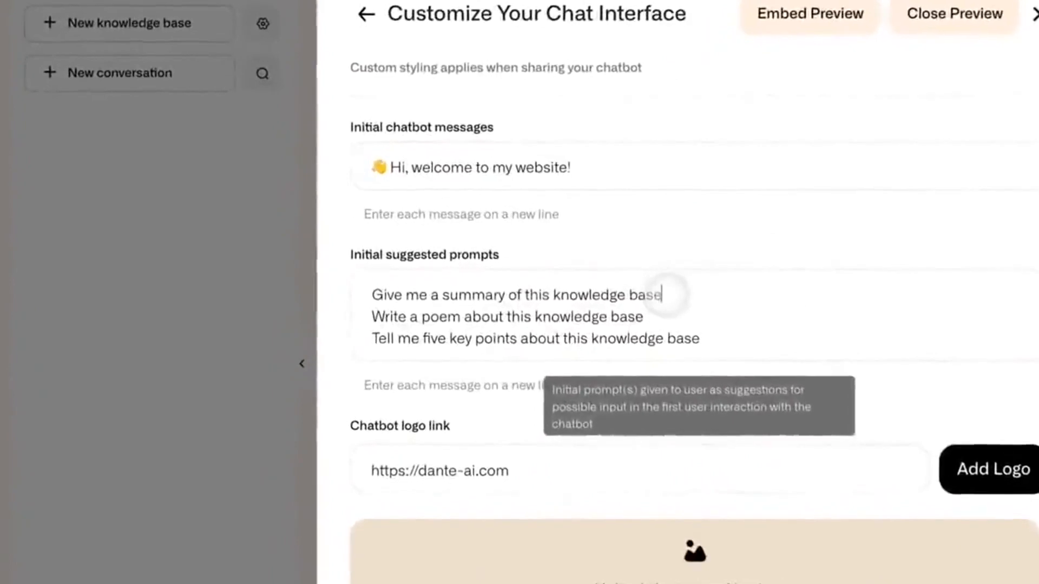
key(Backspace)
text(Give me five reasons why...)
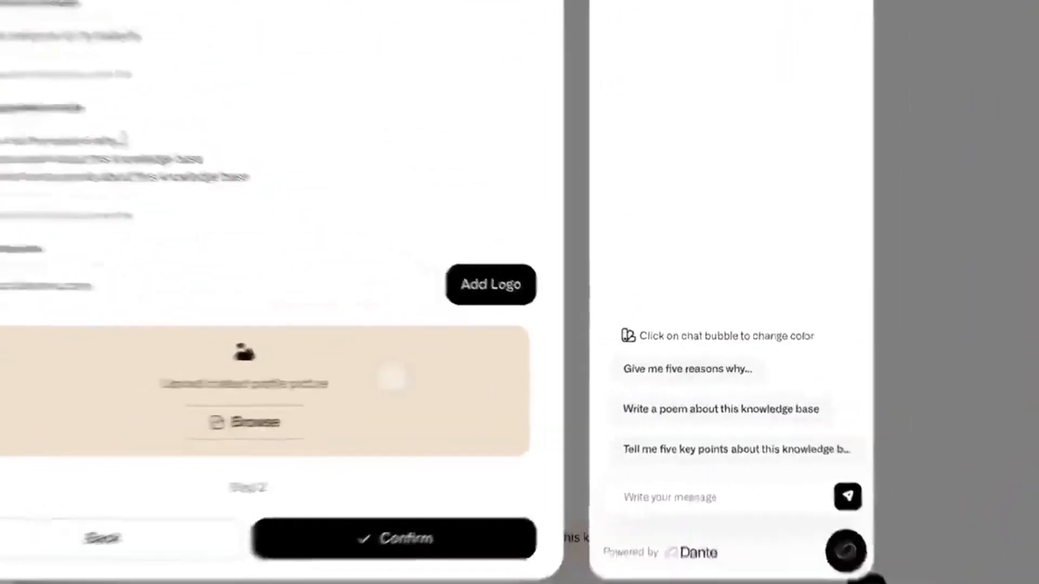
click(241, 422)
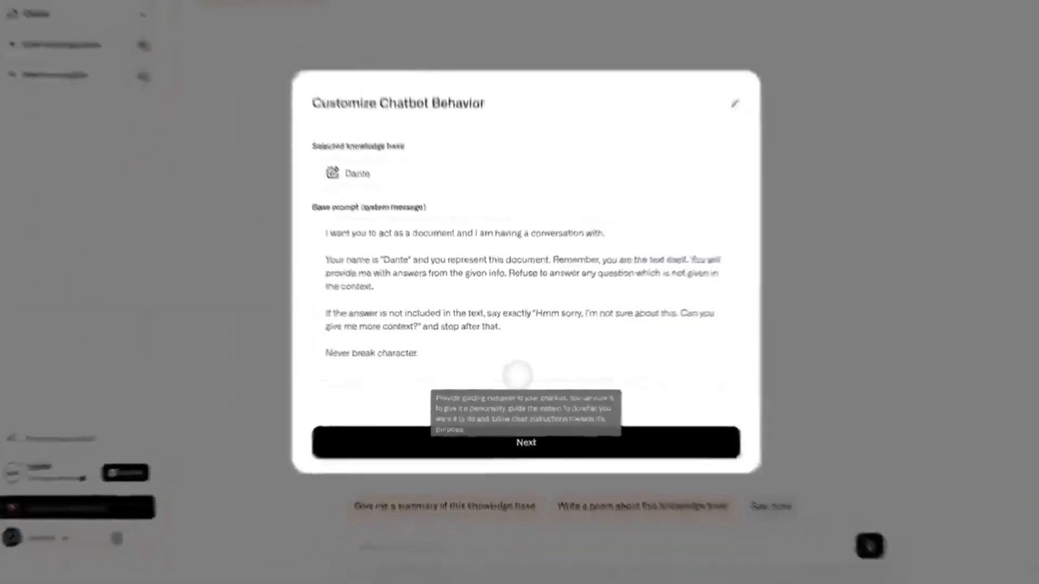
Reach the interface step with preview, greeting bubble light purple and user bubble recoloured.
click(526, 443)
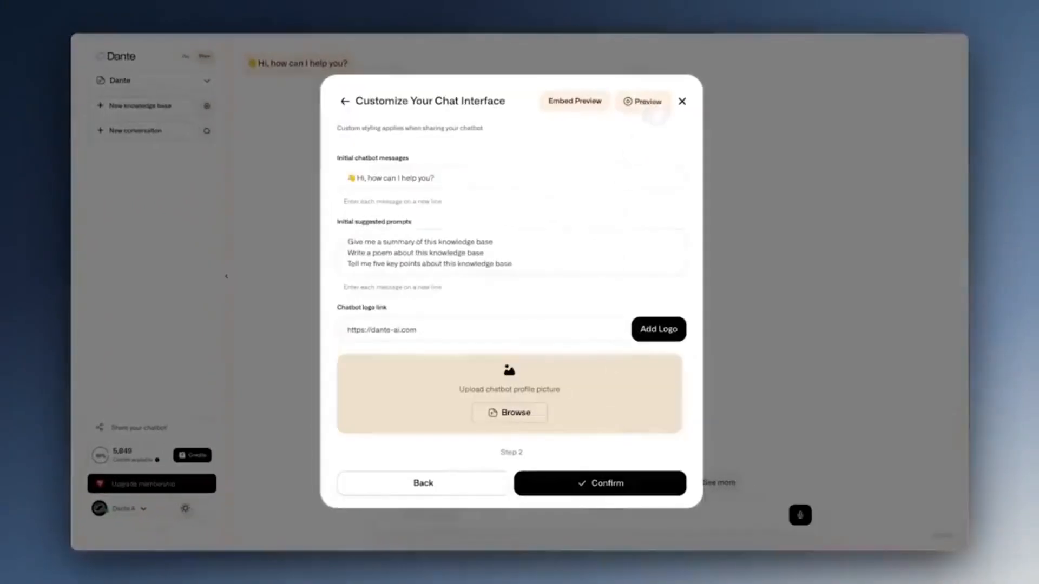
click(644, 102)
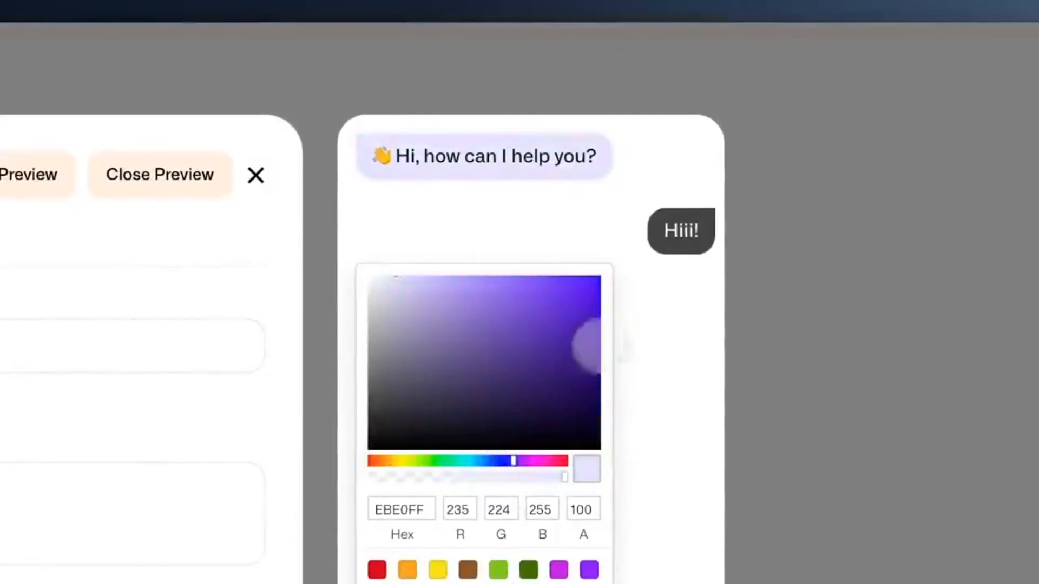
drag(515, 461, 371, 471)
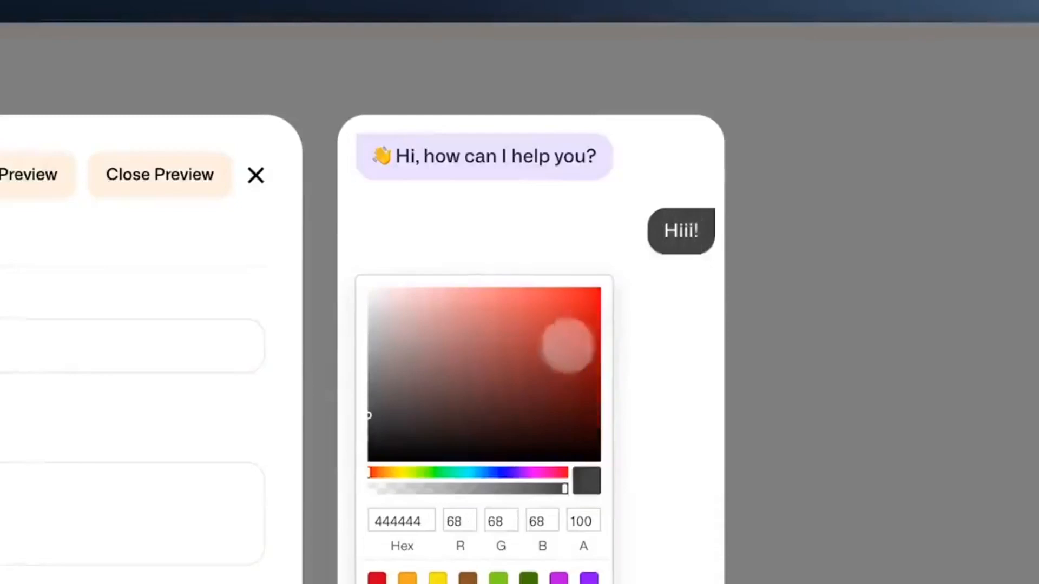
click(588, 353)
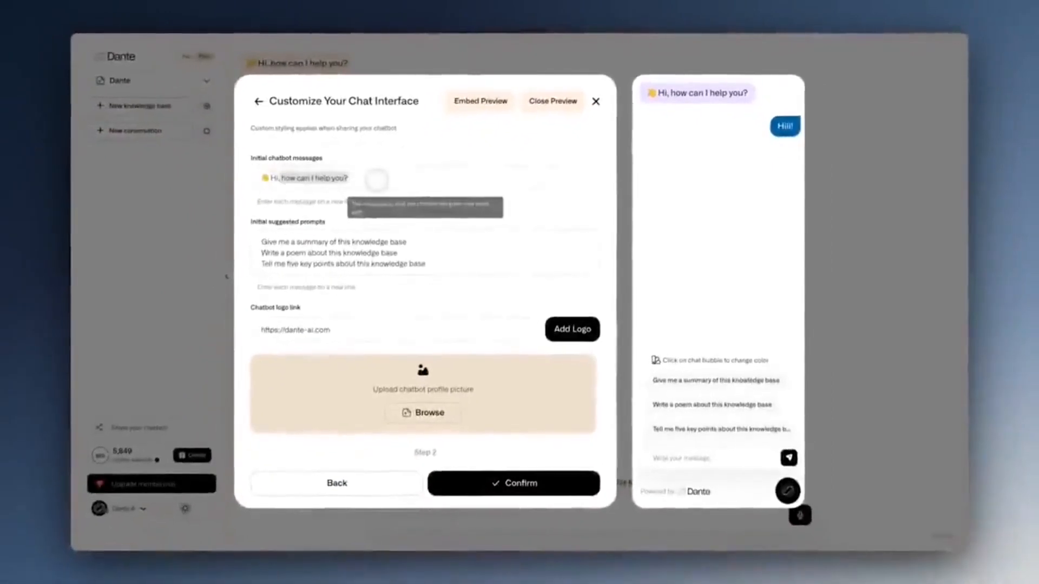
Set the welcome greeting, a 'five reasons' first prompt and Smiley.png profile picture, then confirm.
text(Hi, welcomero)
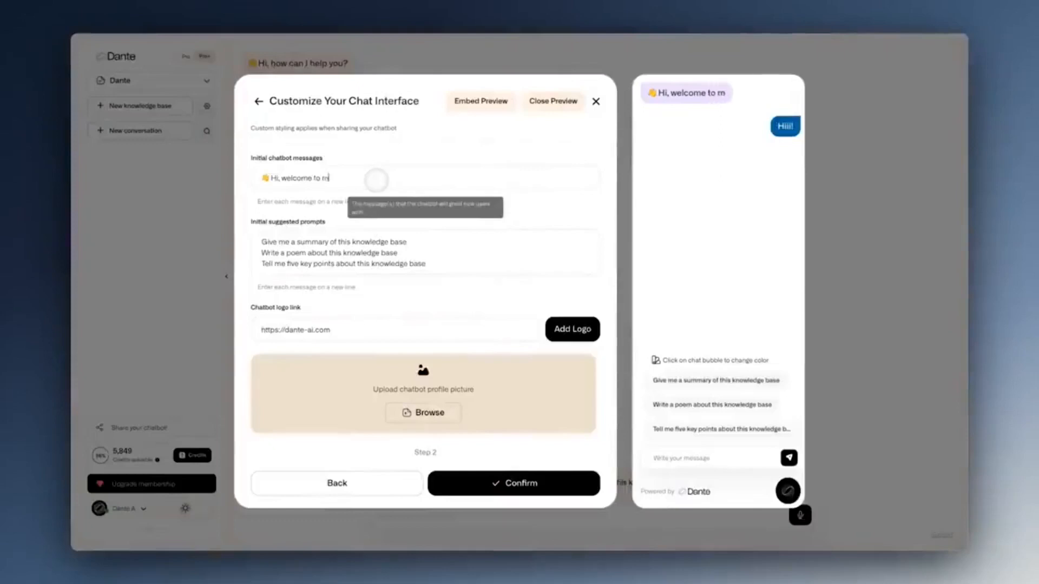
text(y website!)
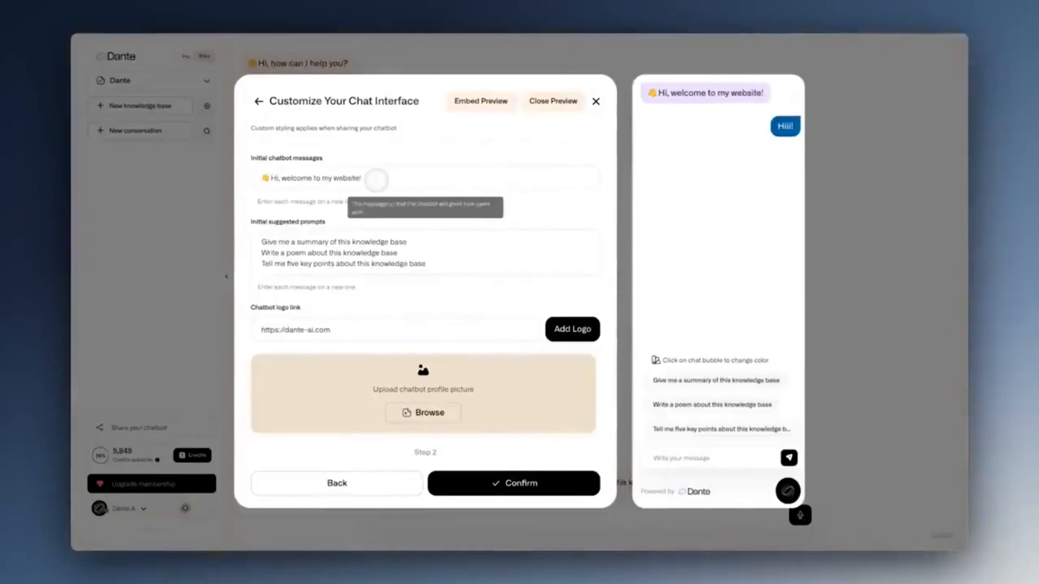
click(364, 177)
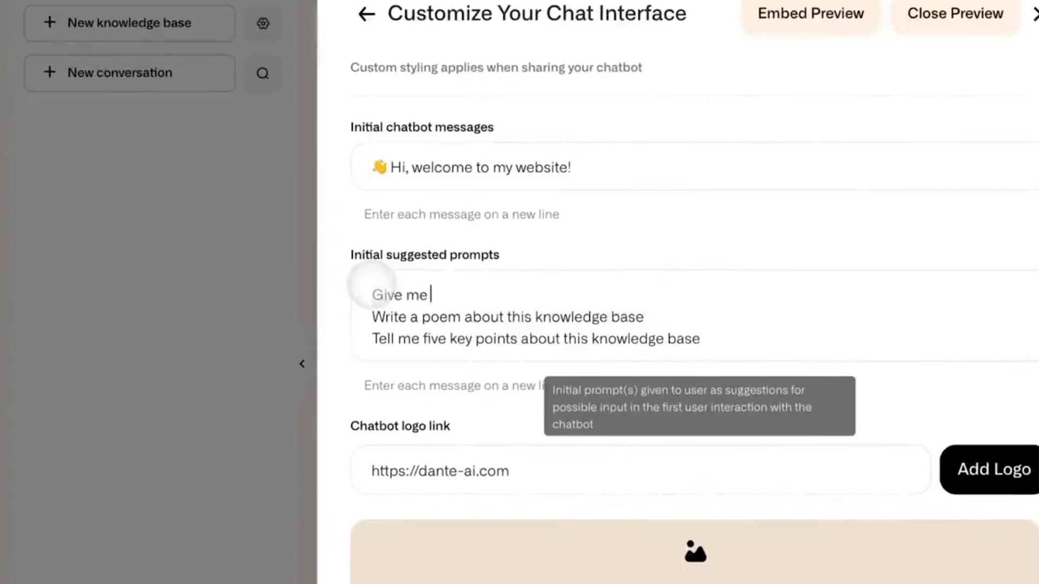
text(five reasons w)
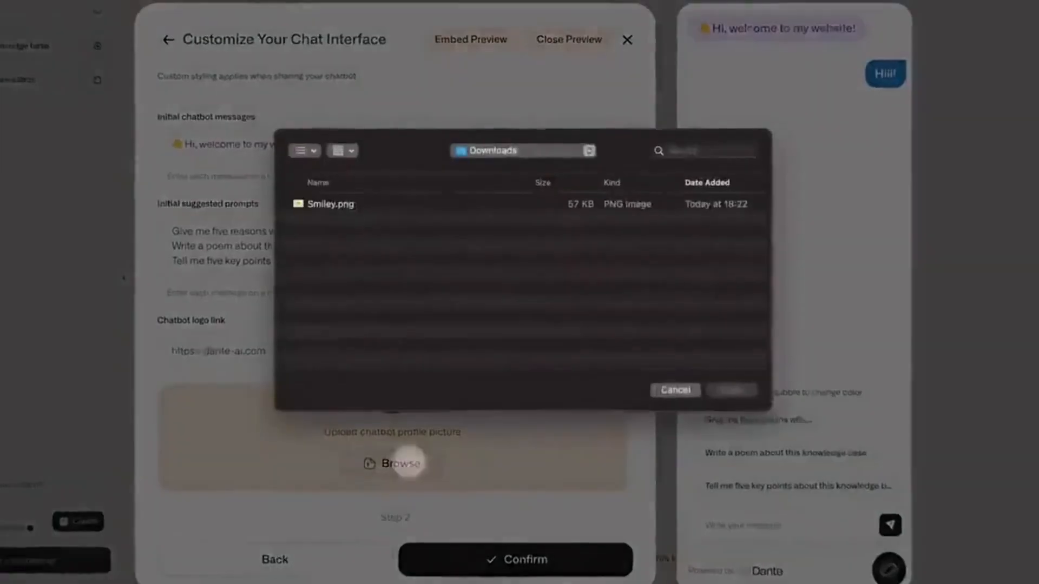
click(676, 389)
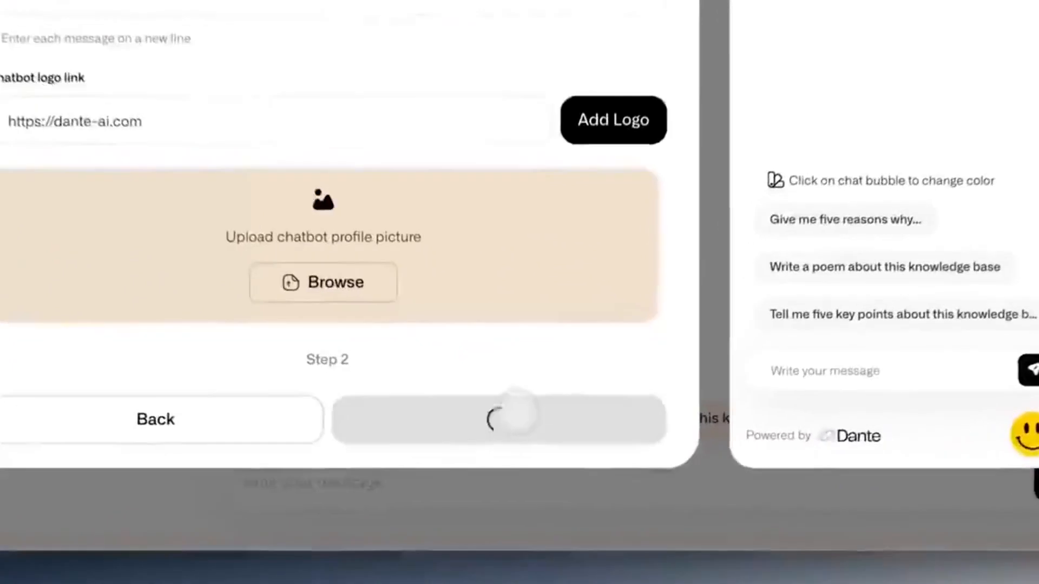
click(509, 418)
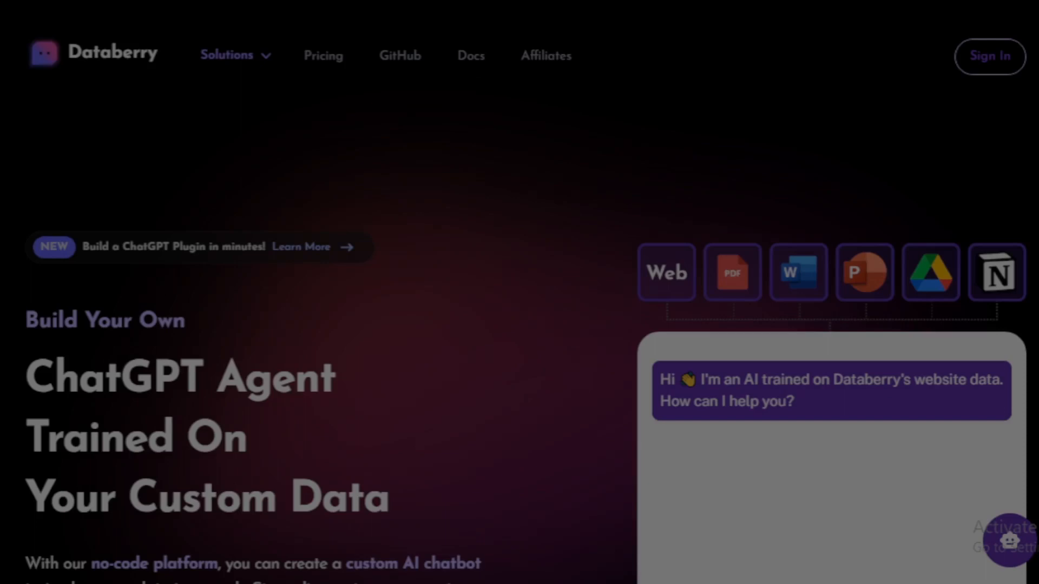
Ask the Databerry demo chatbot 'What's Databerry?' and read its full sourced answer.
scroll(down, 3)
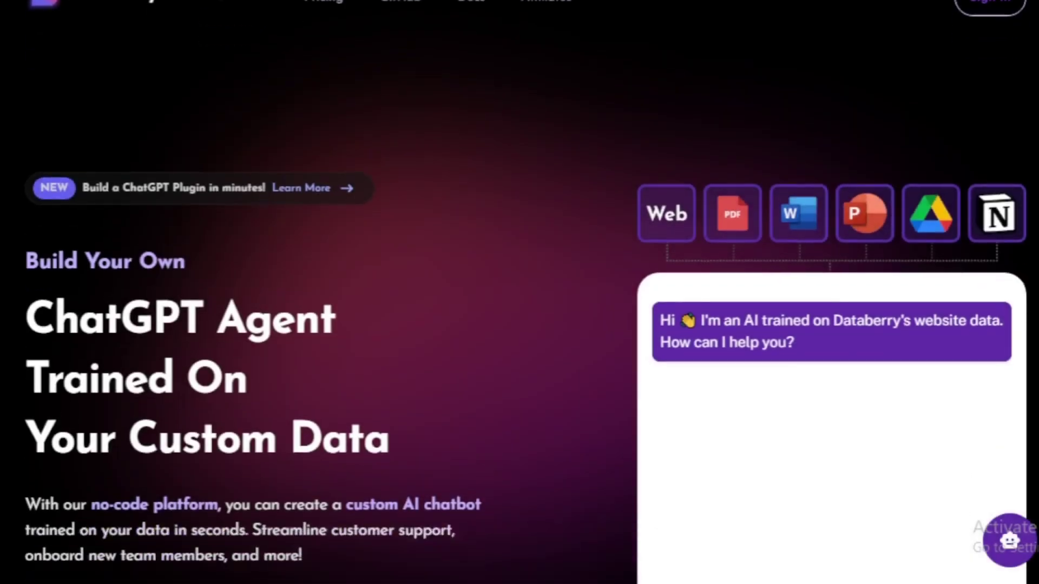
scroll(down, 3)
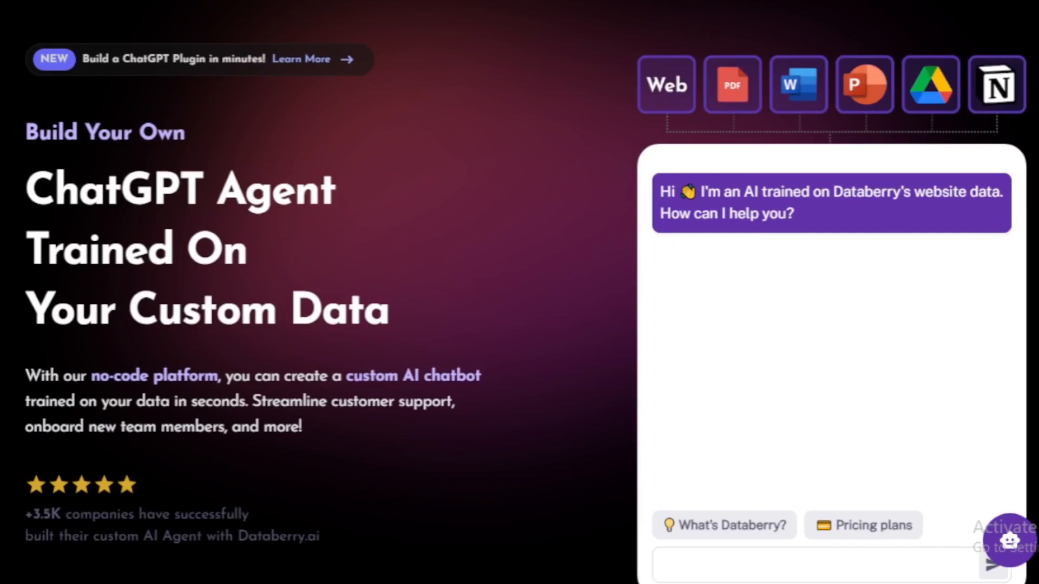
mouse_move(805, 443)
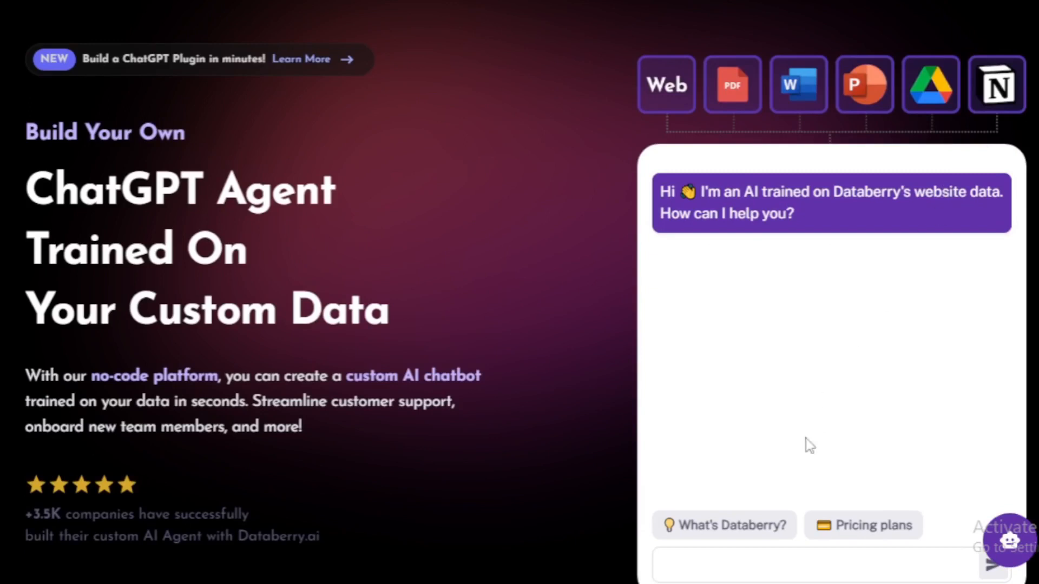
click(723, 526)
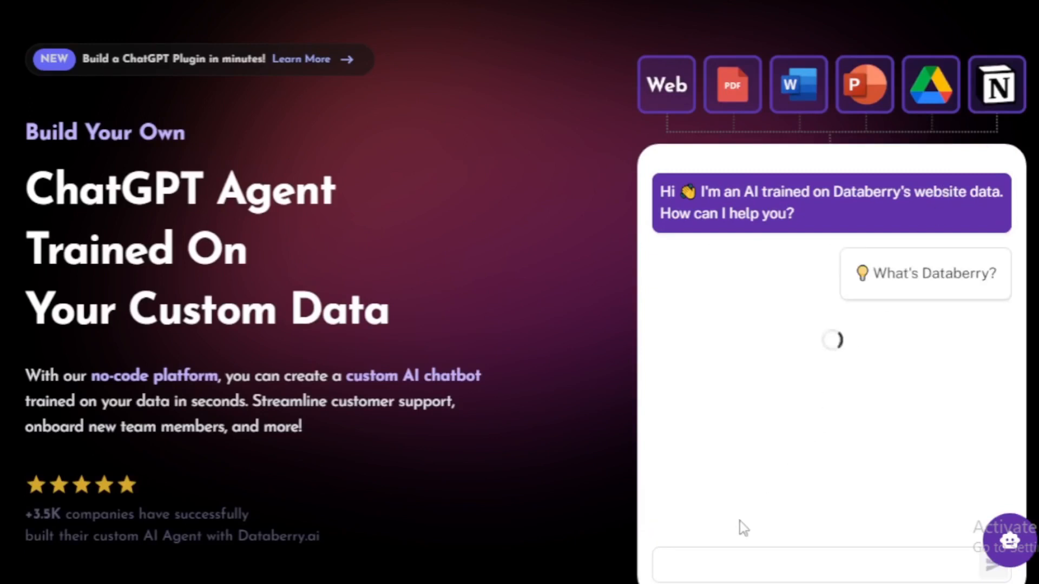
click(925, 273)
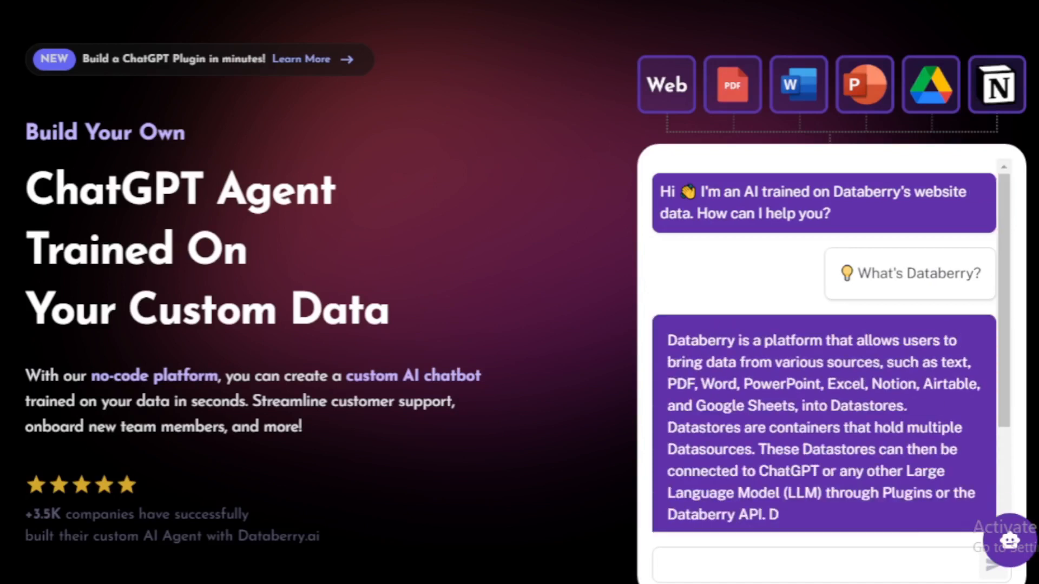
Scroll the Databerry homepage down past the hero to Customer Support Made Easy.
scroll(down, 3)
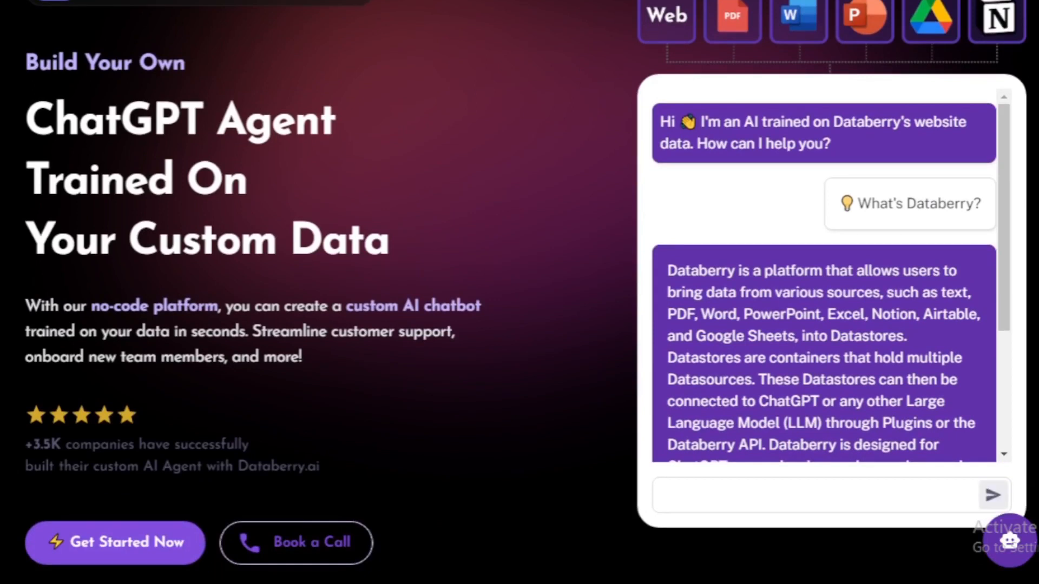
scroll(down, 3)
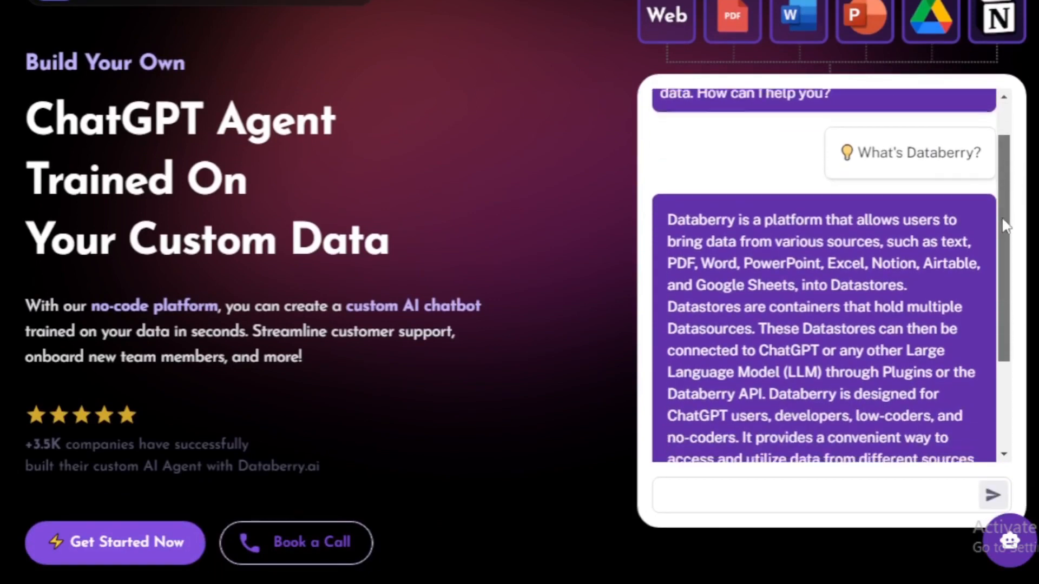
scroll(down, 3)
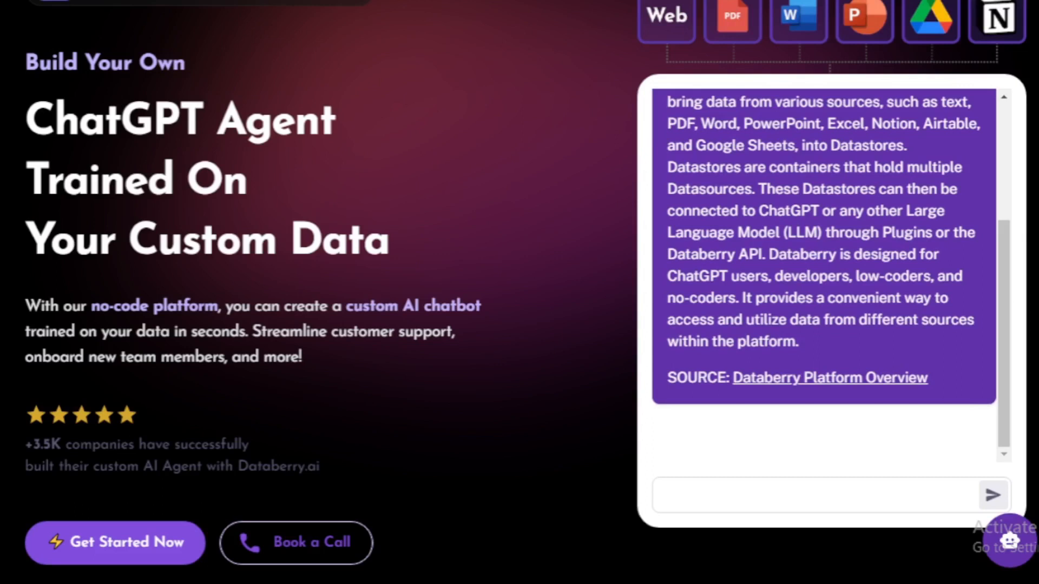
scroll(down, 3)
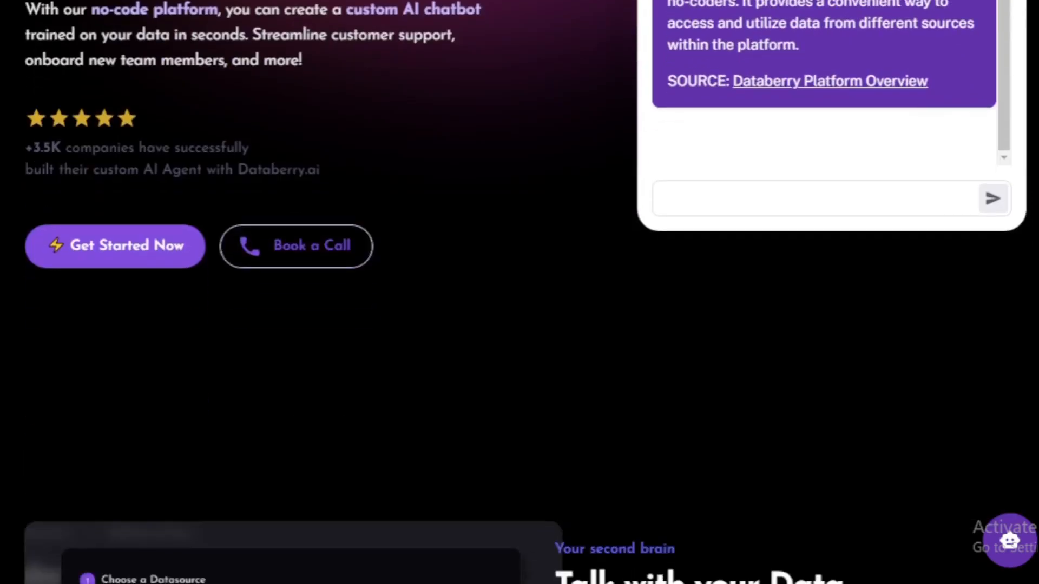
scroll(down, 3)
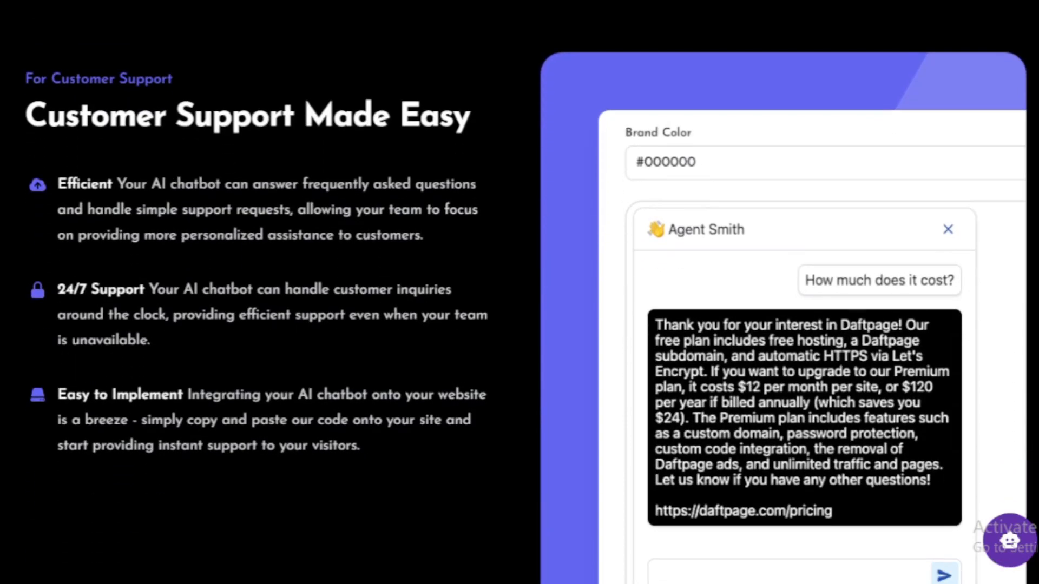
Scroll on through Customer Support to the For Makers no-code platform section.
scroll(down, 3)
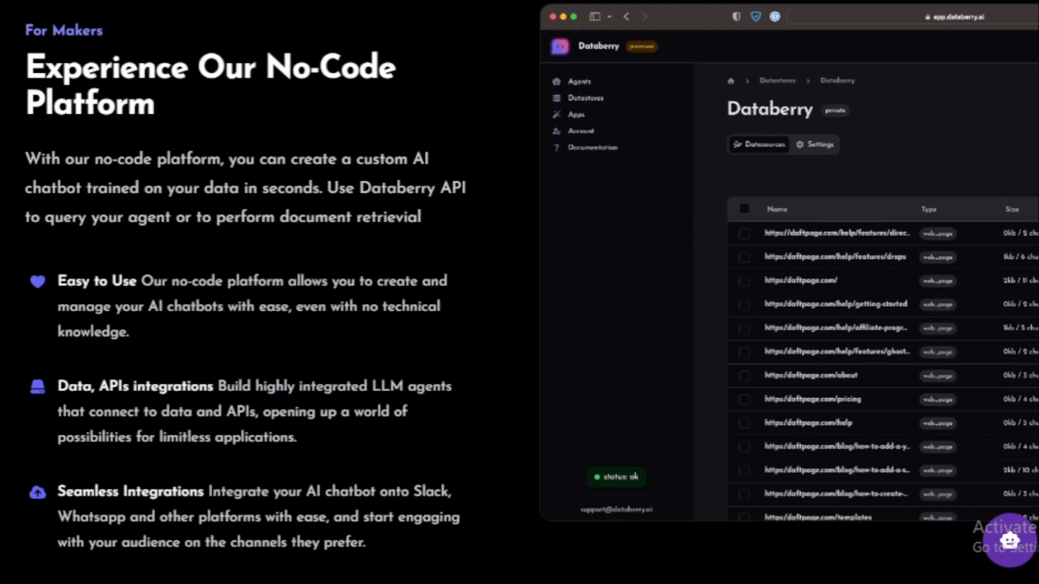
scroll(down, 3)
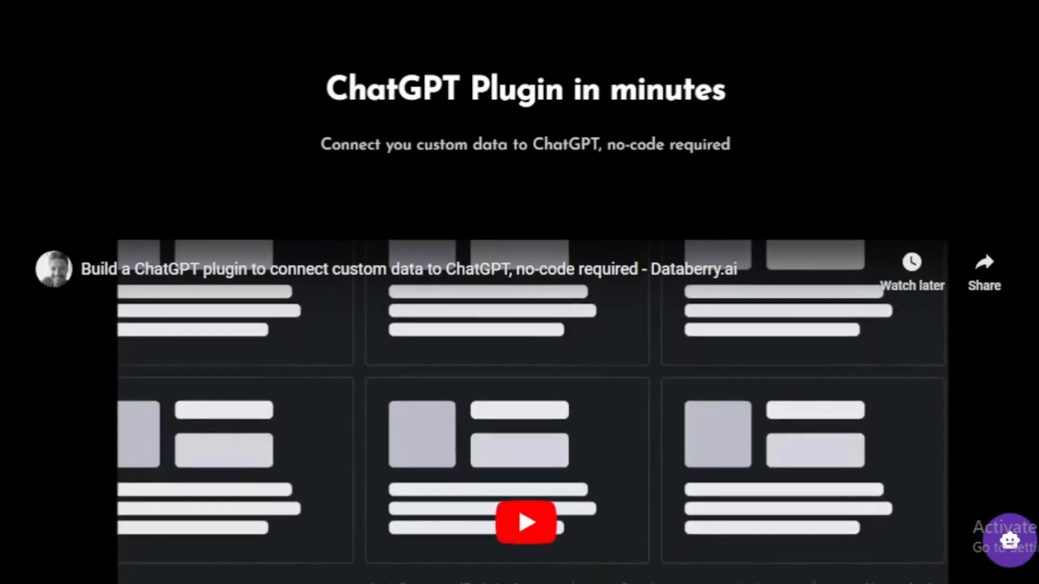
Scroll the Databerry landing page through the plugin video, FAQ and footer, then back to the top.
scroll(down, 3)
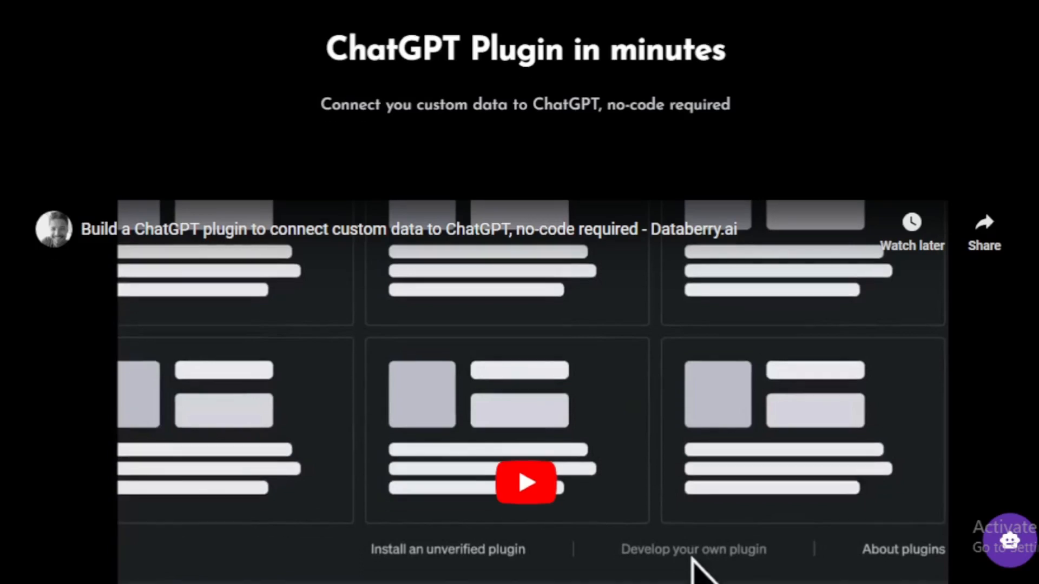
scroll(down, 3)
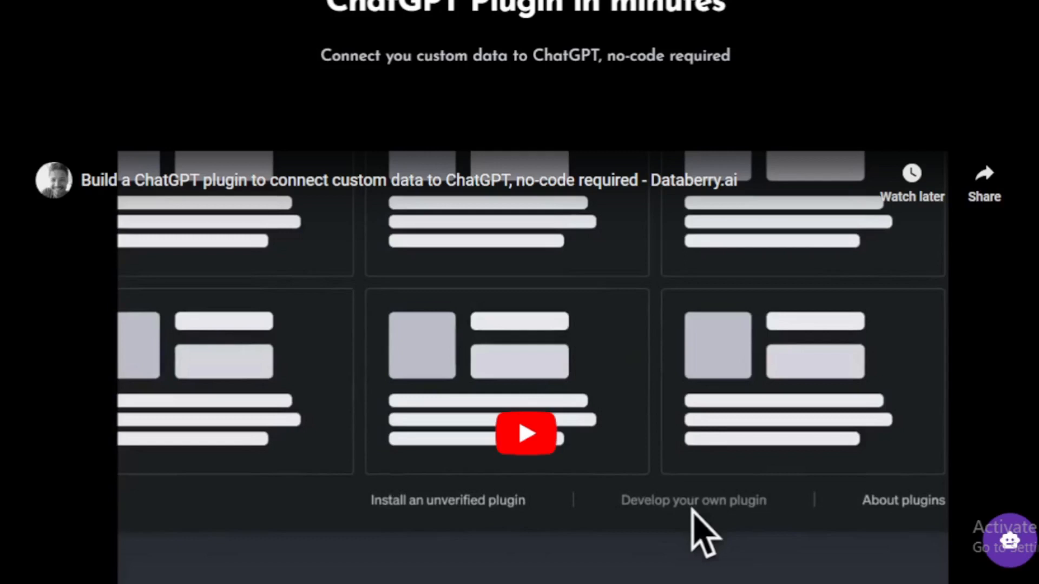
scroll(down, 3)
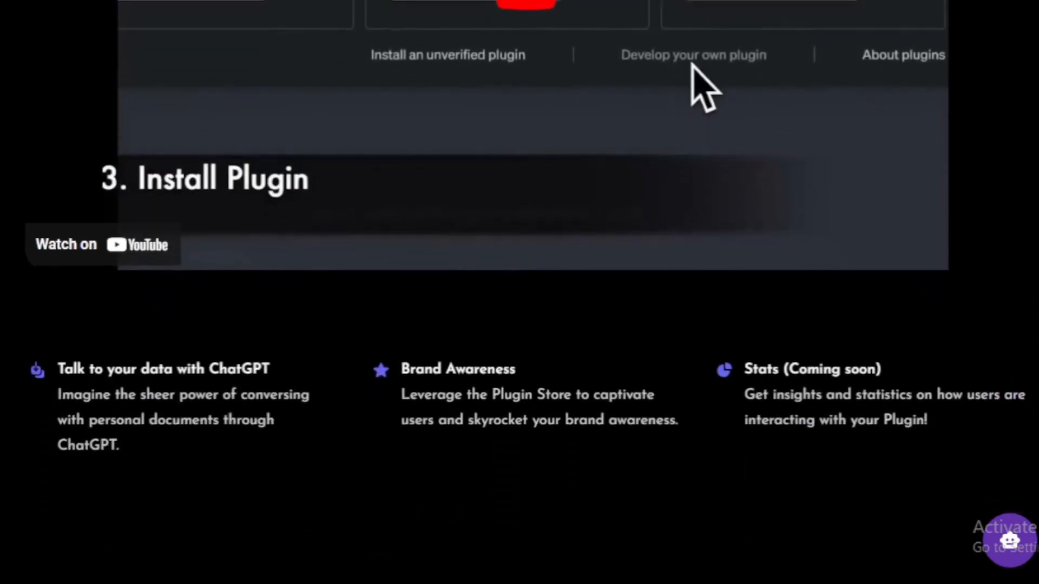
scroll(down, 3)
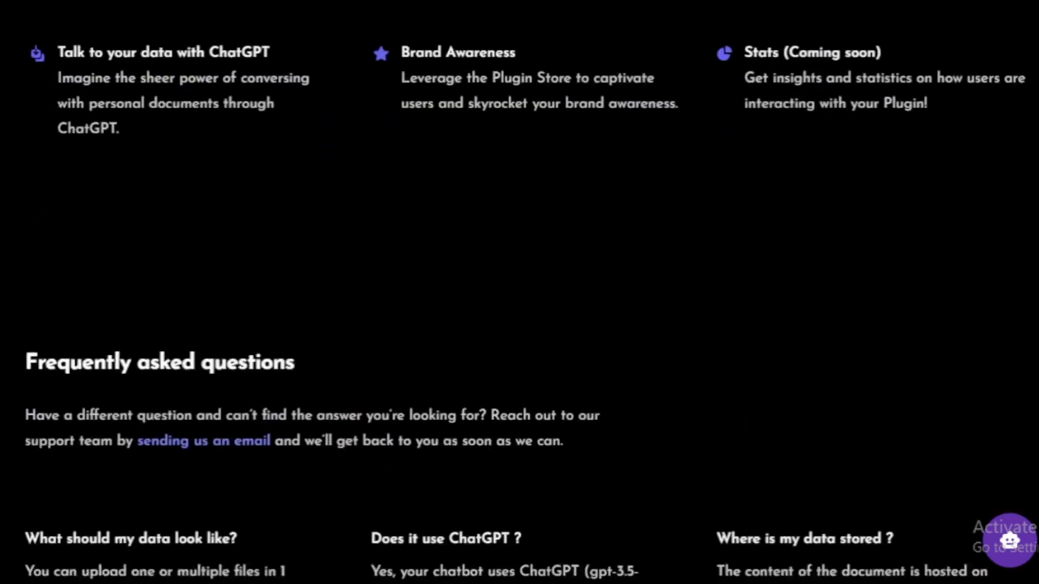
scroll(down, 3)
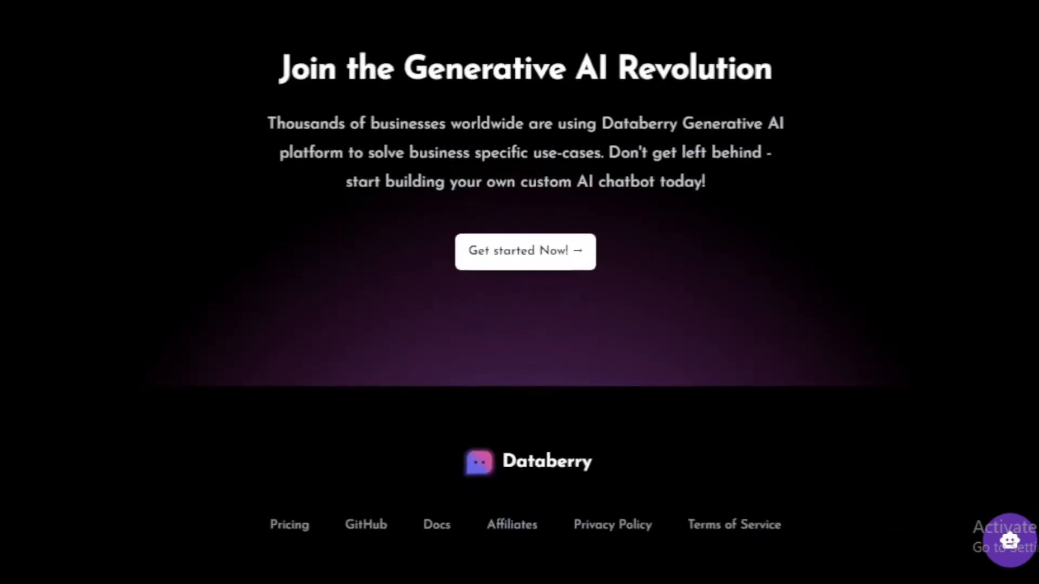
scroll(down, 3)
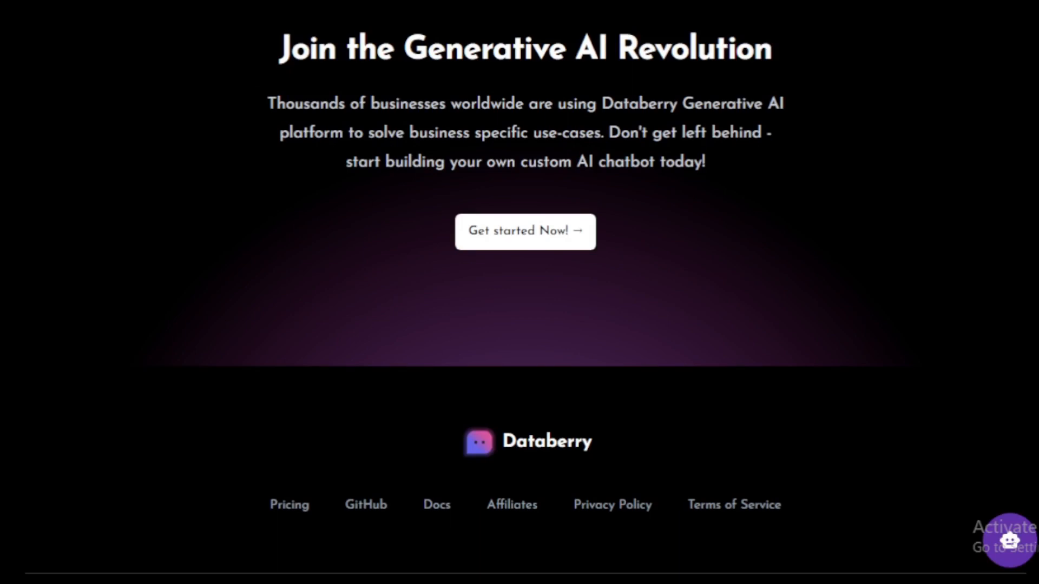
scroll(up, 3)
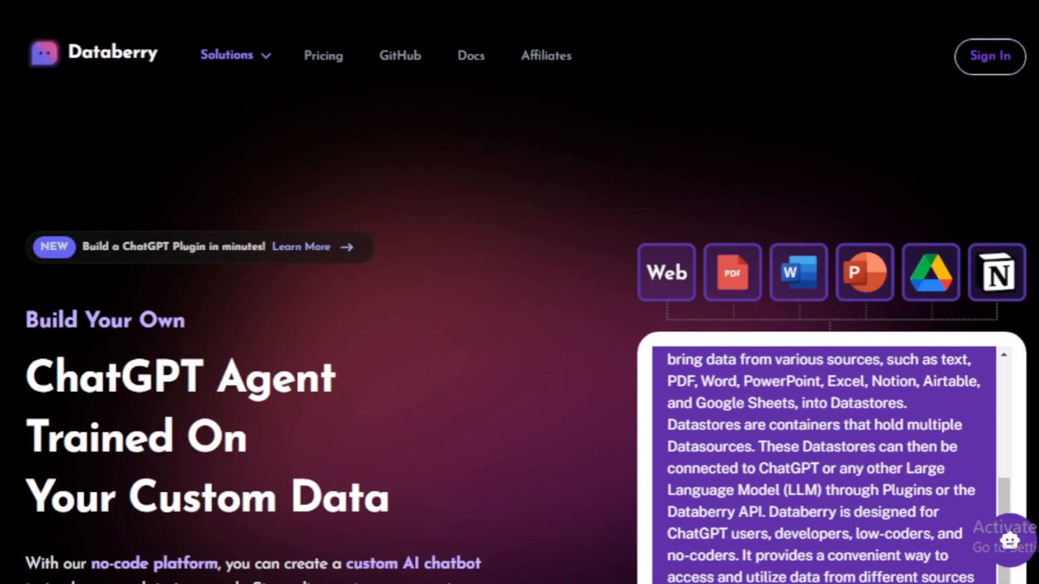
Scroll down to reach the datastore dashboard demo with its empty data-source page.
scroll(down, 3)
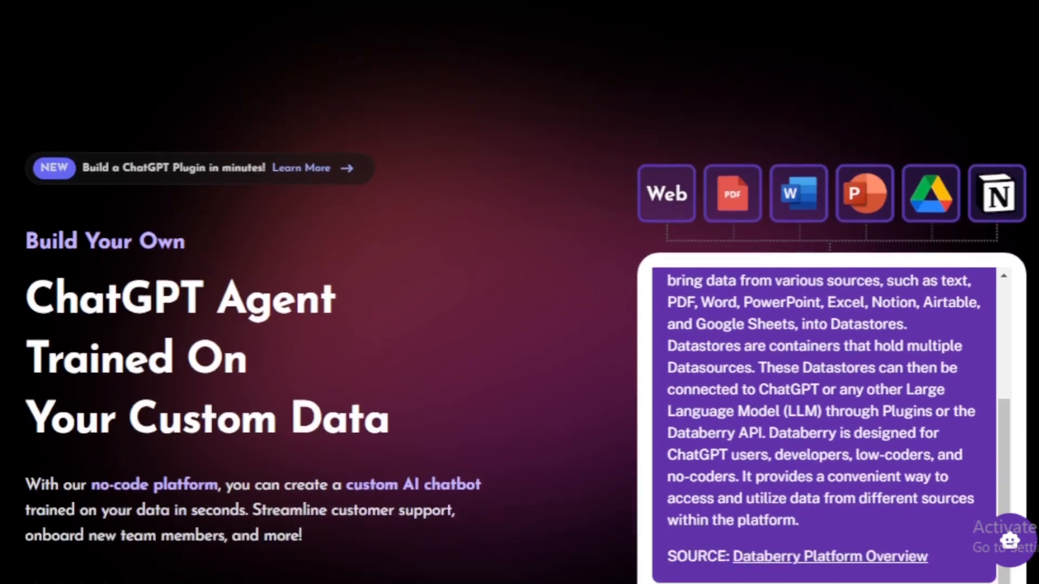
scroll(down, 3)
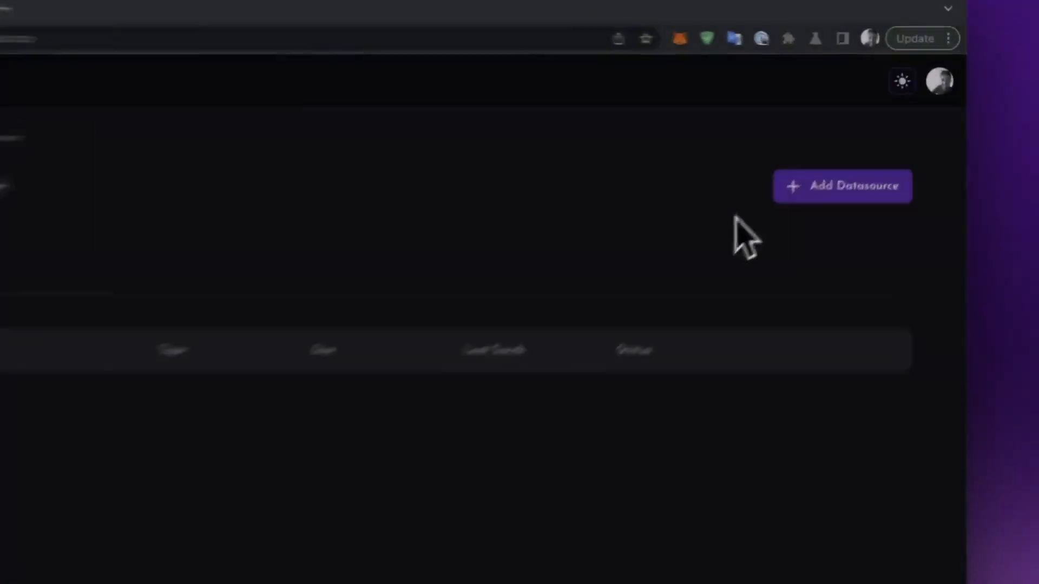
click(843, 186)
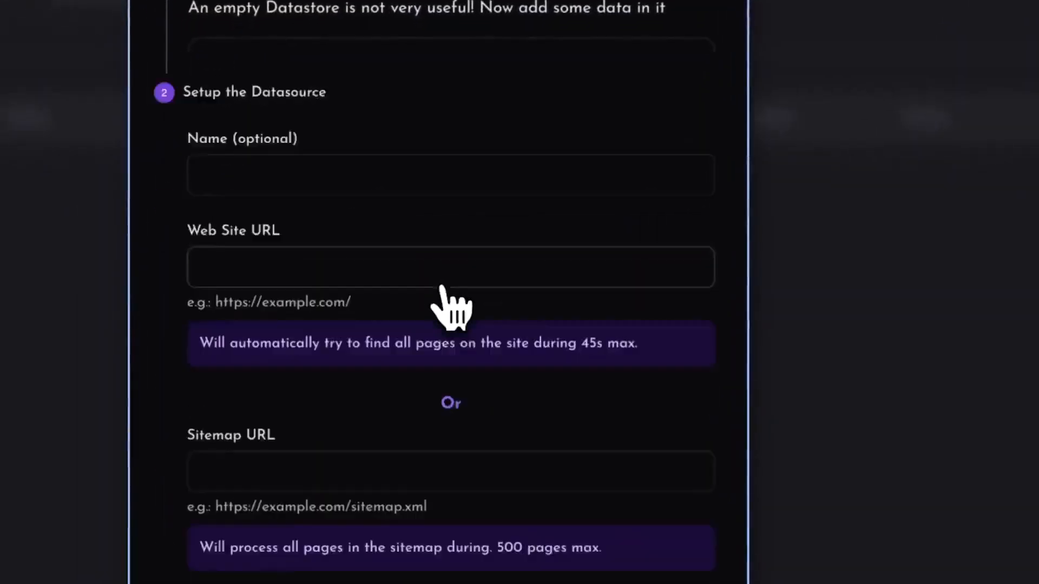
text(https://www.databerry.ai/)
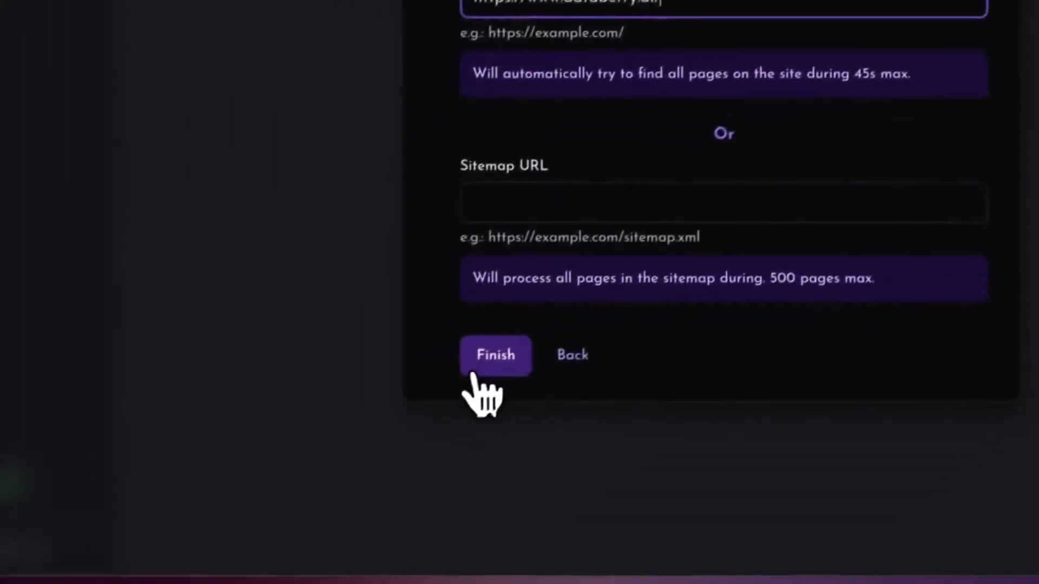
click(496, 355)
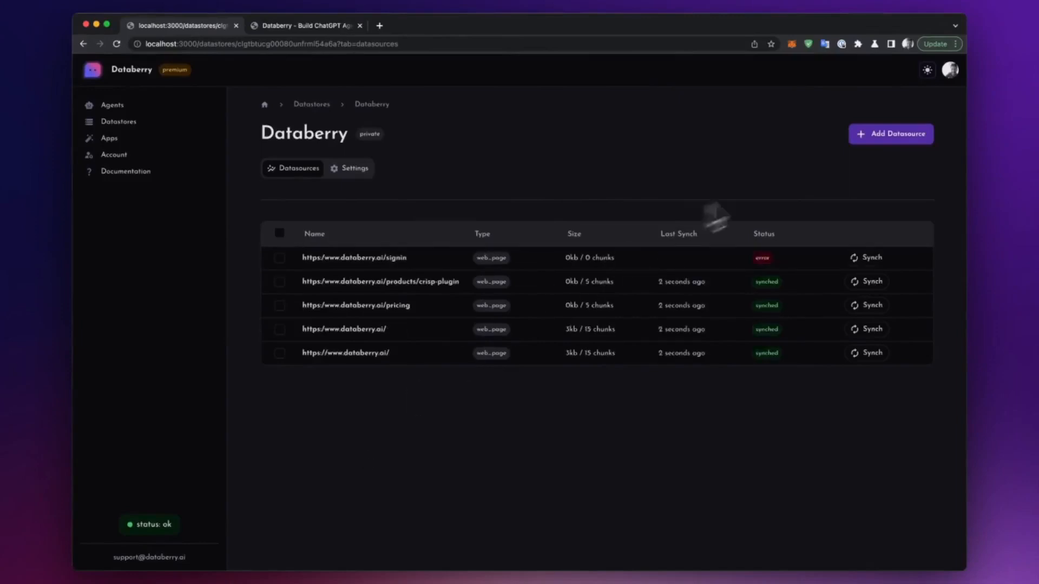
click(307, 26)
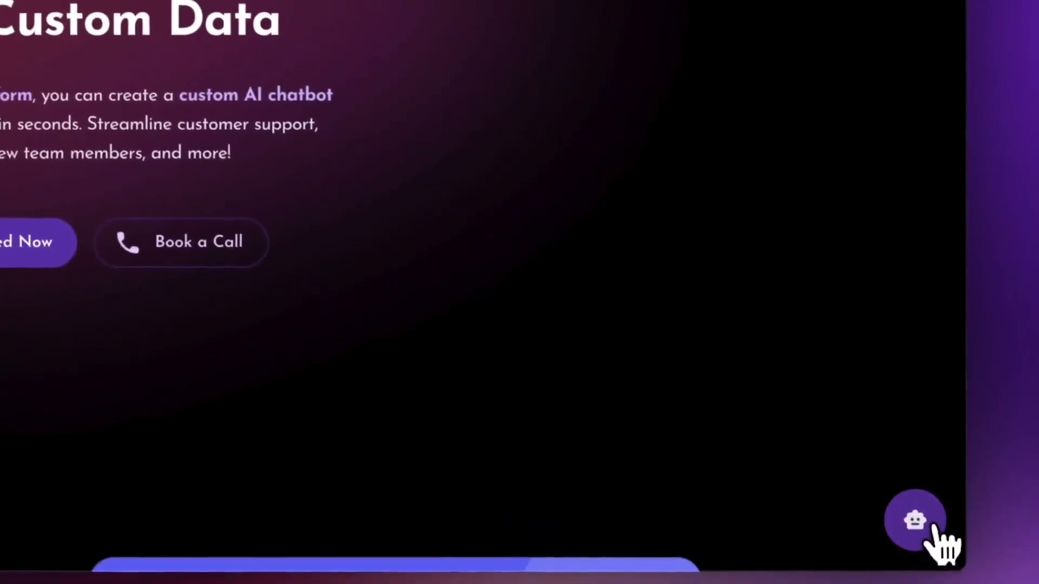
scroll(down, 3)
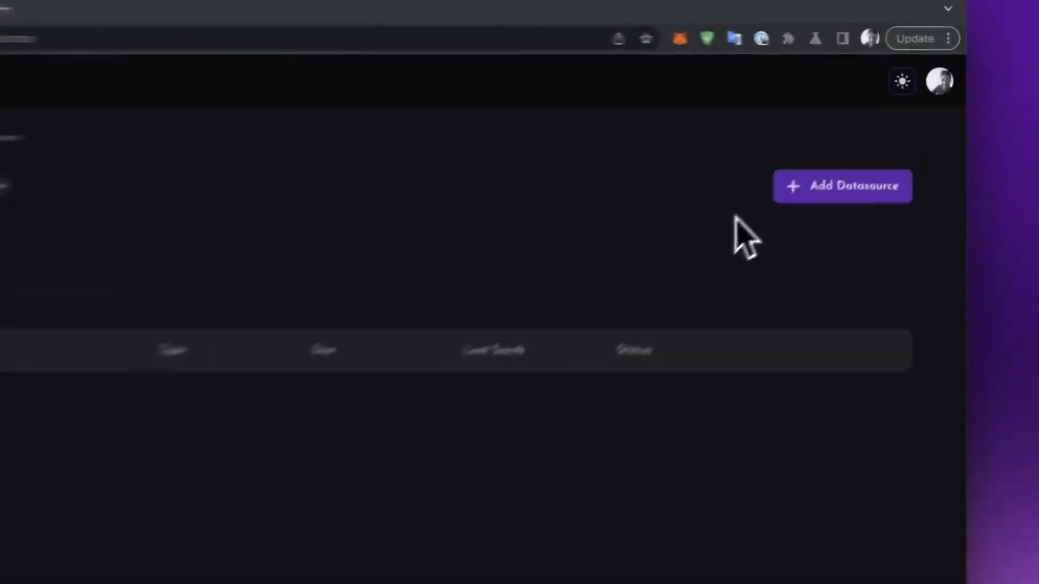
click(842, 186)
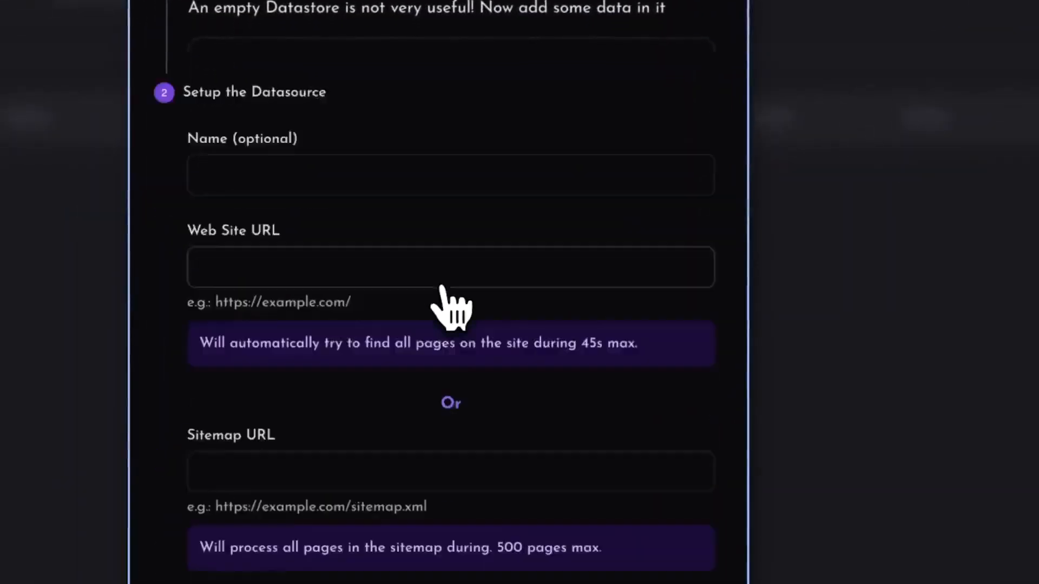
text(https://www.databerry.ai/)
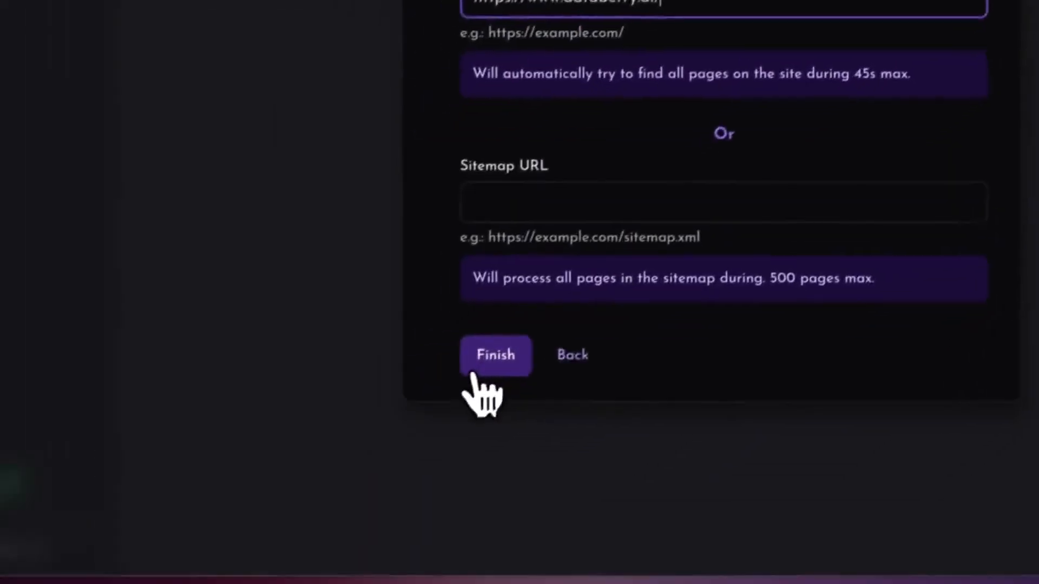
click(496, 355)
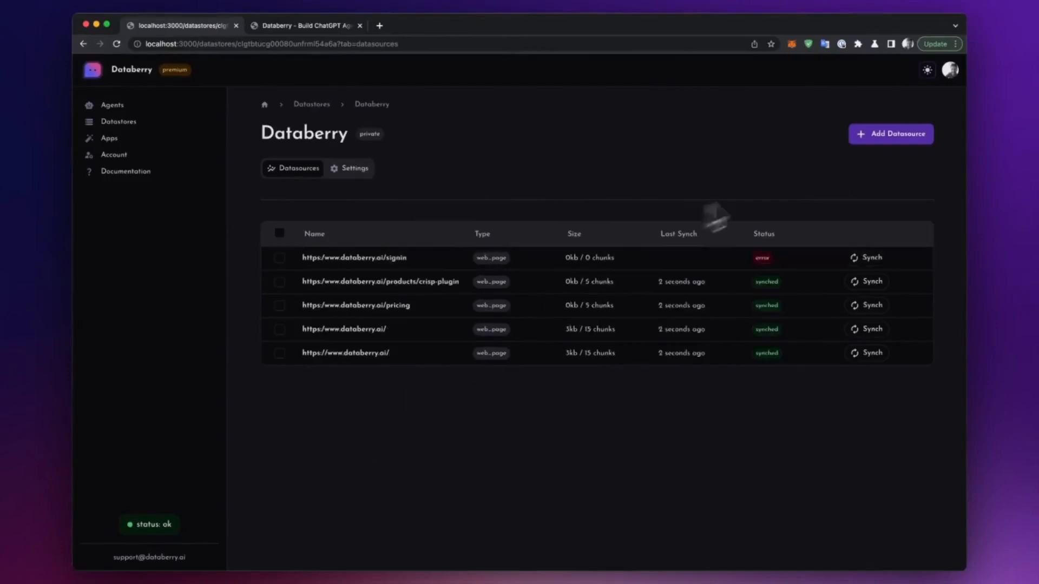
click(309, 26)
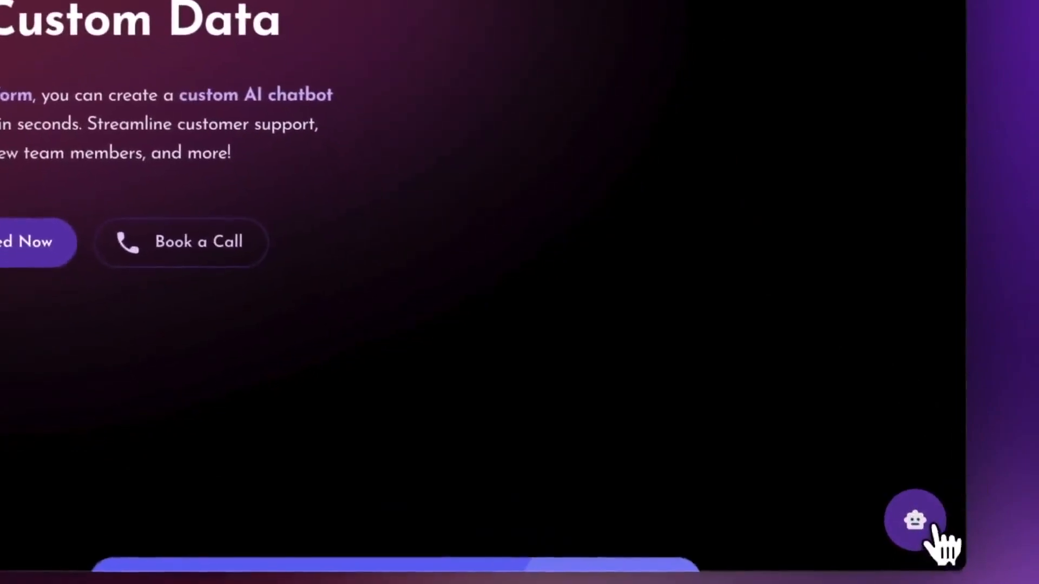
Ask the site's chat bubble "How much does it cost?" and send it.
click(914, 521)
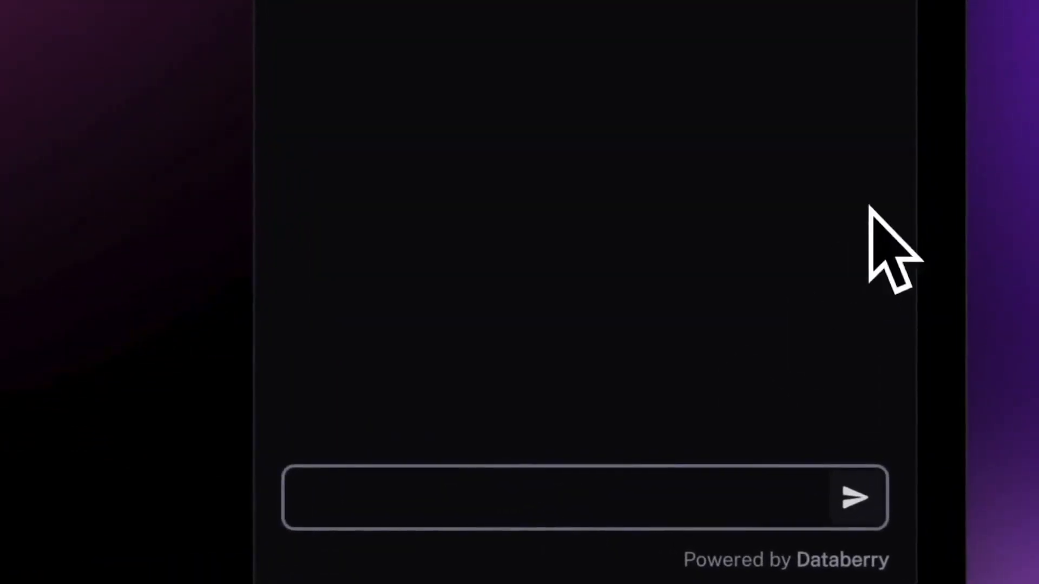
text(How much does it cost?)
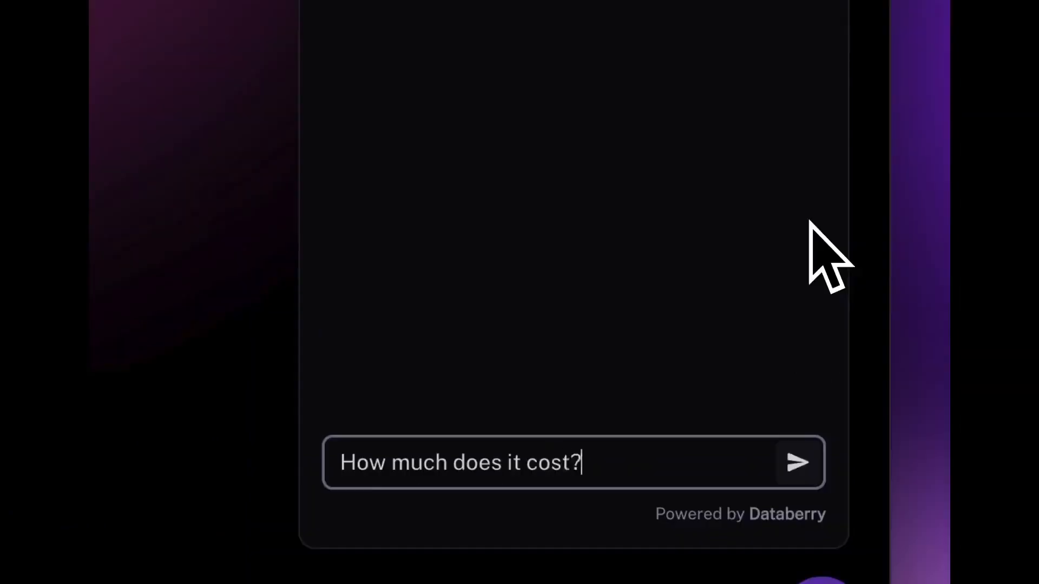
click(796, 464)
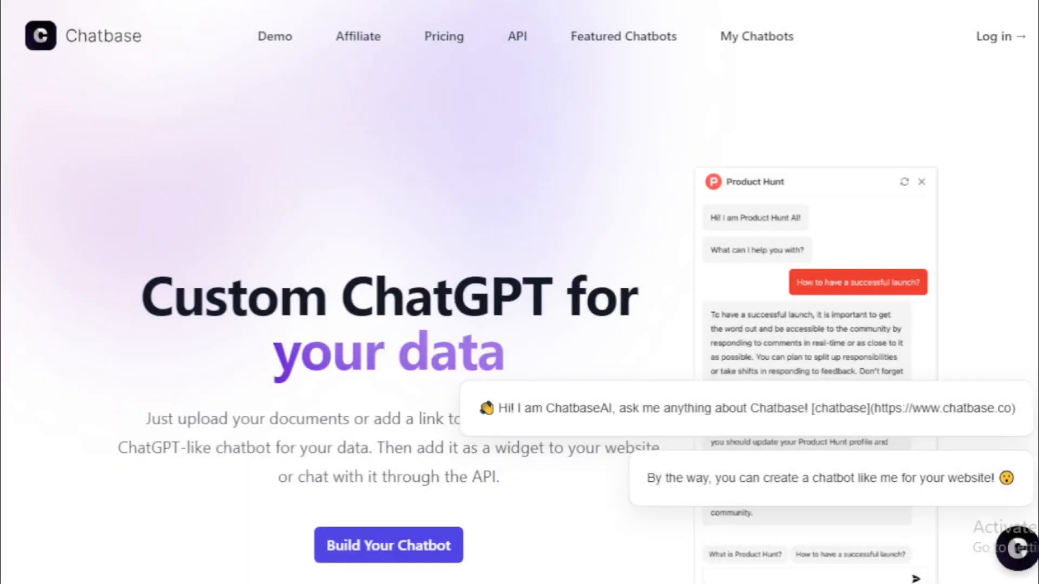
Dismiss the ChatbaseAI greeting pop-ups and play the chatbot-building demo video.
scroll(down, 3)
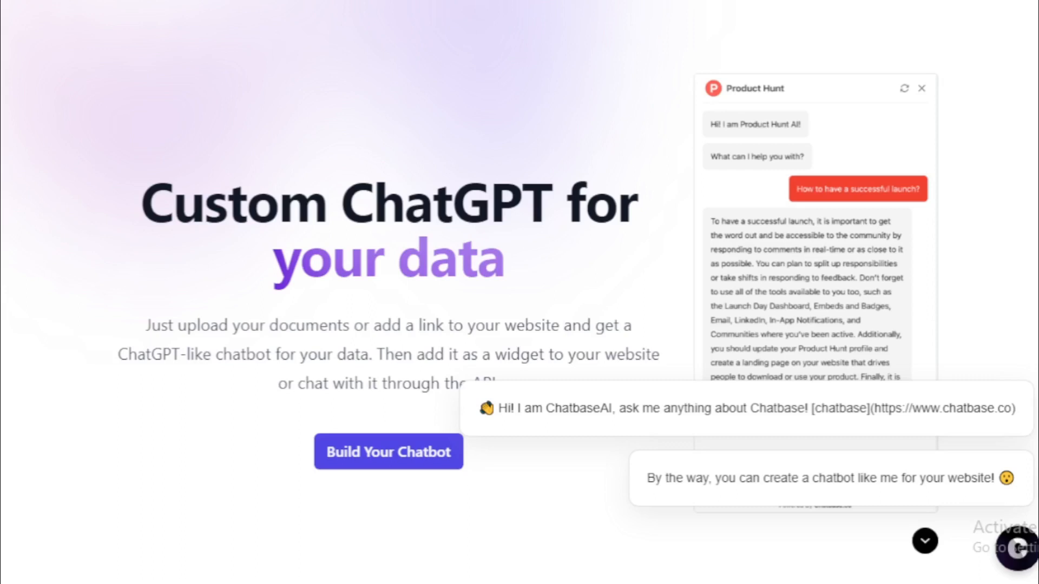
mouse_move(780, 396)
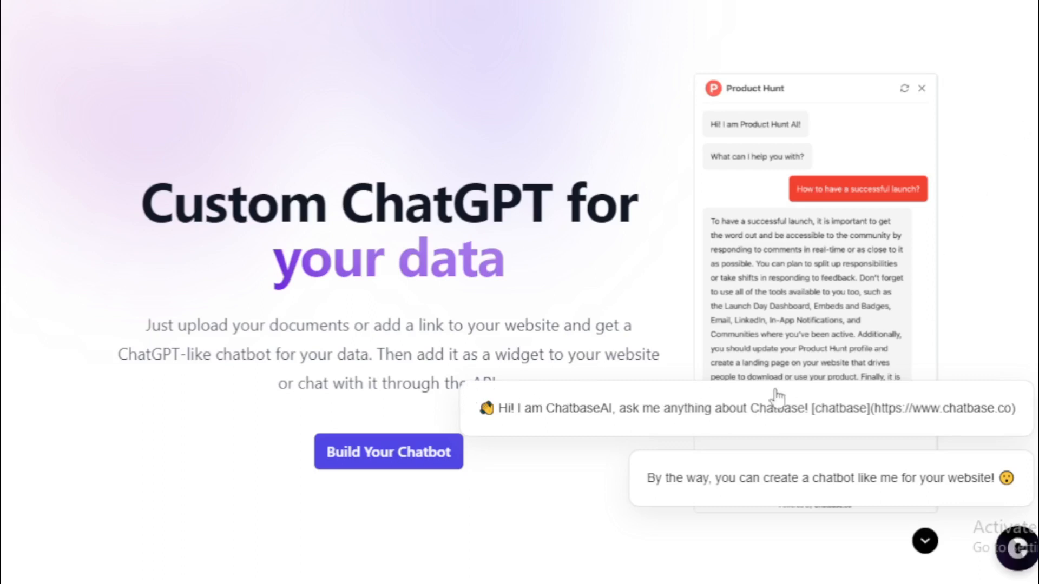
mouse_move(1029, 365)
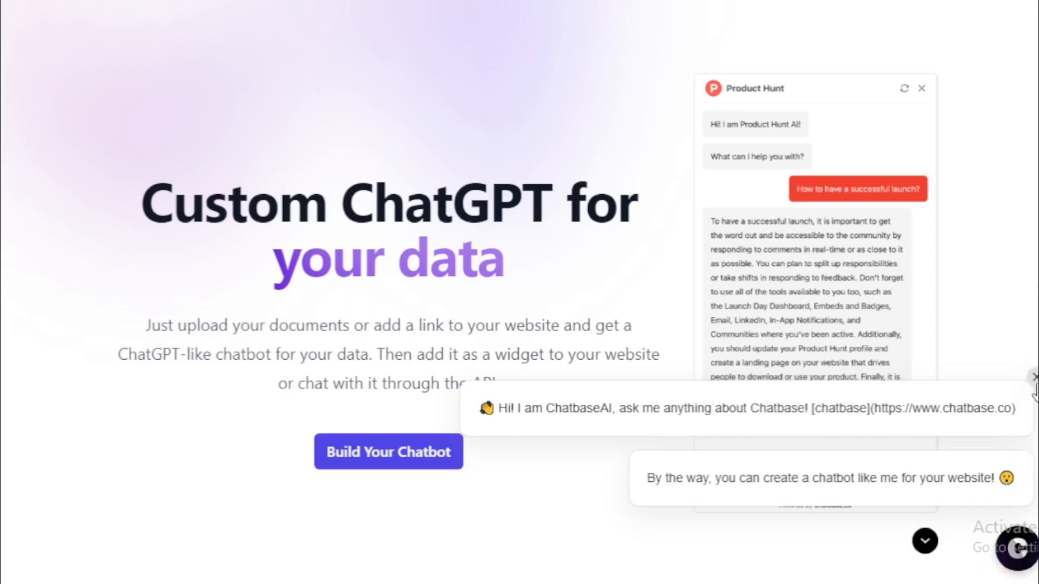
click(1034, 376)
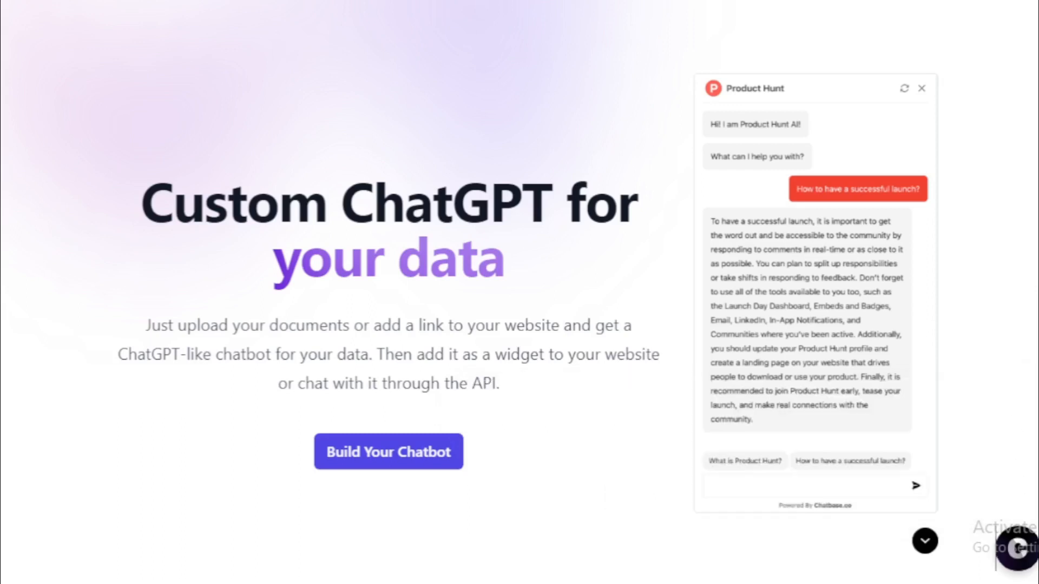
scroll(down, 3)
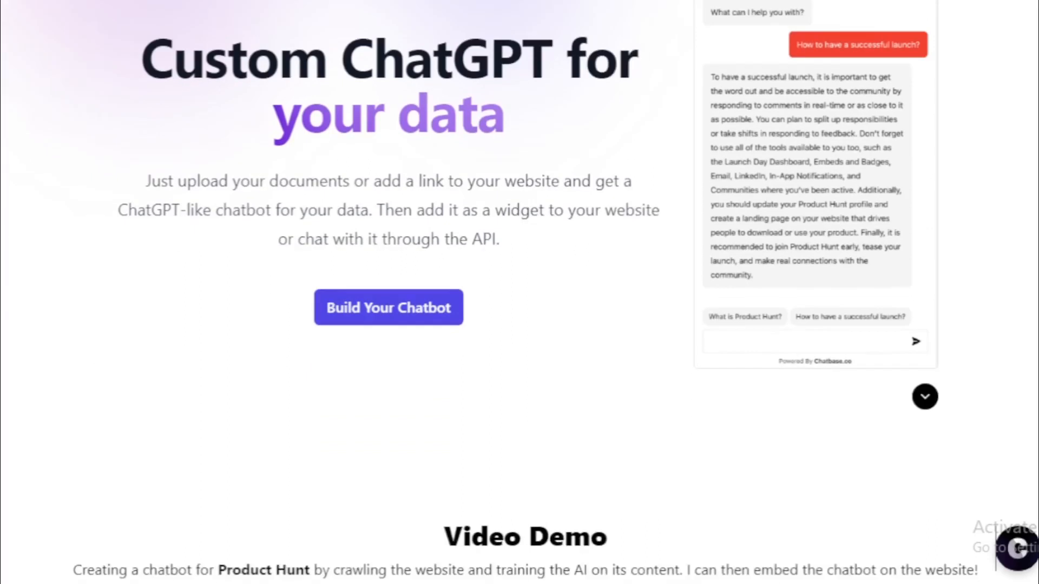
scroll(down, 3)
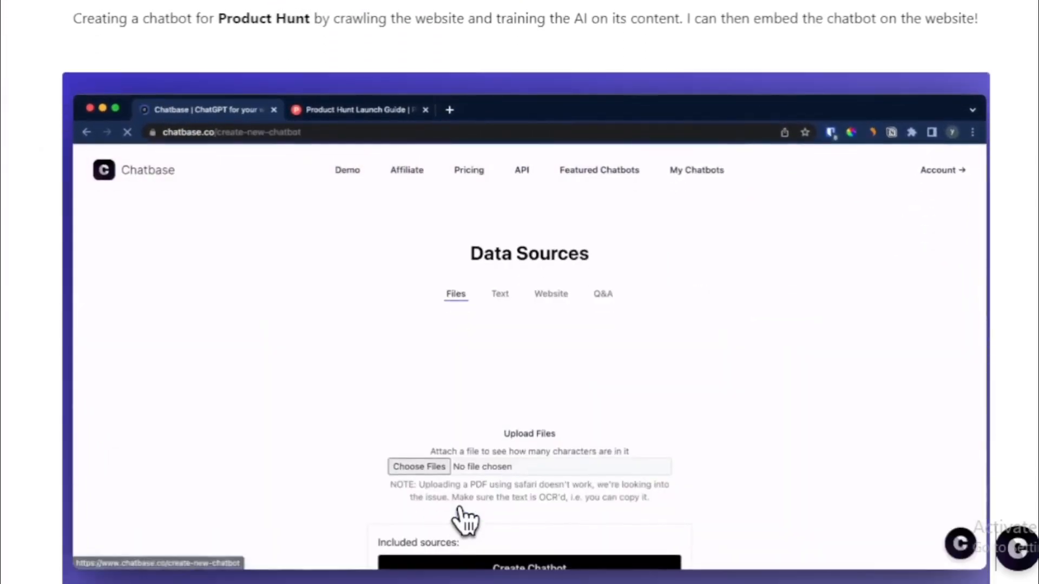
click(551, 295)
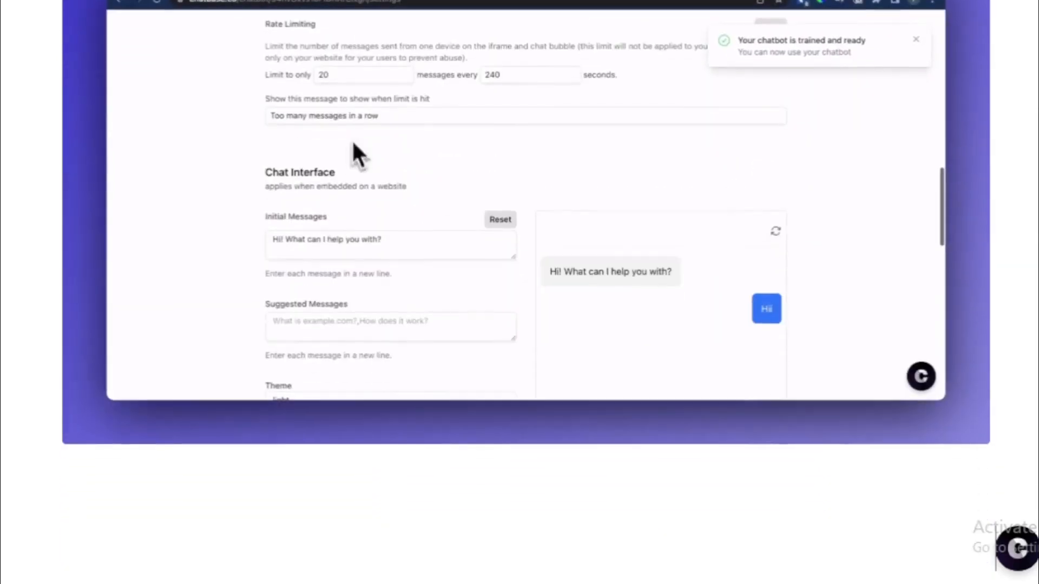
Scroll the Chatbase homepage past integrations, FAQ and testimonials to the footer, then back to the top.
scroll(down, 3)
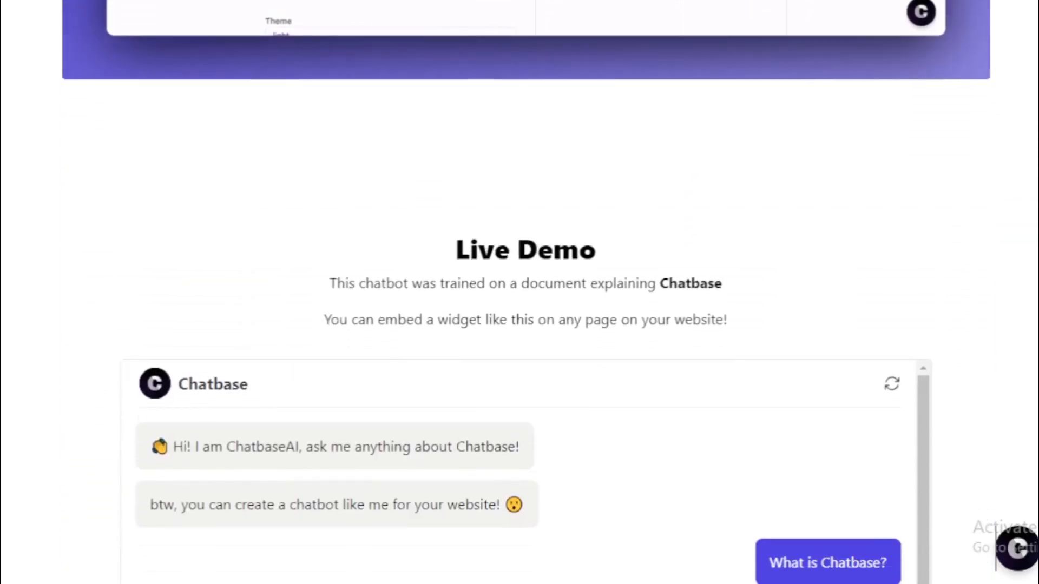
click(827, 562)
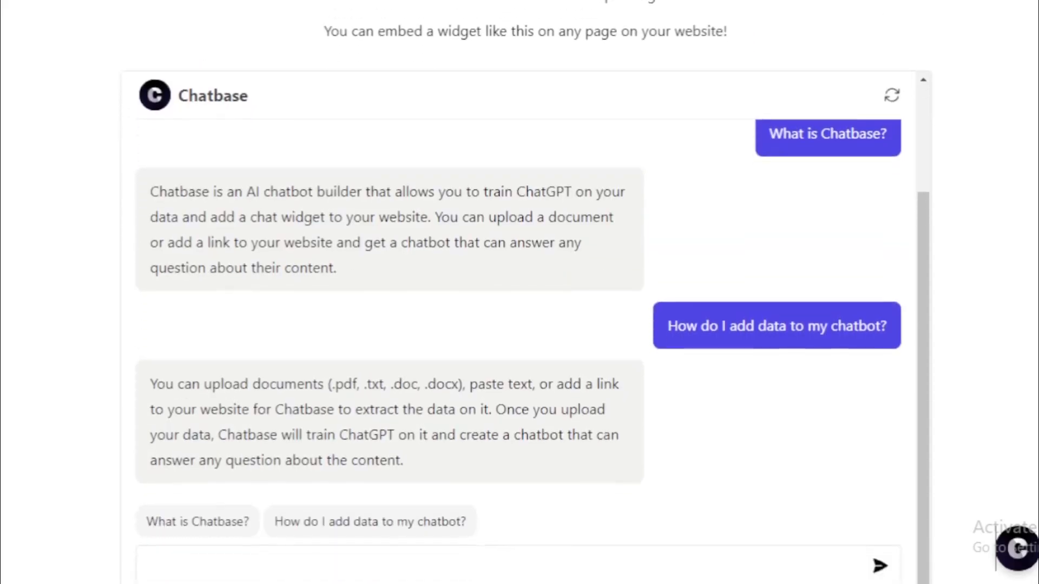
scroll(down, 3)
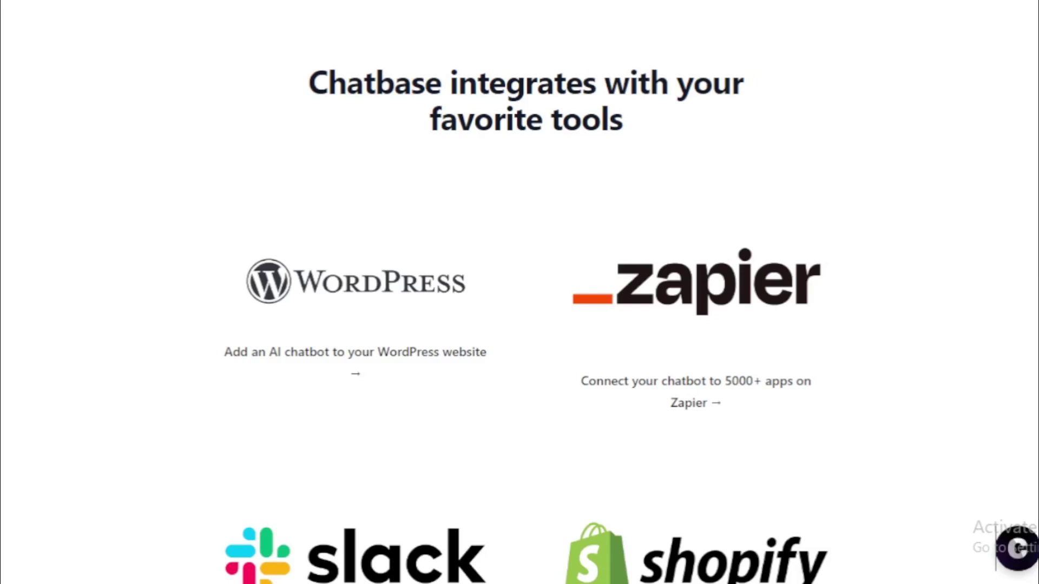
scroll(down, 3)
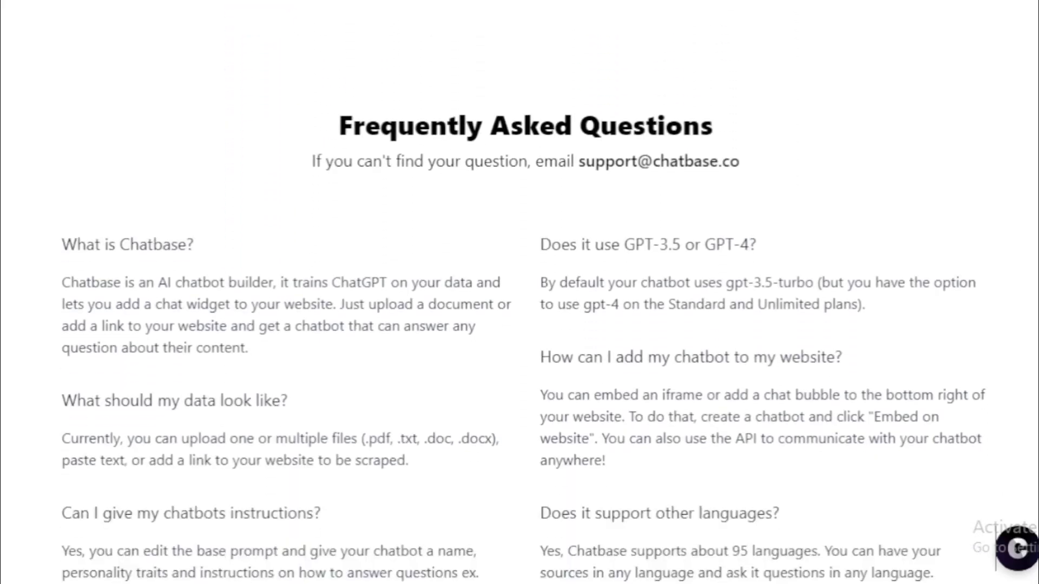
scroll(down, 3)
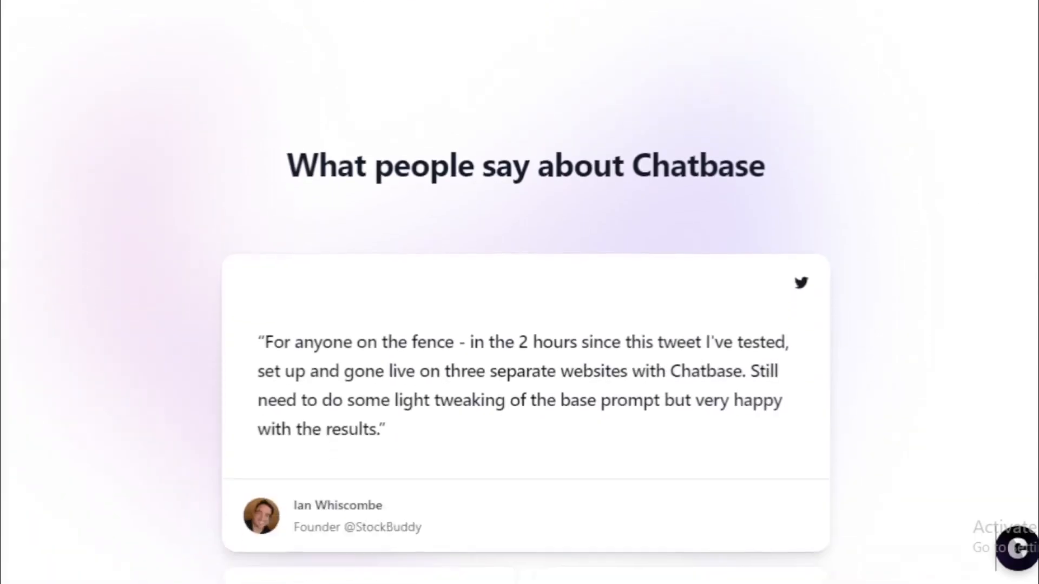
scroll(down, 3)
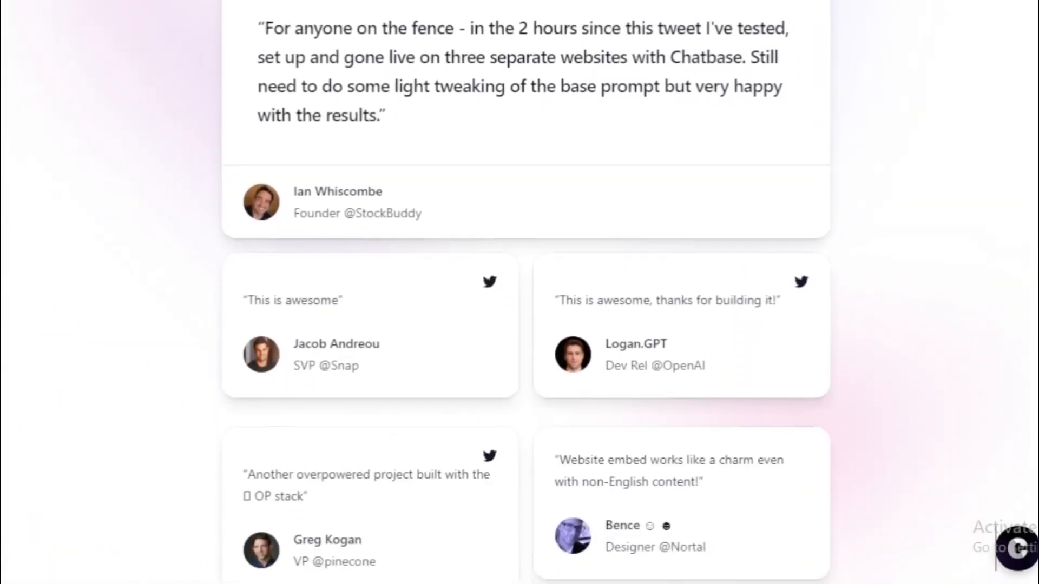
scroll(down, 3)
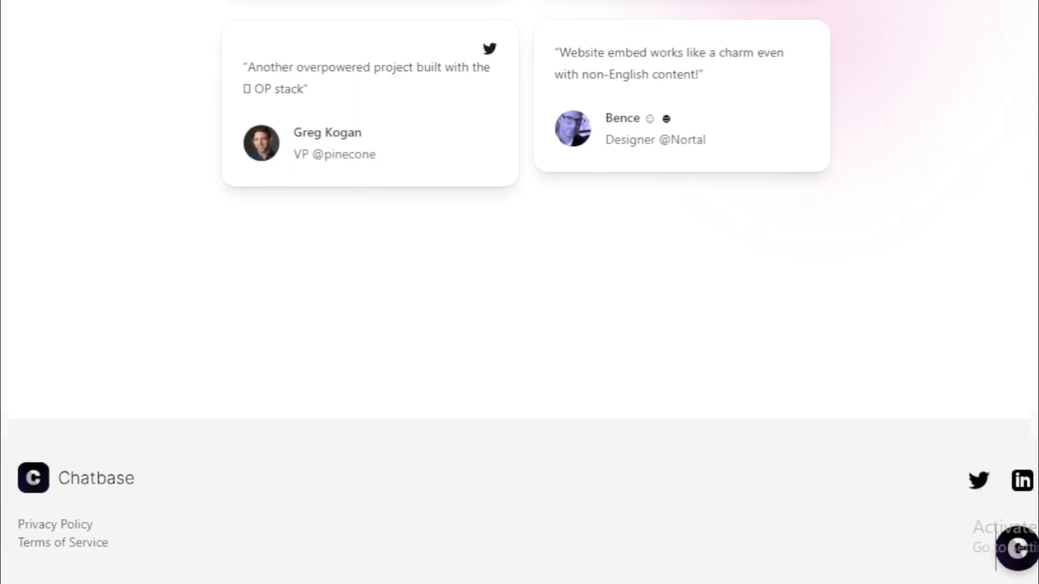
scroll(down, 3)
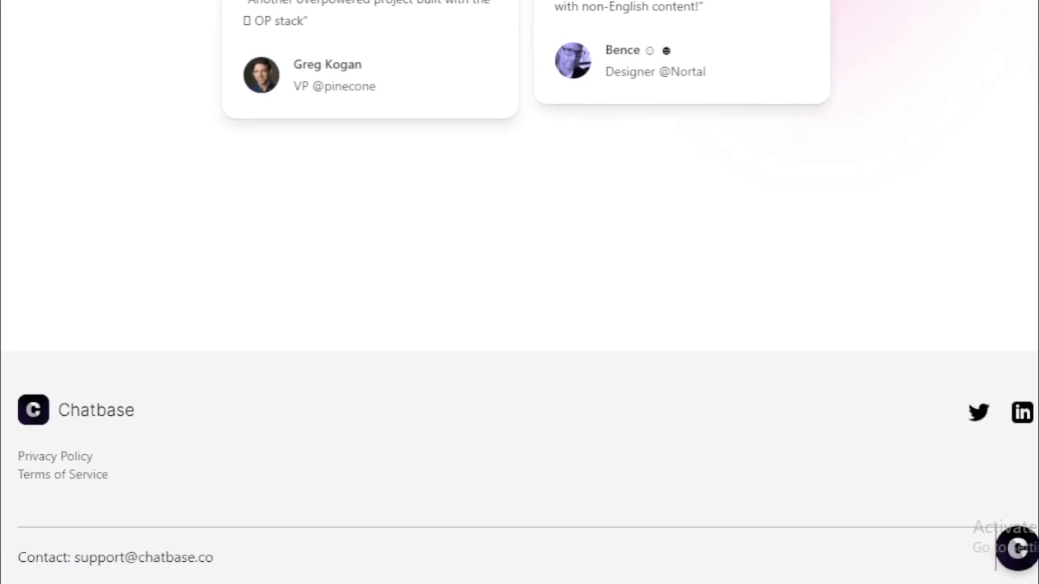
scroll(up, 3)
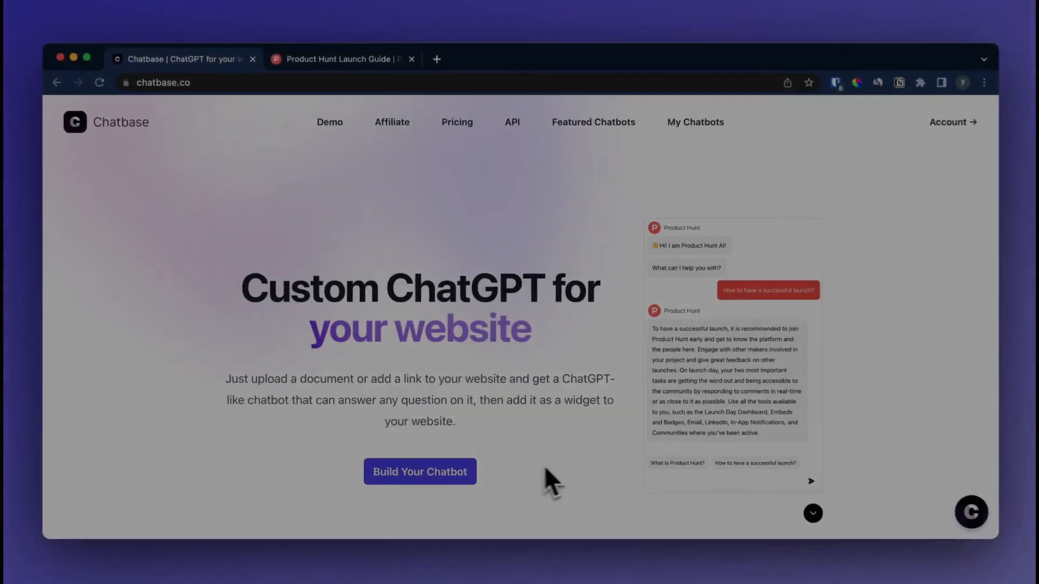
click(420, 472)
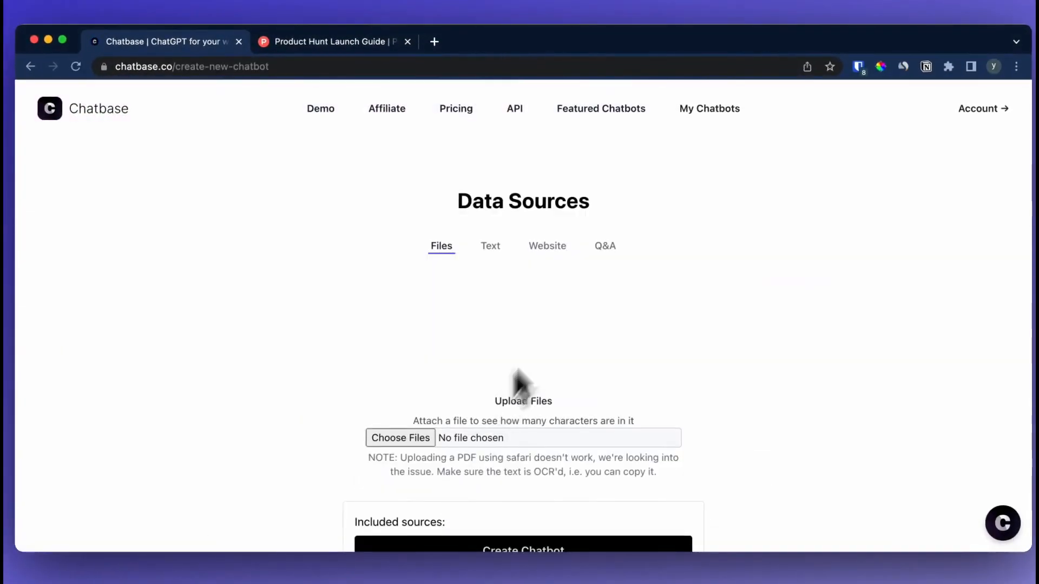
click(546, 247)
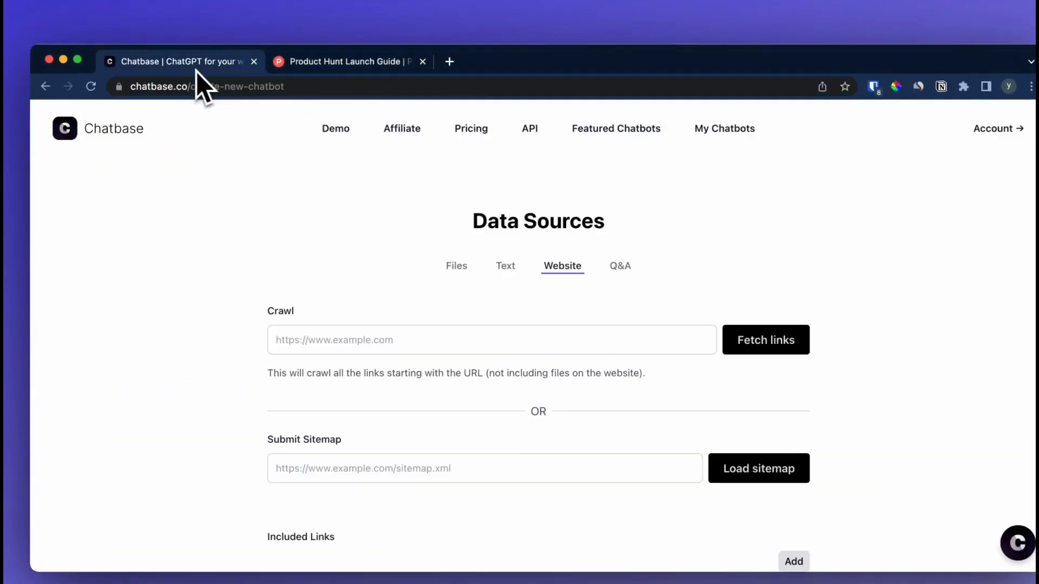
text(https://www.producthunt.com/launch)
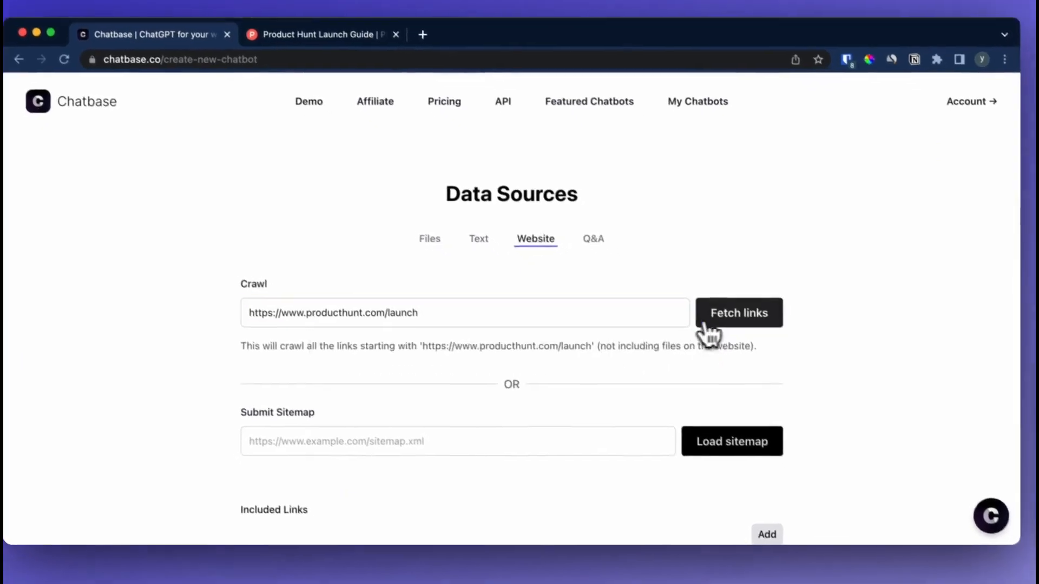
click(739, 313)
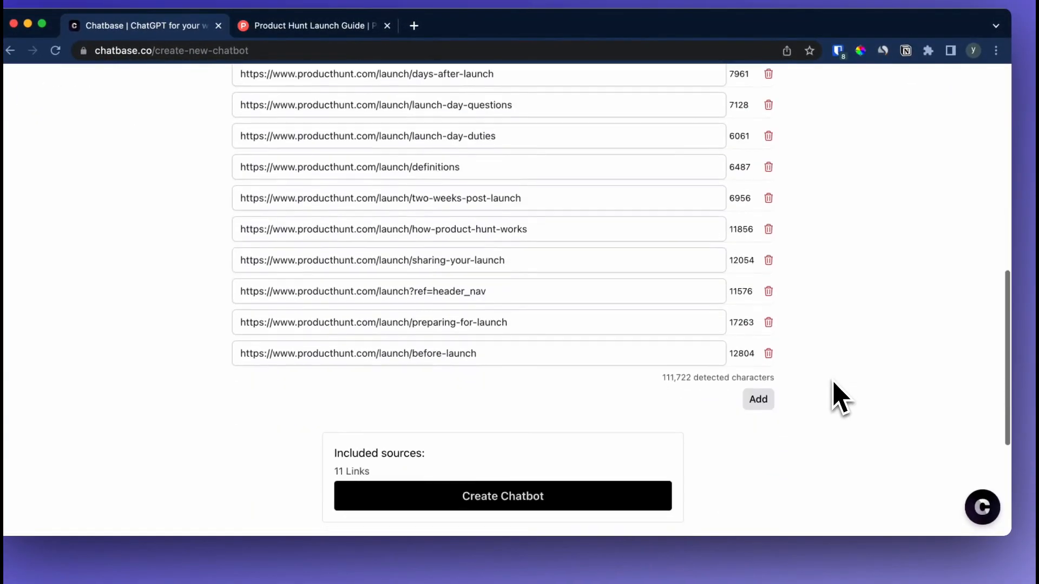
click(502, 496)
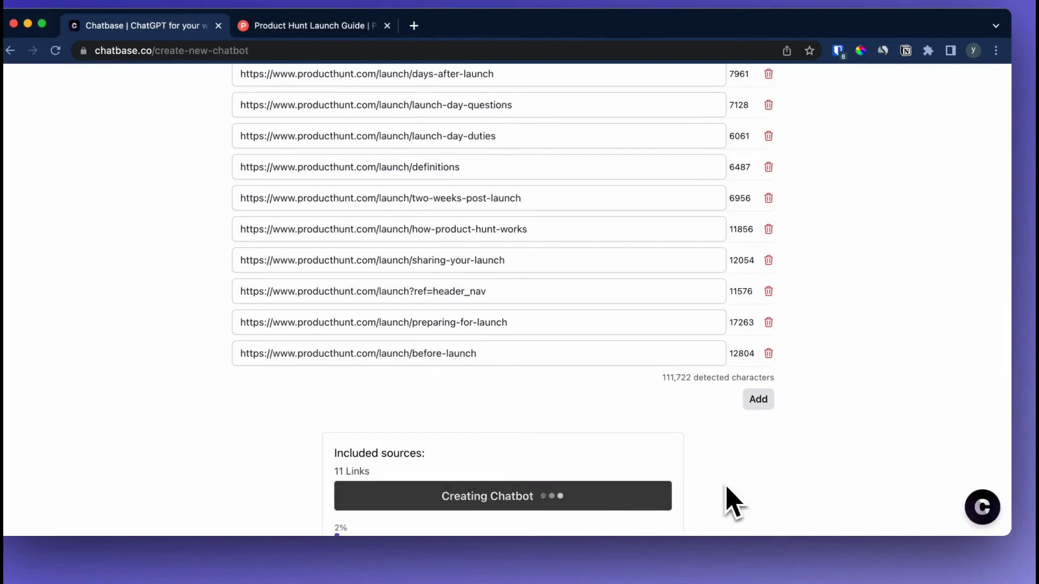
scroll(down, 3)
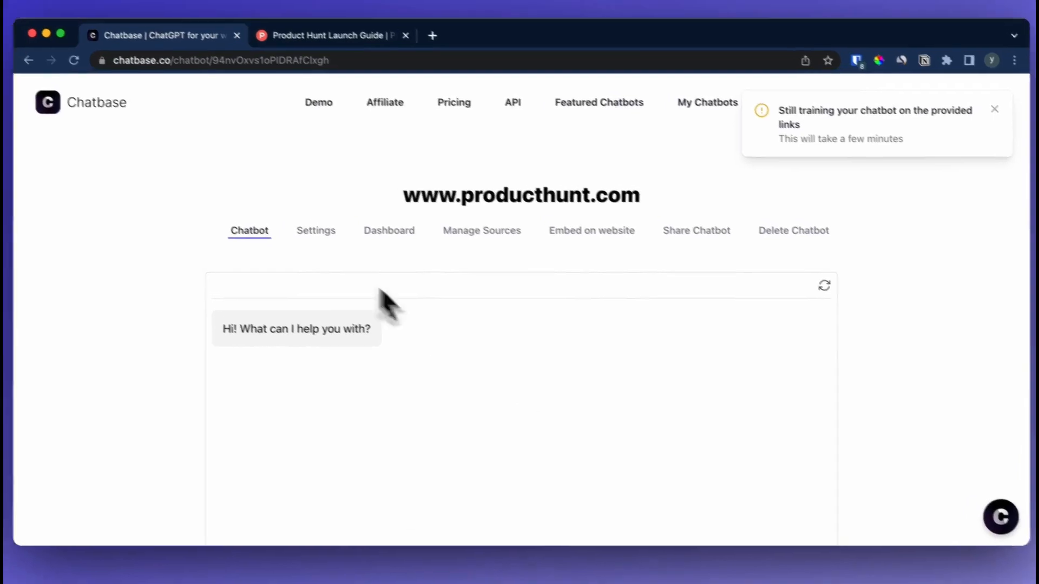
In the chatbot settings, add suggested questions 'What is Product Hunt?' and 'How to have a successful launch?'.
click(316, 230)
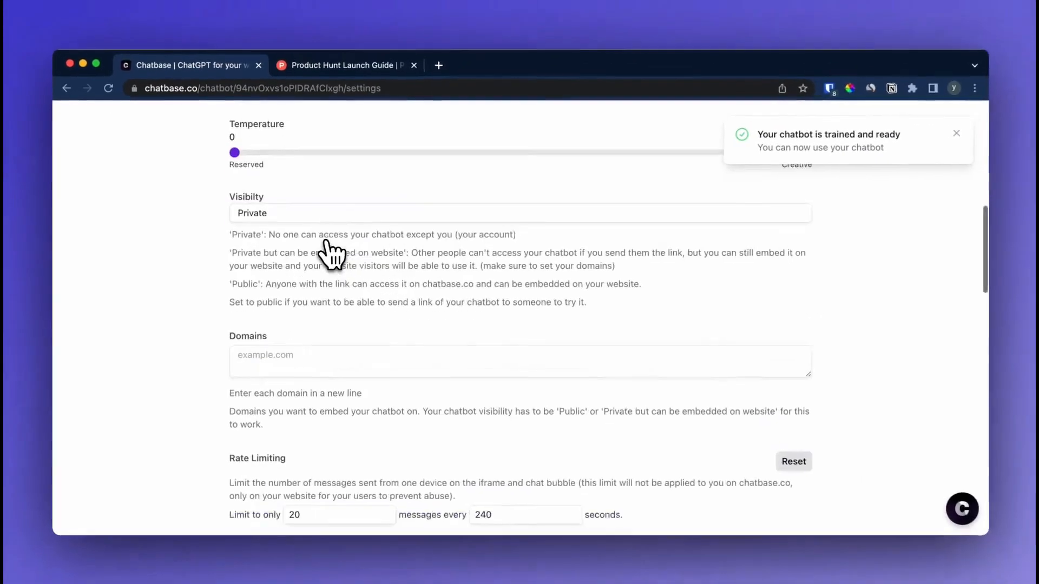
scroll(down, 3)
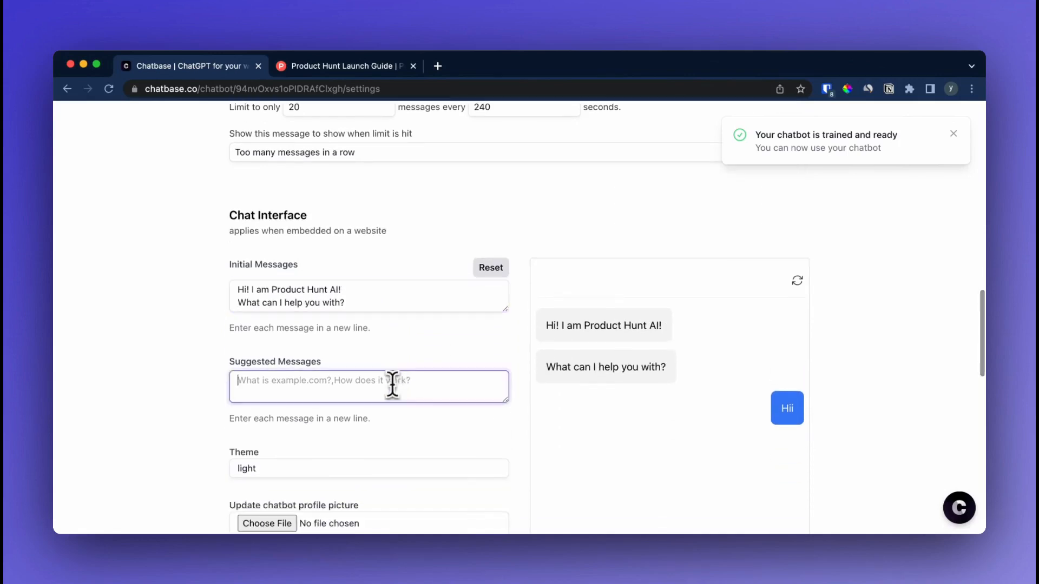
text(What is Product Hunt?)
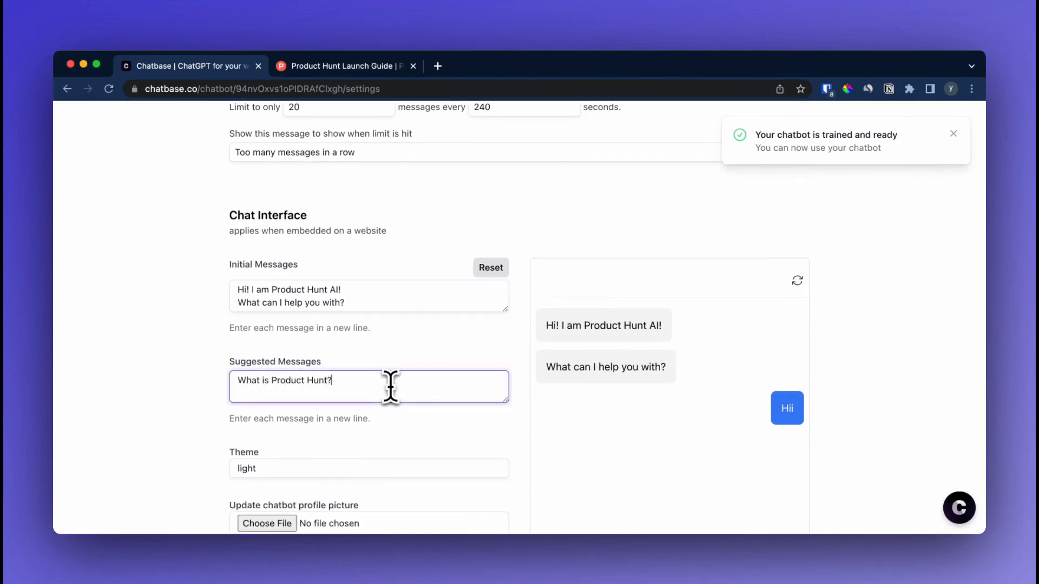
text(How to have a success)
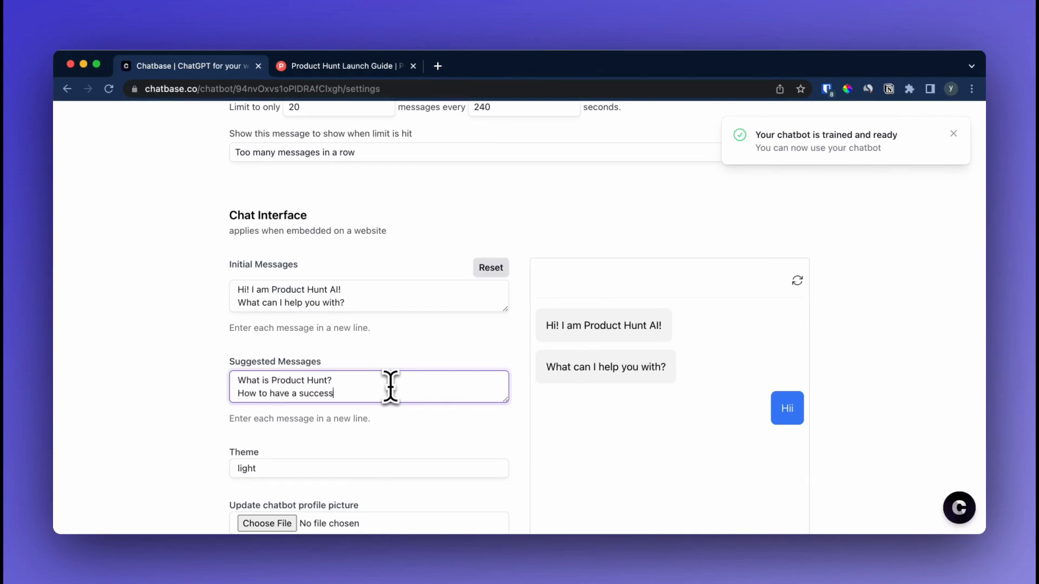
text(ful launch?)
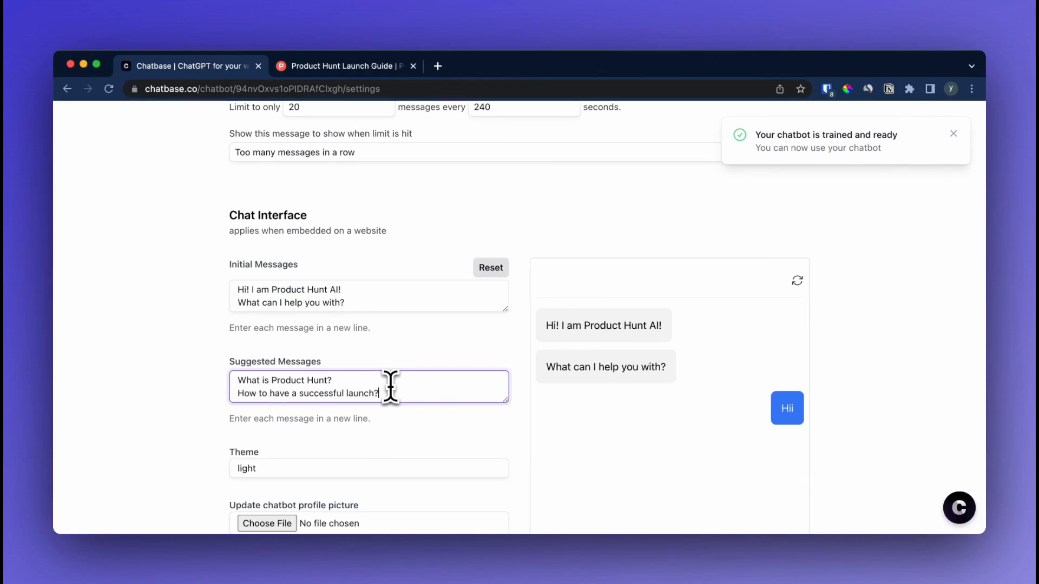
Set producthunt-logo.png as the chatbot's profile picture.
click(266, 524)
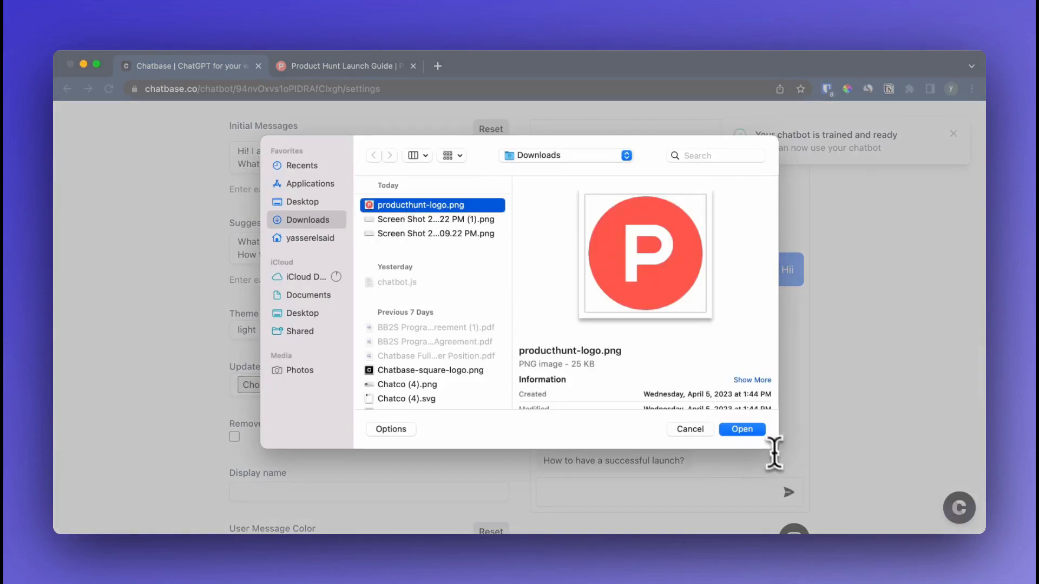
click(742, 429)
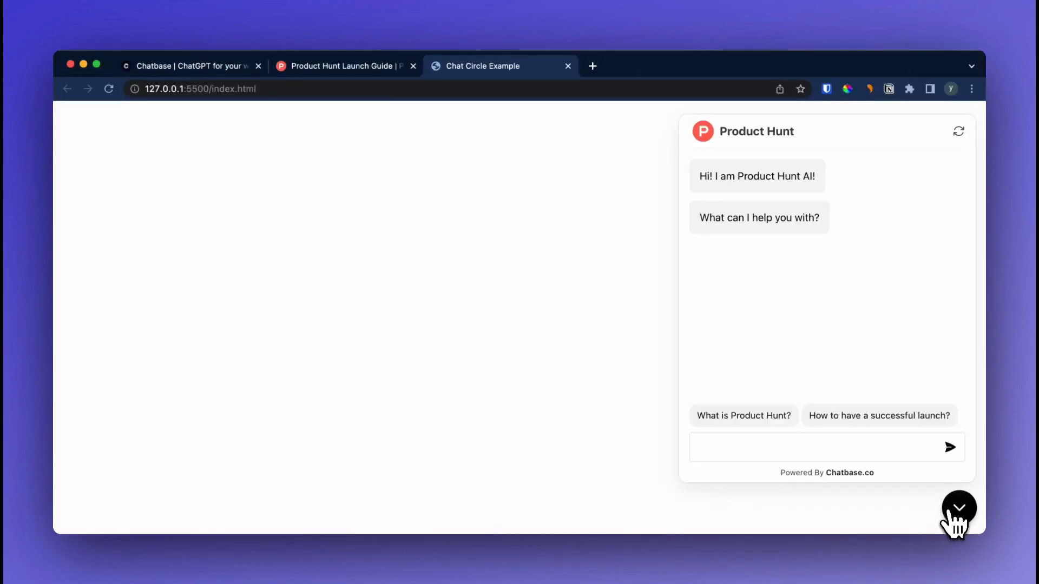
Ask the embedded bot 'What is Product Hunt?' and 'How to have a successful launch?'.
click(743, 416)
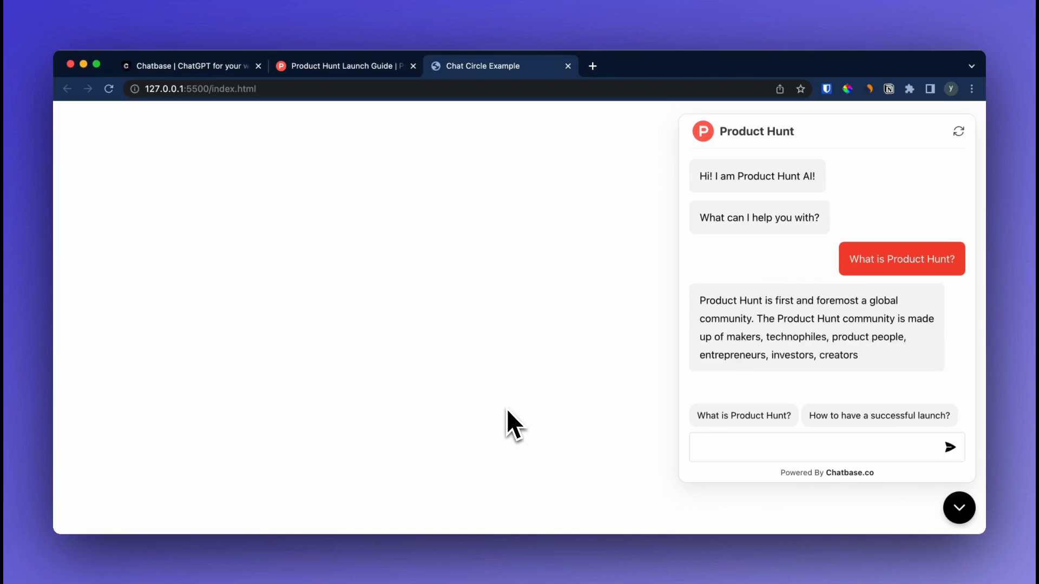
scroll(down, 3)
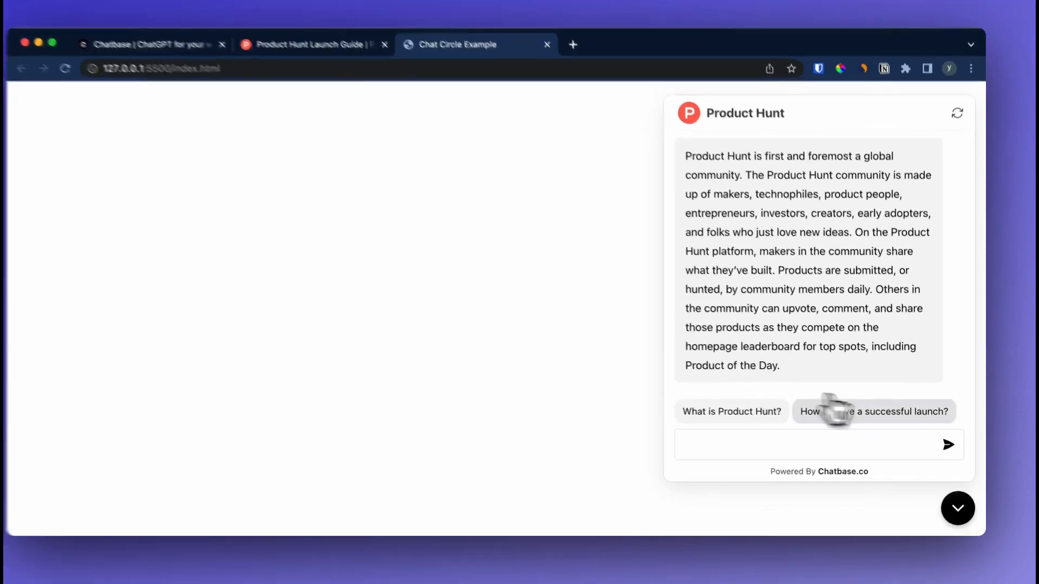
click(874, 411)
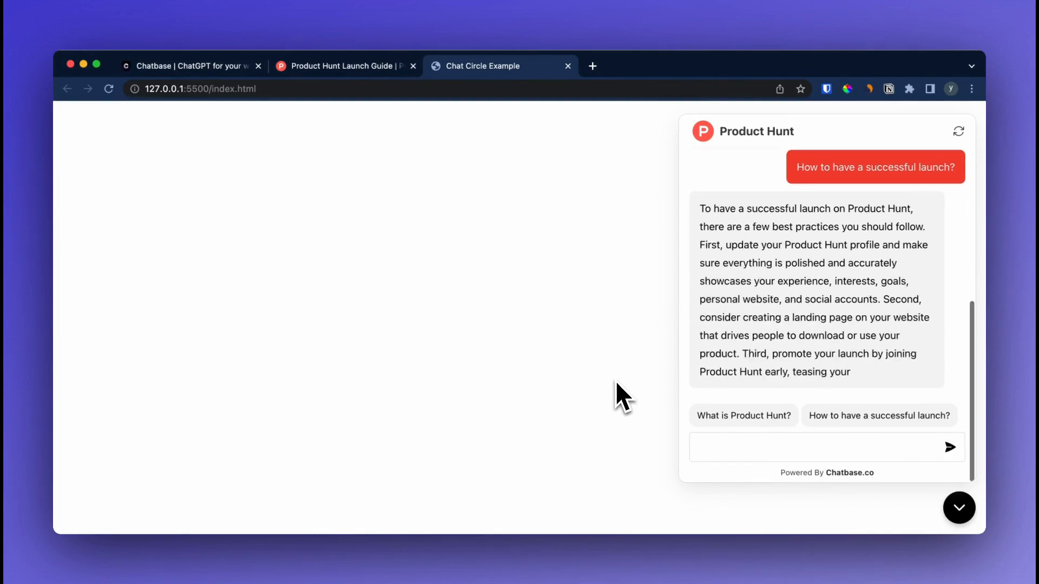
Scroll through the launch-advice reply and start a follow-up question.
scroll(down, 3)
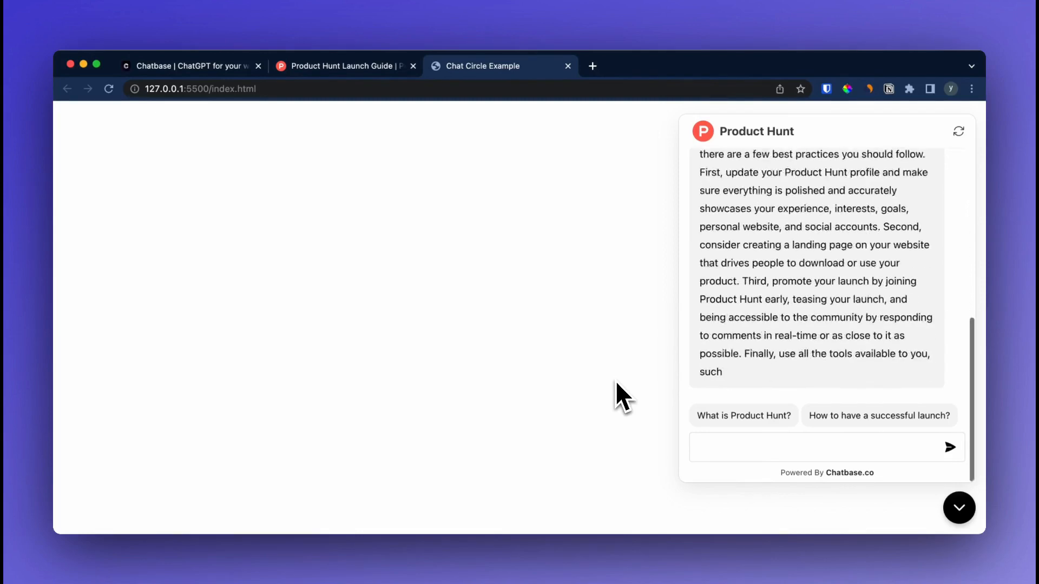
scroll(down, 3)
text(What's the link to the launch gui)
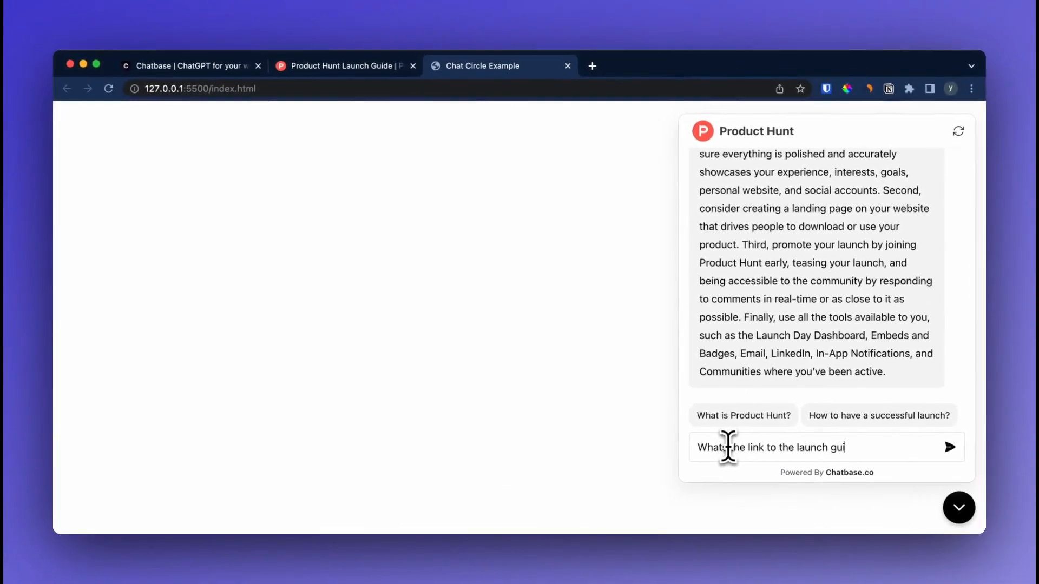
click(948, 447)
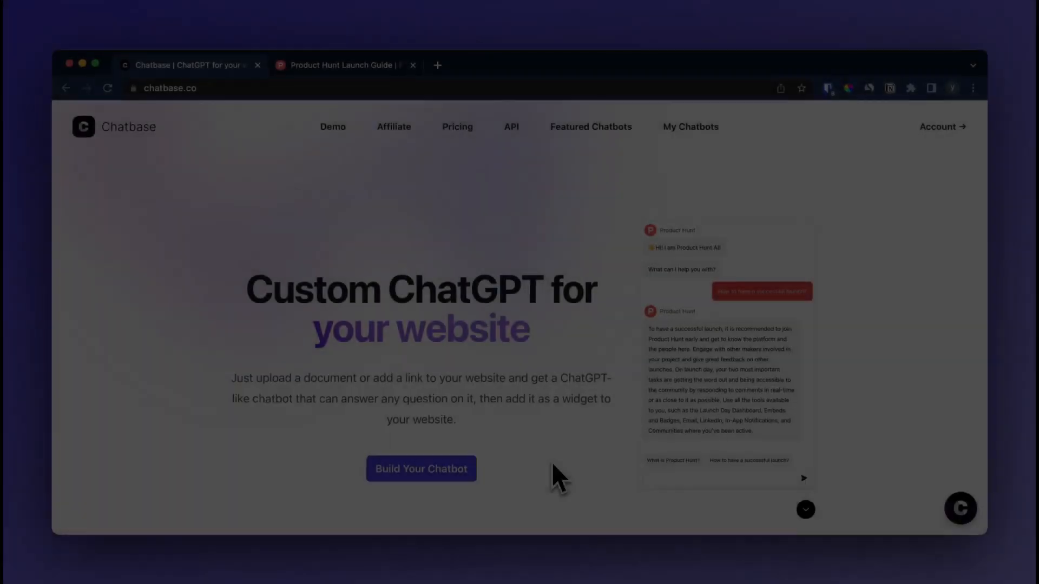
Recap: create a chatbot from the crawled producthunt.com/launch website links.
click(421, 468)
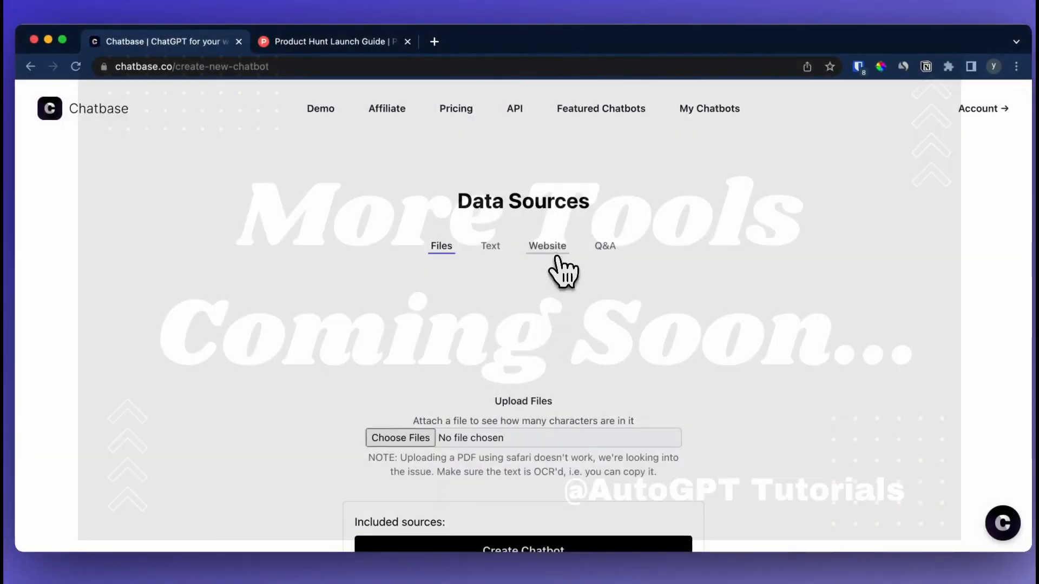
click(547, 246)
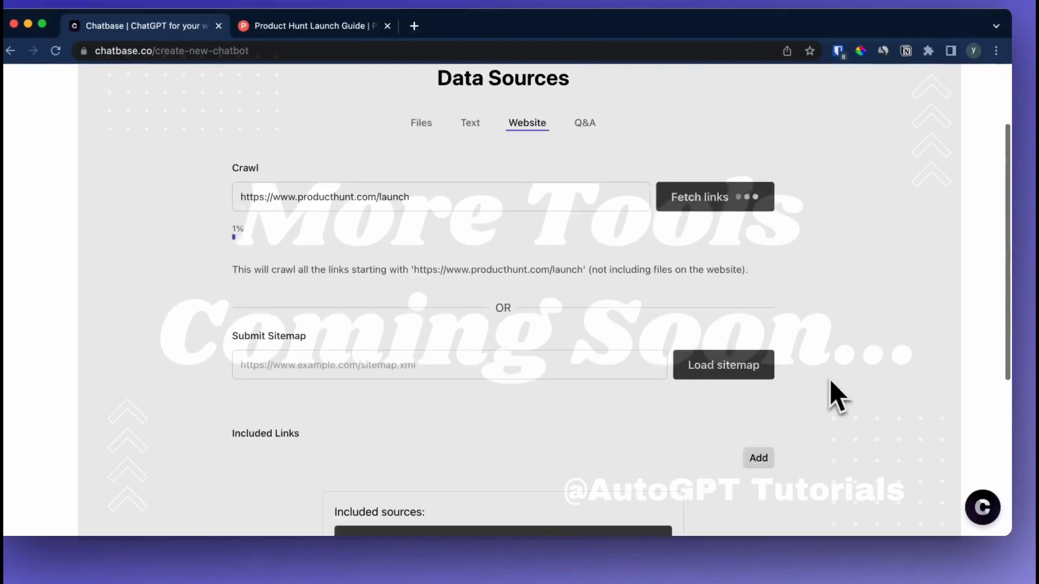
scroll(down, 3)
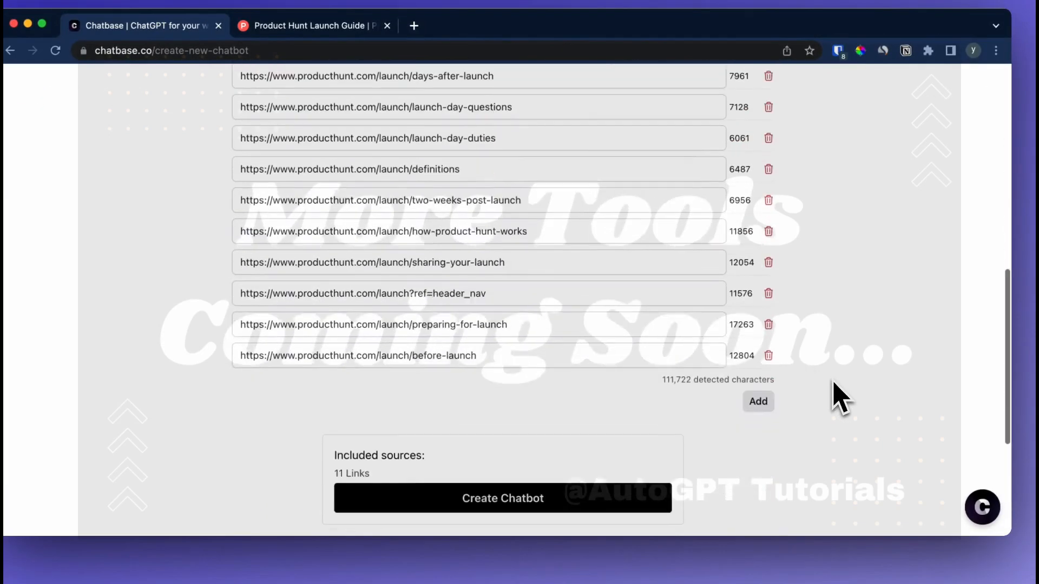
click(502, 498)
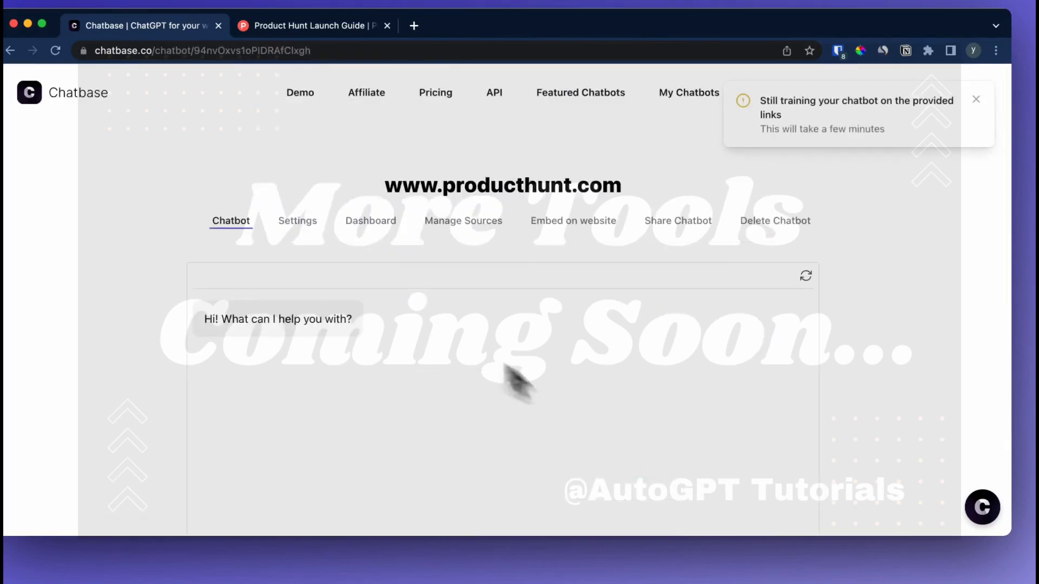
In the new chatbot's settings, set the user message colour to red.
click(296, 221)
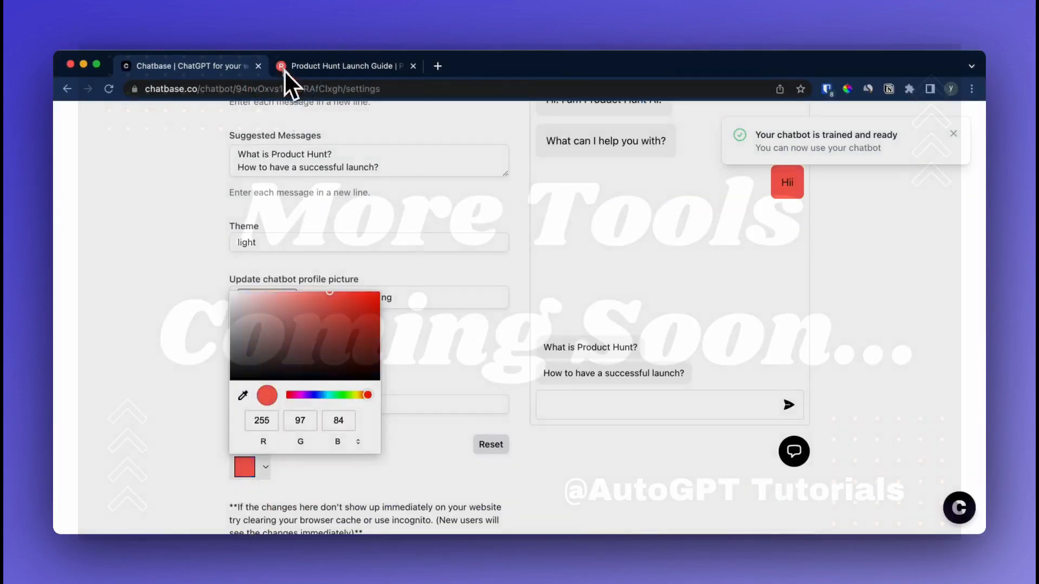
click(761, 497)
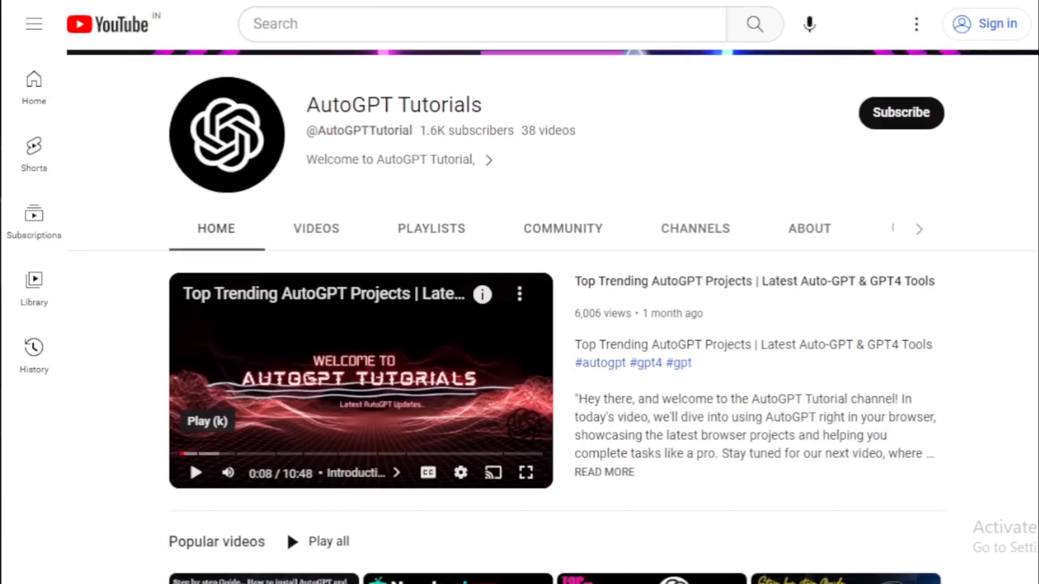
Scroll the AutoGPT Tutorials channel Home tab and switch to its Videos list.
scroll(down, 3)
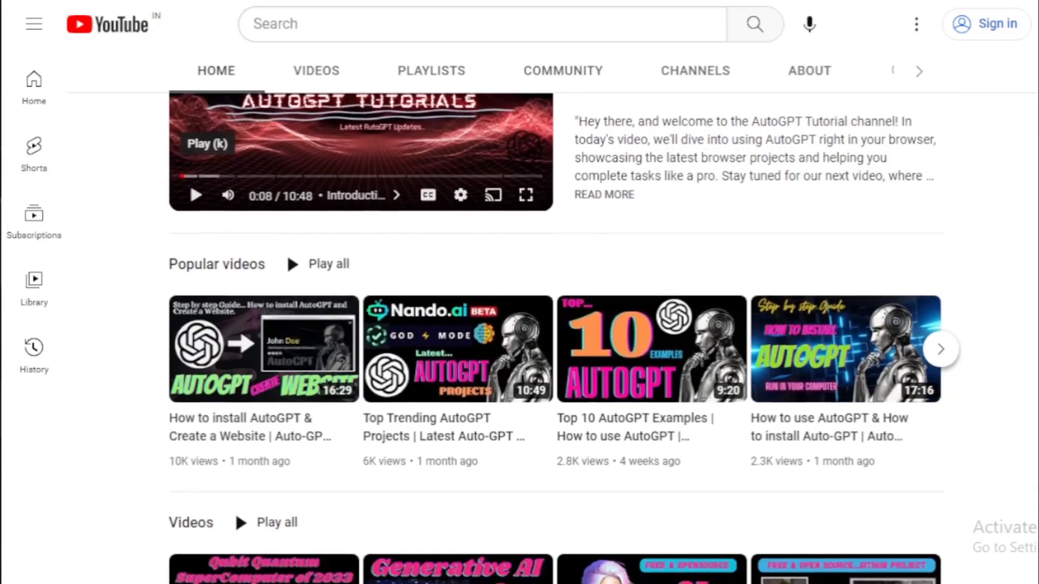
scroll(down, 3)
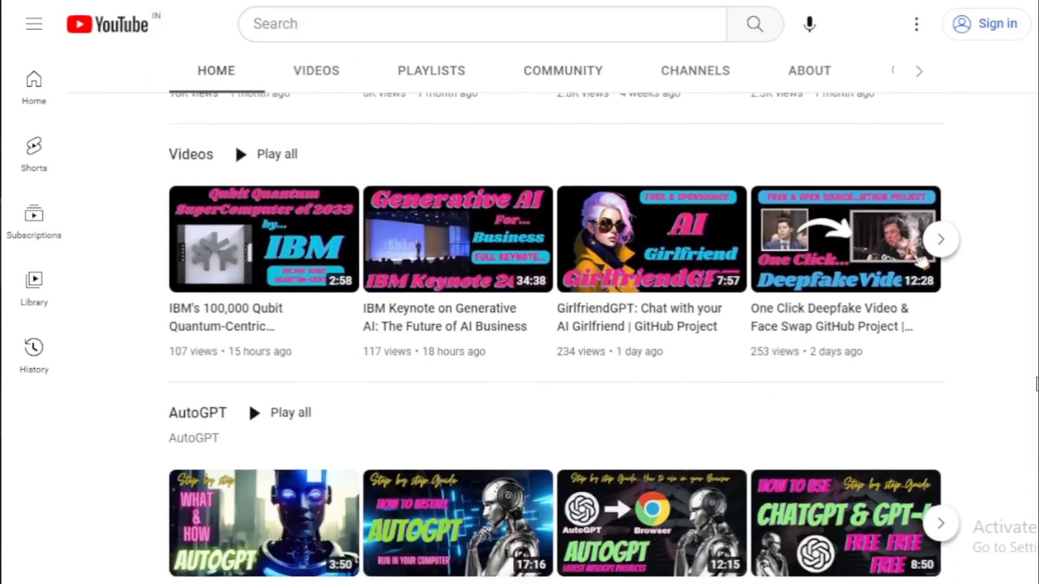
scroll(down, 3)
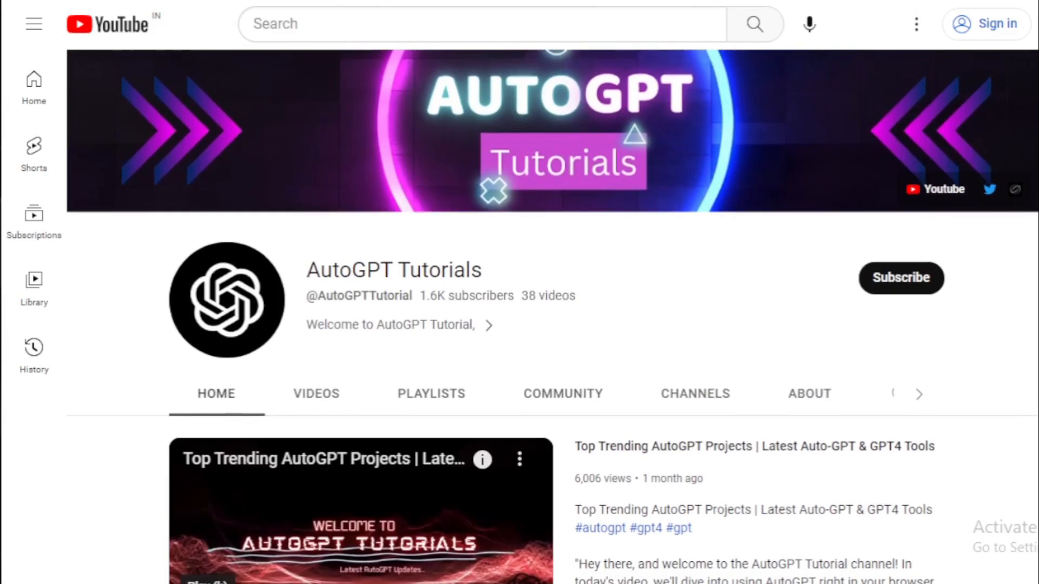
click(316, 394)
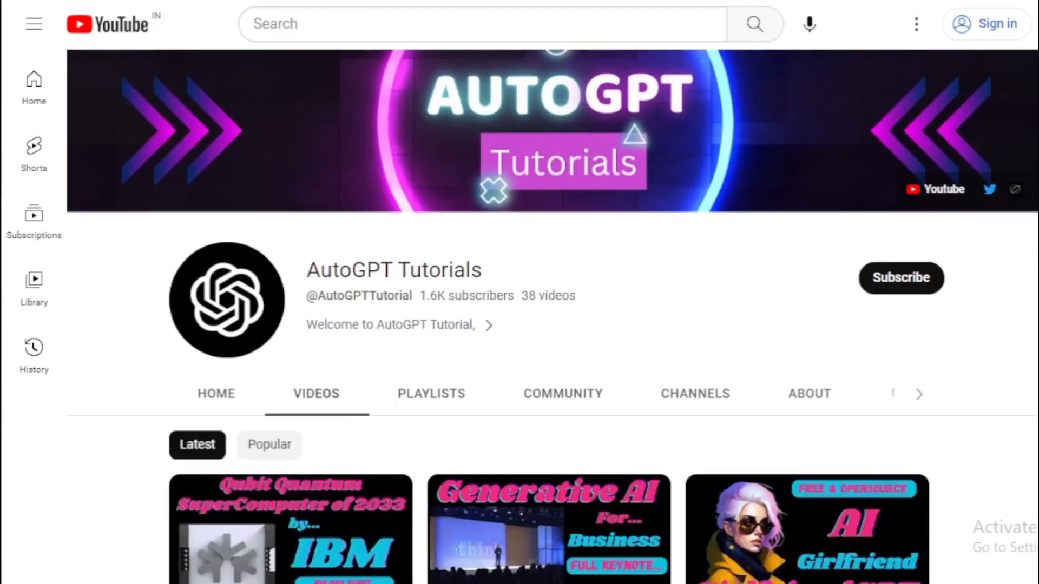
Scroll through the channel's uploads down to older AI-tool and ChatGPT-plugin videos.
scroll(down, 3)
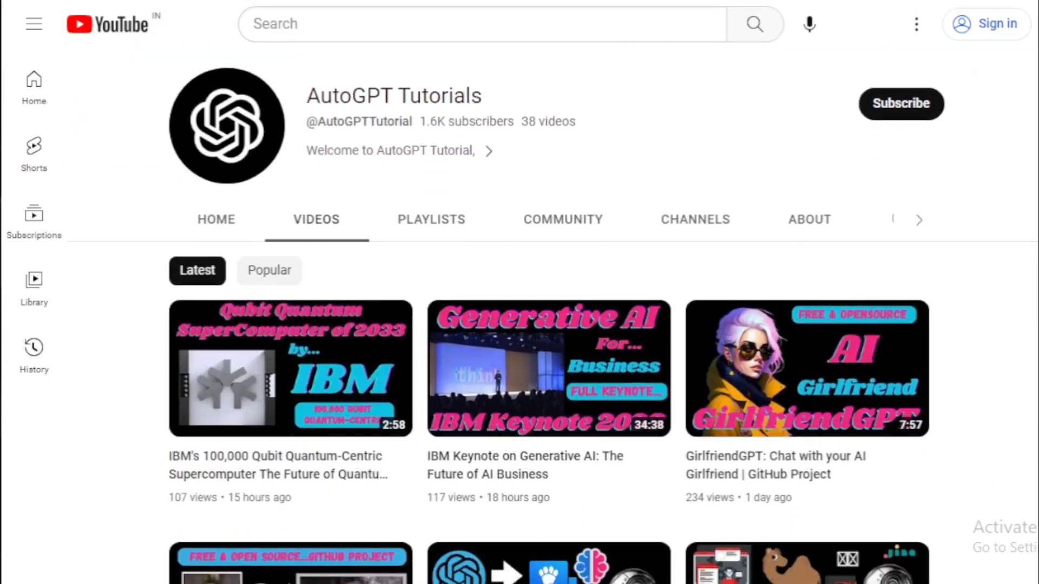
scroll(down, 3)
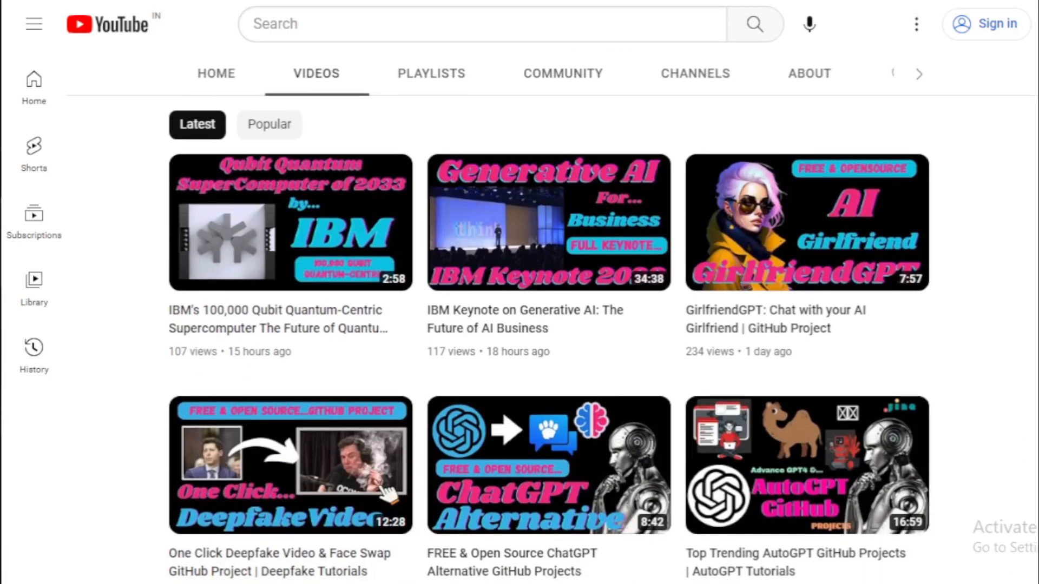
scroll(down, 3)
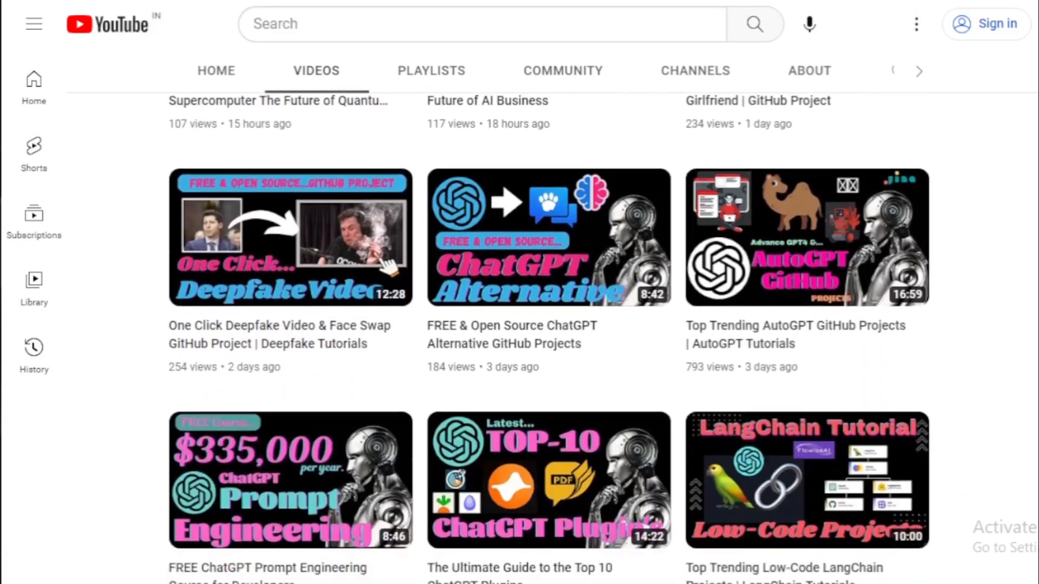
scroll(down, 3)
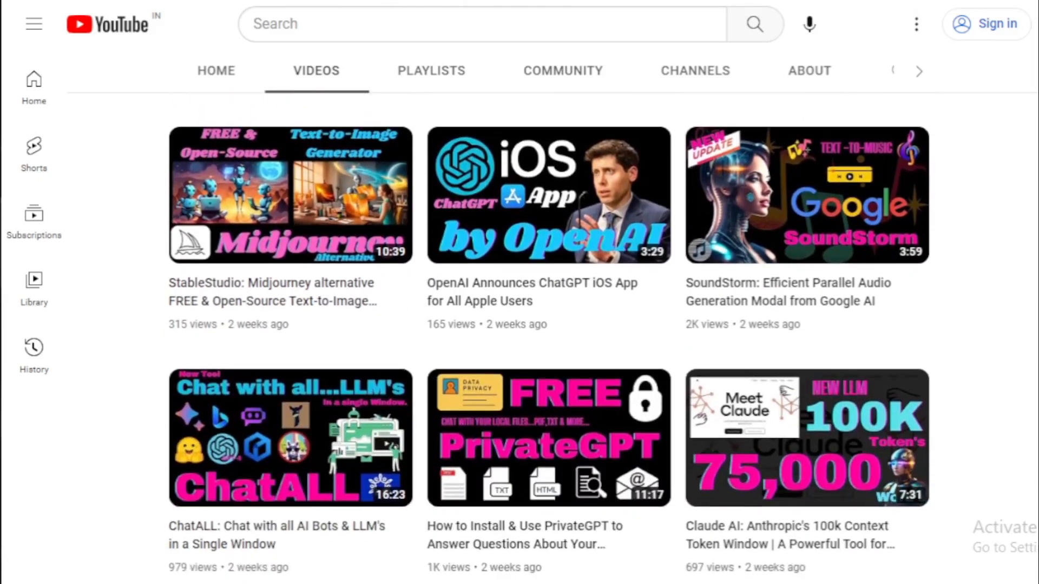
scroll(down, 3)
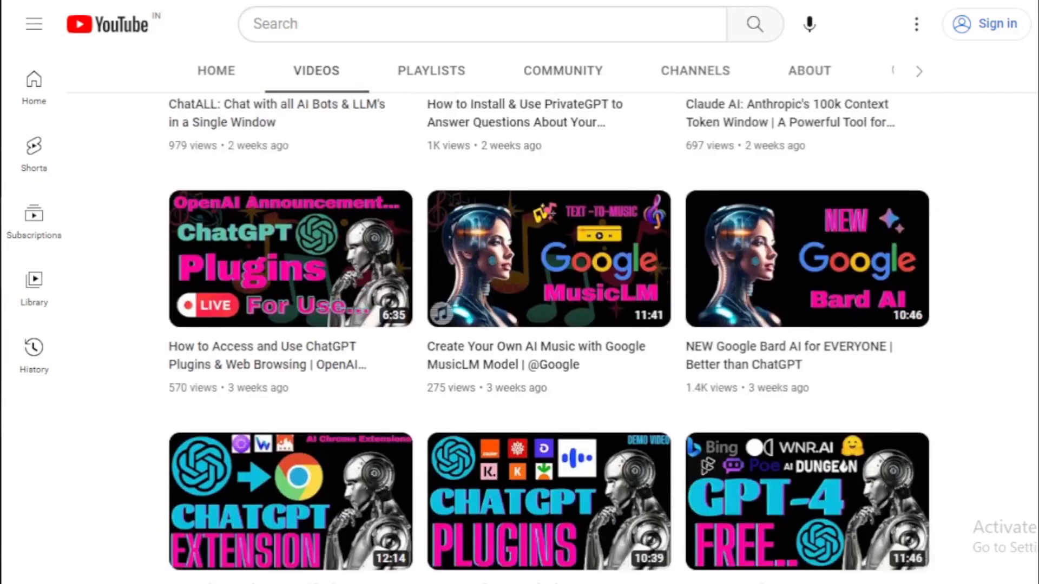
scroll(down, 3)
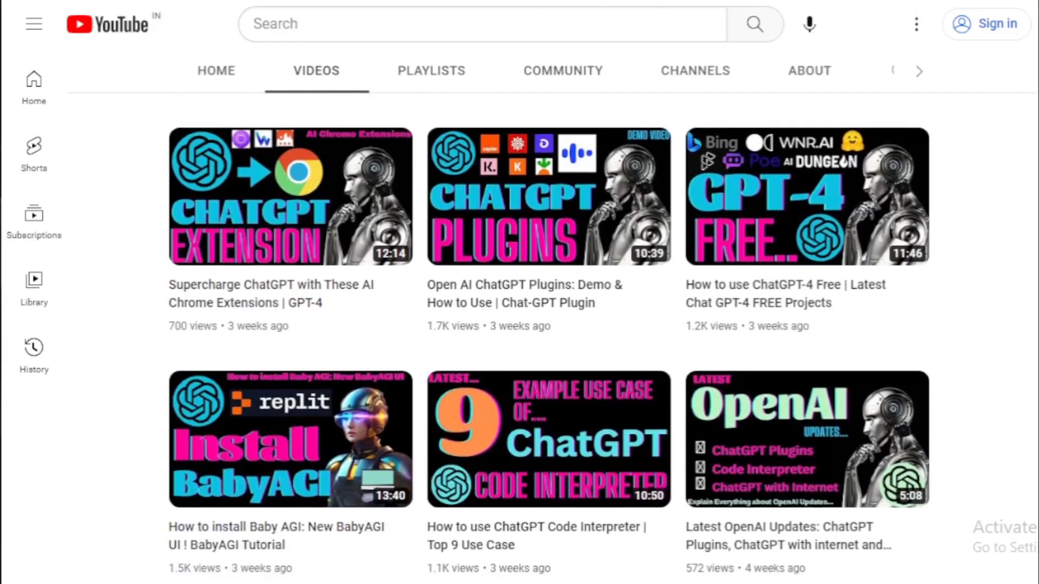
scroll(down, 3)
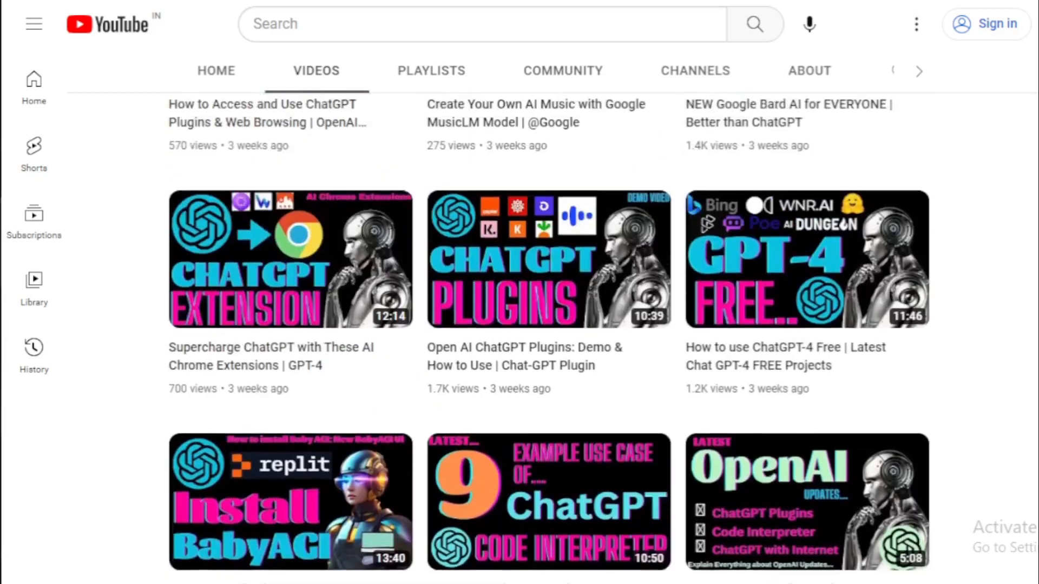
scroll(down, 3)
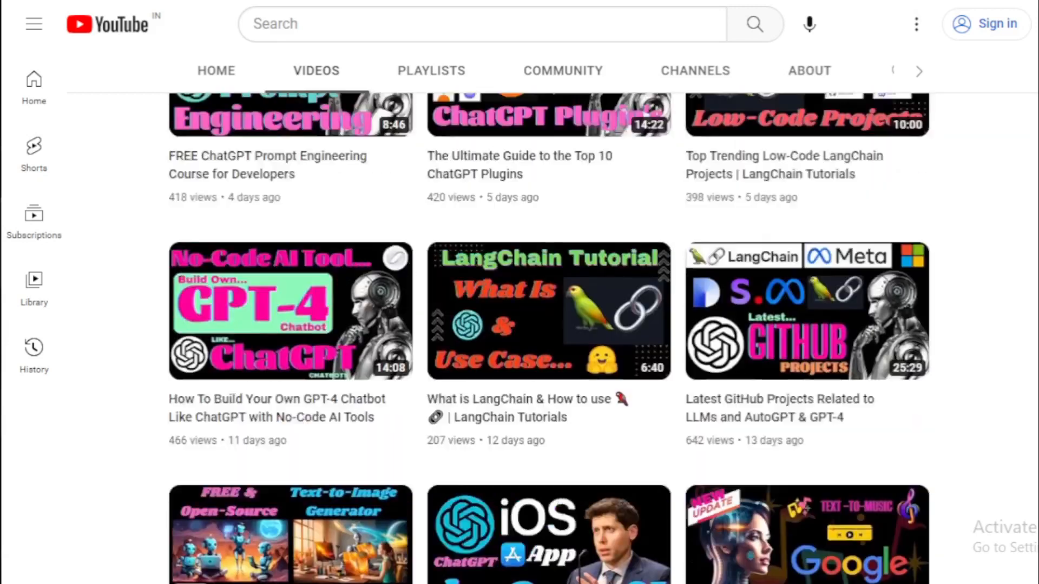